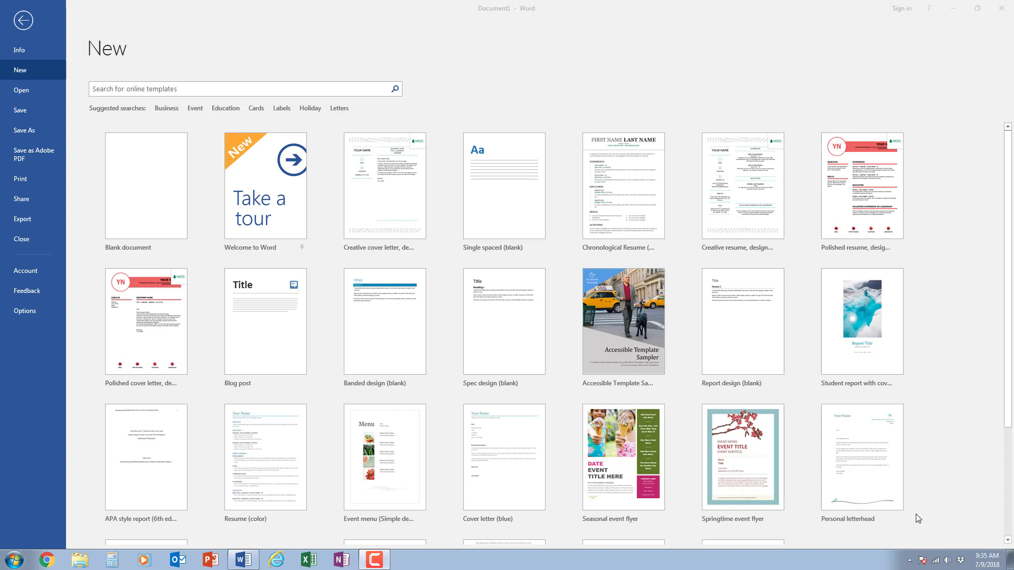
{"action": "mouse_move", "coordinate": [747, 456]}
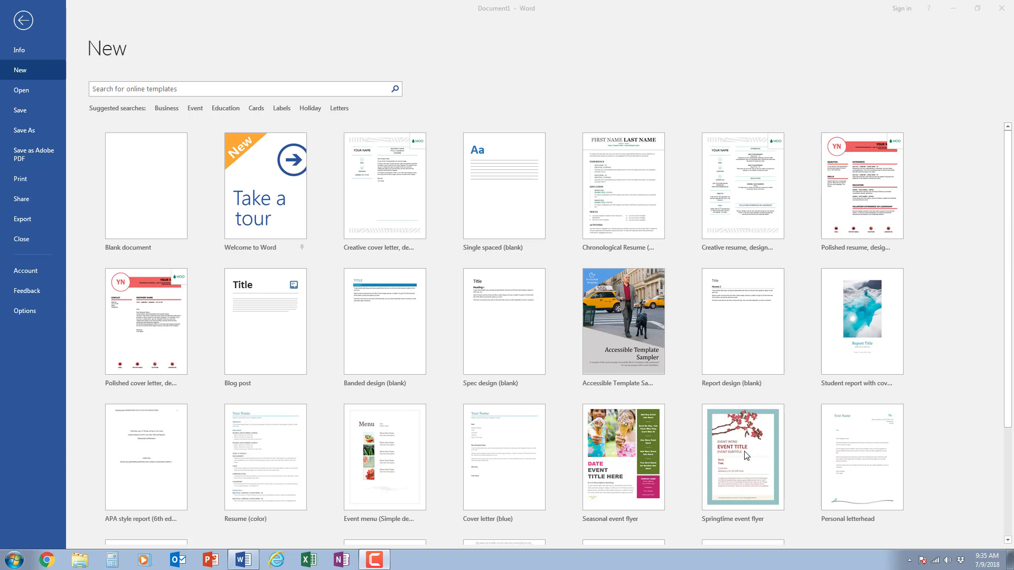
{"action": "mouse_move", "coordinate": [906, 327]}
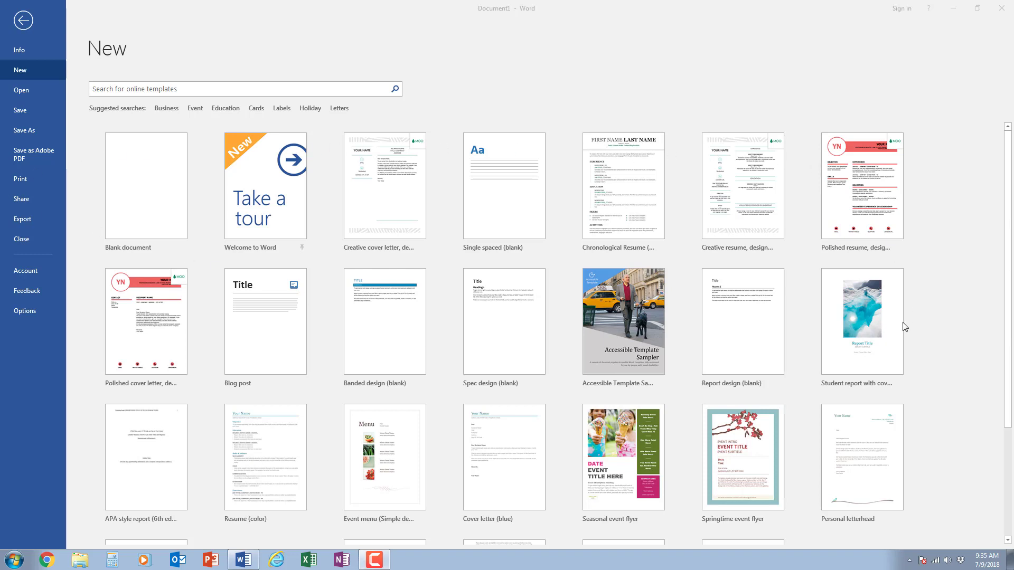
{"action": "mouse_move", "coordinate": [278, 327]}
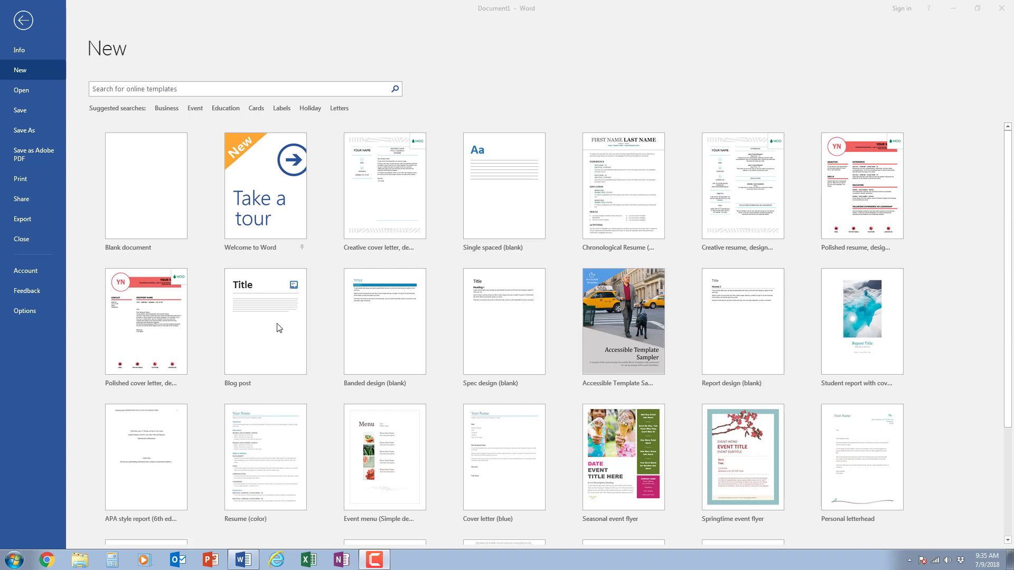
{"action": "mouse_move", "coordinate": [291, 258]}
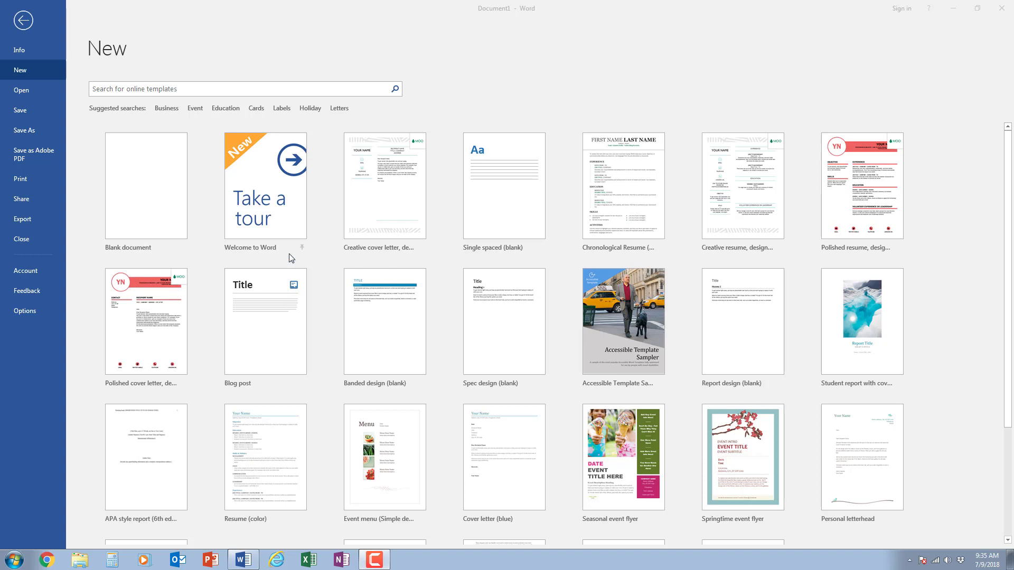
{"action": "mouse_move", "coordinate": [287, 216]}
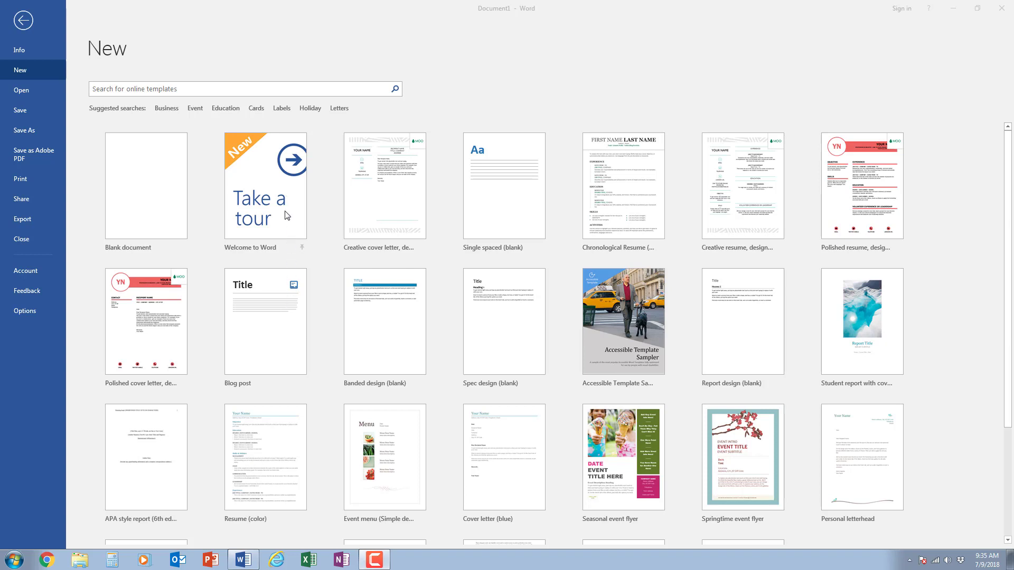
{"action": "mouse_move", "coordinate": [134, 188]}
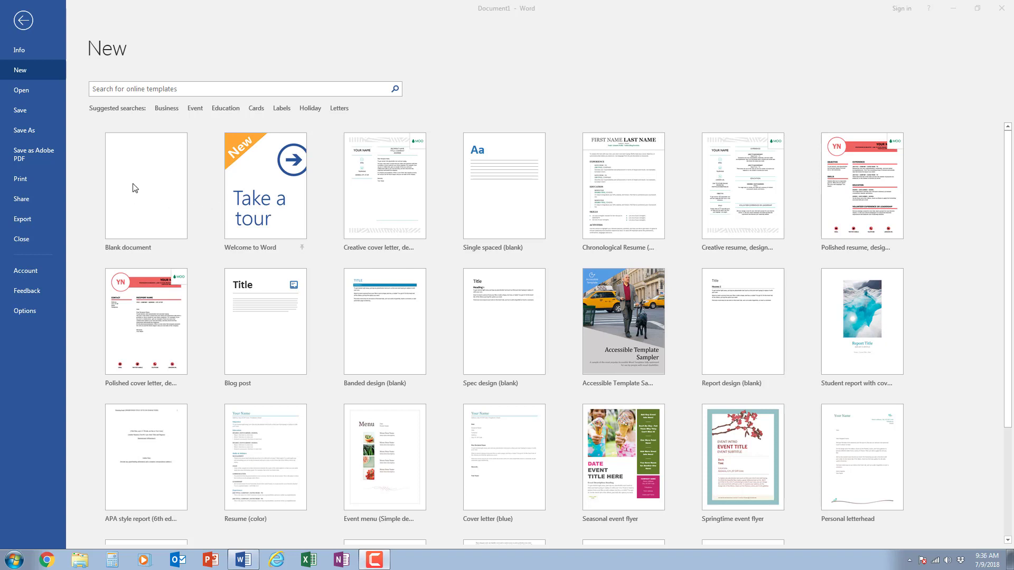
{"action": "mouse_move", "coordinate": [114, 242]}
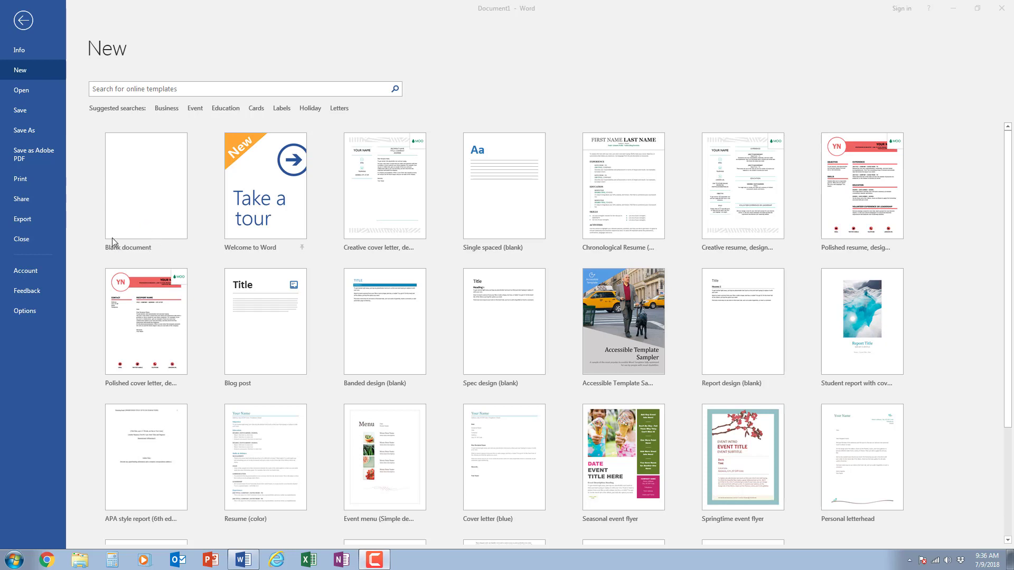
{"action": "mouse_move", "coordinate": [141, 184]}
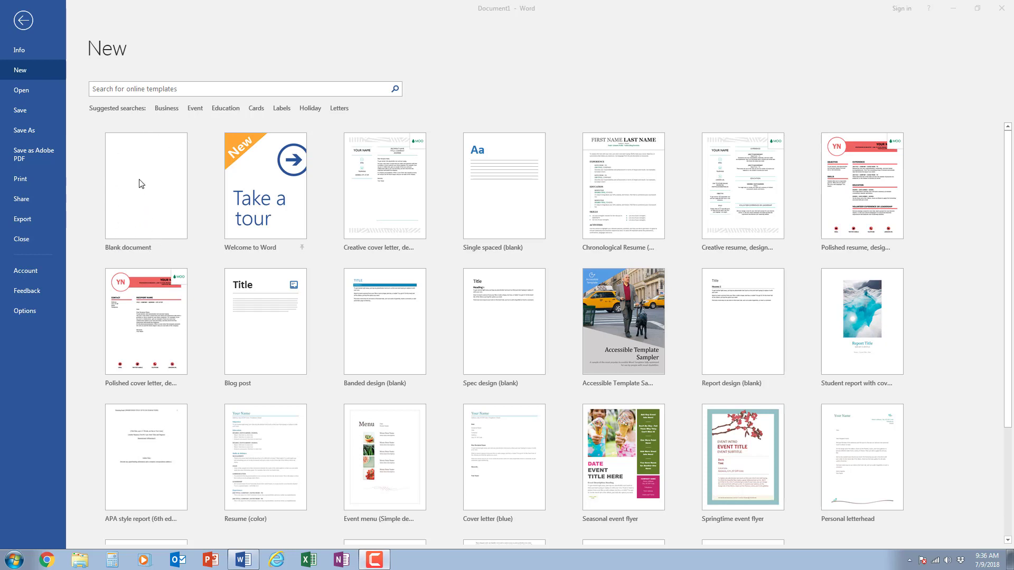
Create a blank document, place the cursor on the page, and browse Insert and Layout before returning to Home.
{"action": "left_click", "coordinate": [145, 186]}
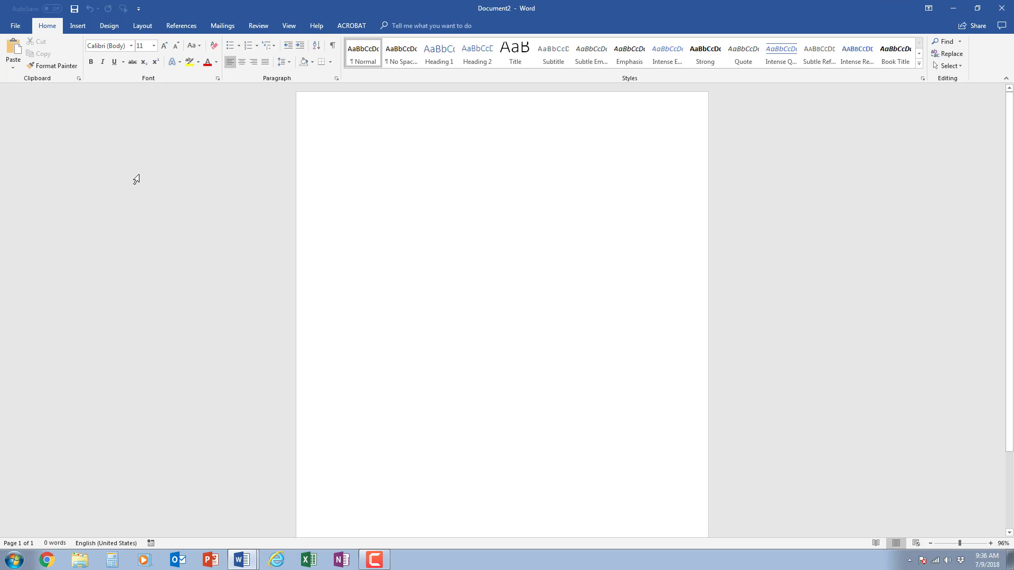
{"action": "left_click", "coordinate": [344, 145]}
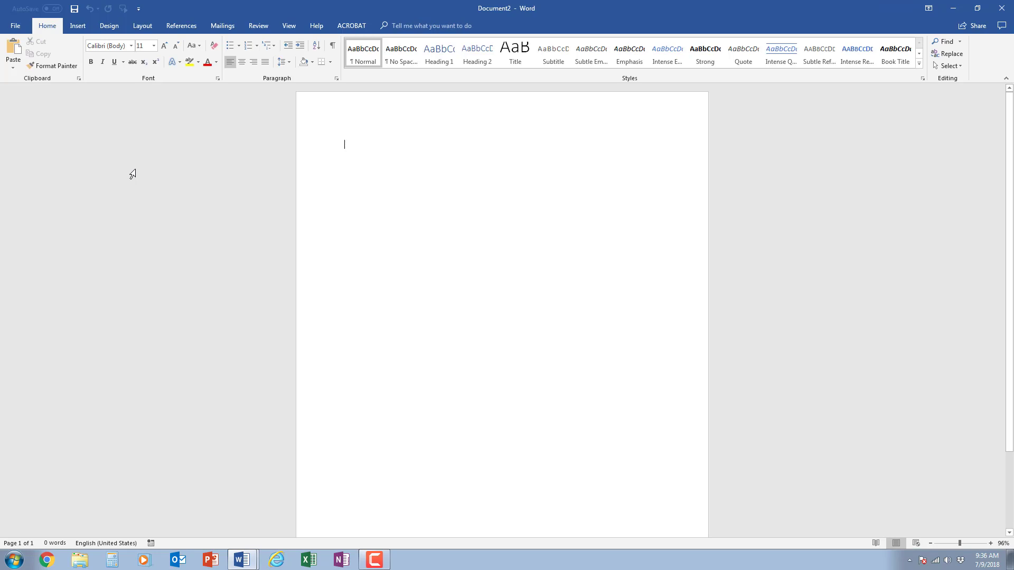
{"action": "mouse_move", "coordinate": [42, 6]}
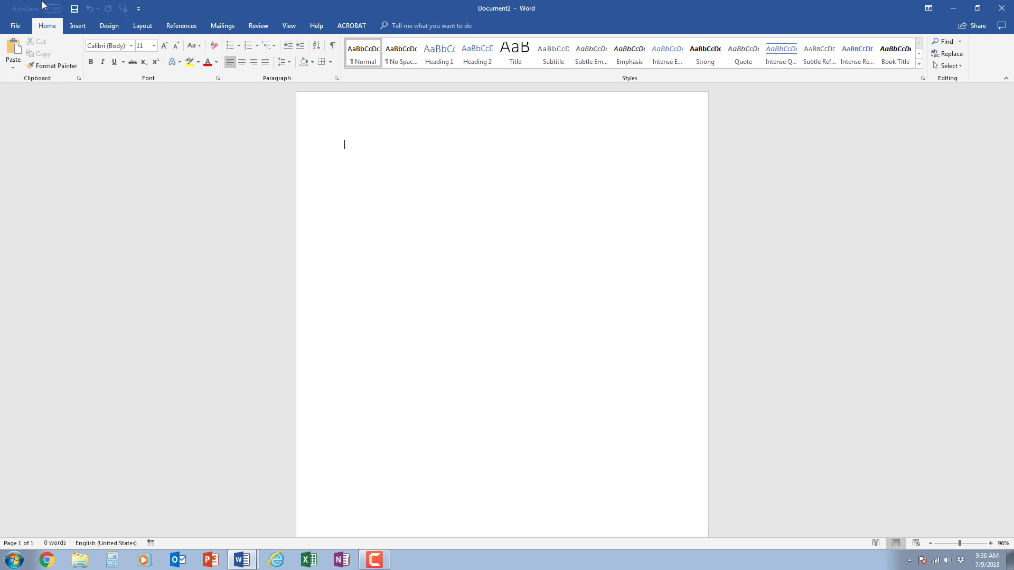
{"action": "left_click", "coordinate": [77, 25]}
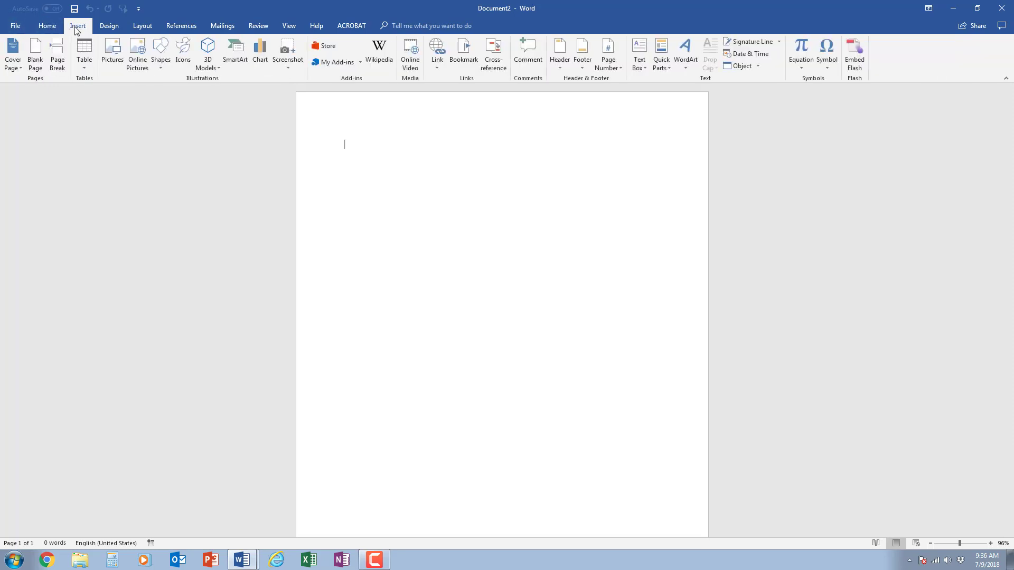
{"action": "left_click", "coordinate": [142, 26]}
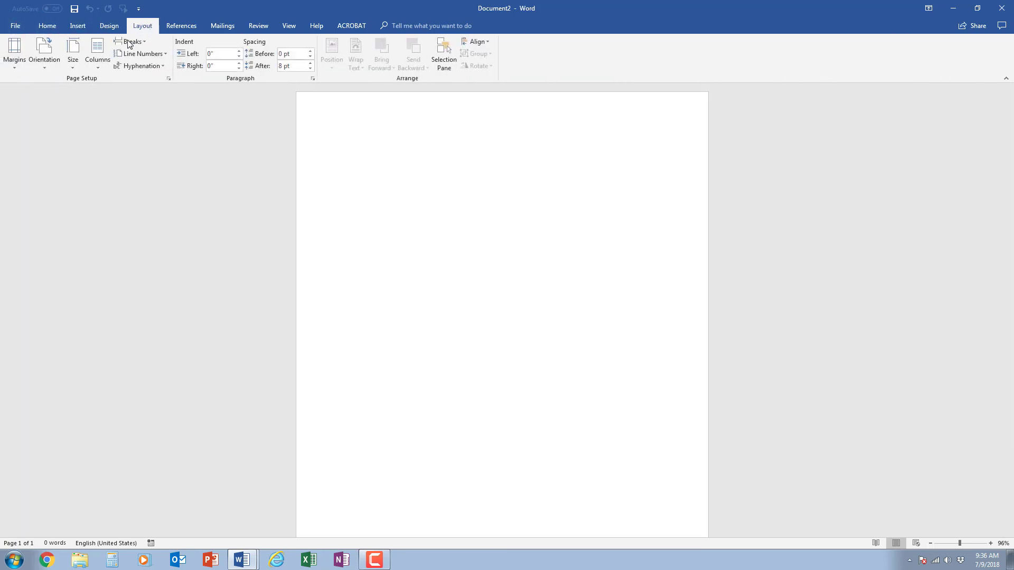
{"action": "mouse_move", "coordinate": [46, 26]}
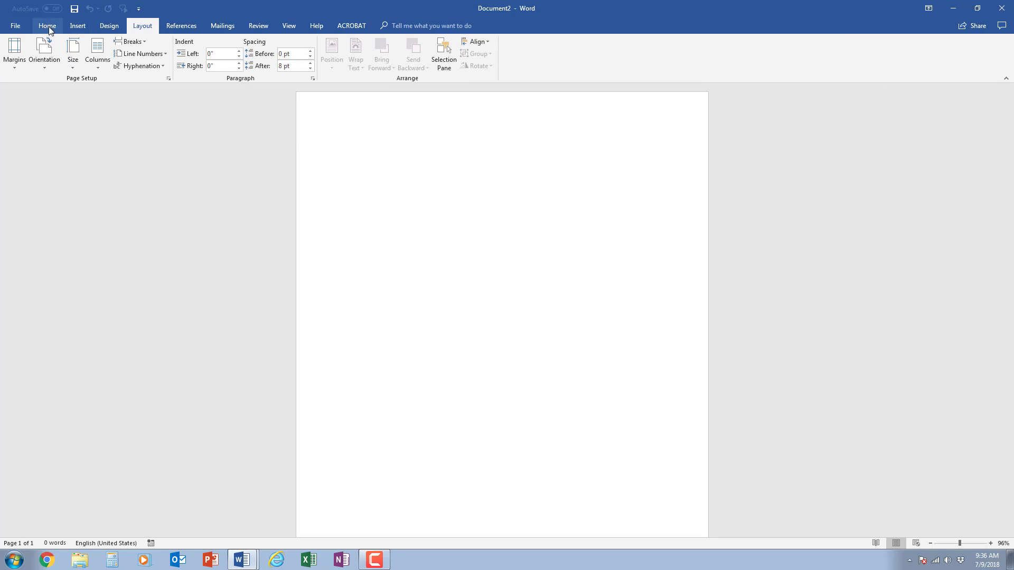
{"action": "left_click", "coordinate": [47, 26]}
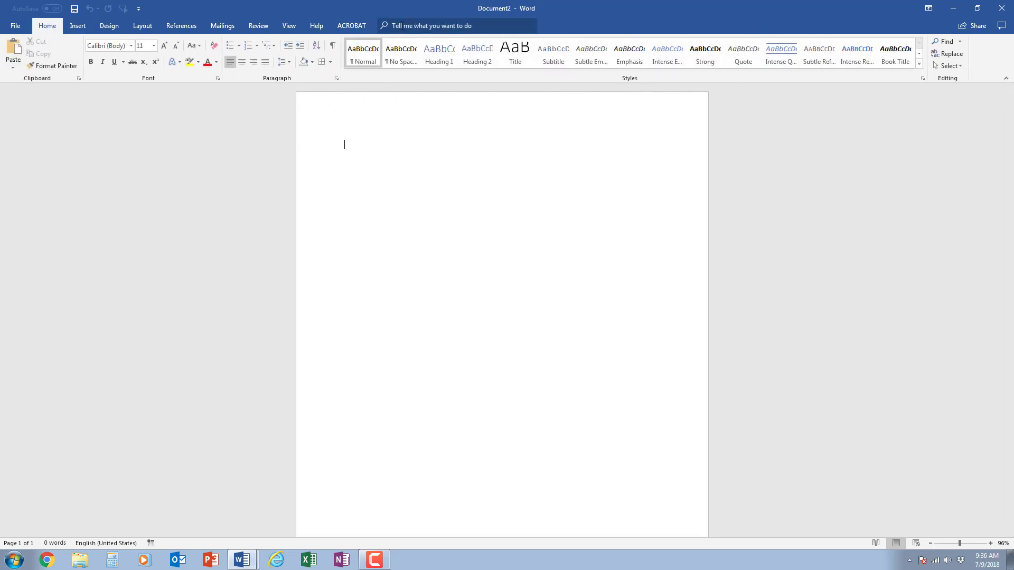
{"action": "mouse_move", "coordinate": [58, 48]}
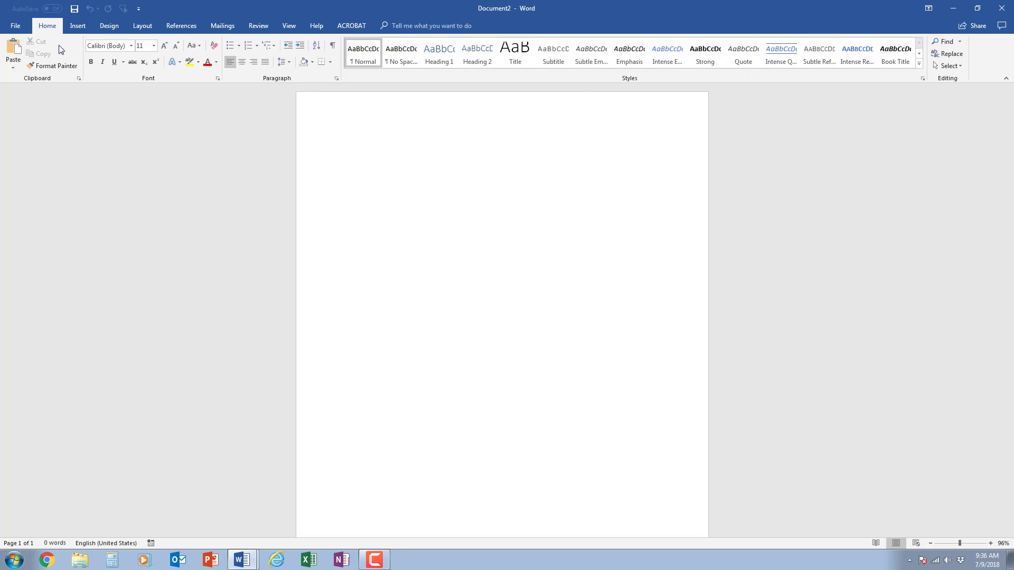
{"action": "mouse_move", "coordinate": [477, 272]}
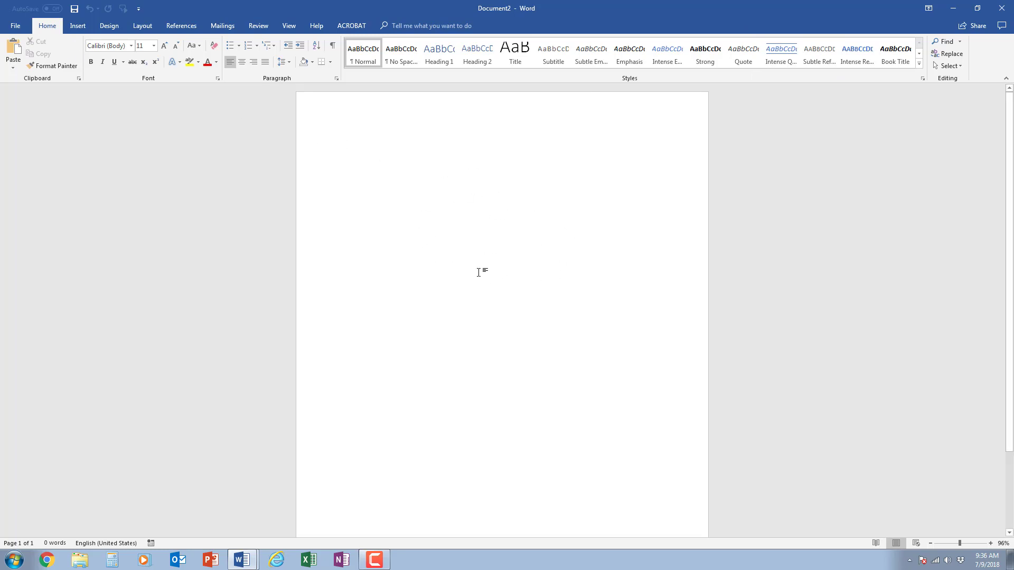
{"action": "mouse_move", "coordinate": [475, 237]}
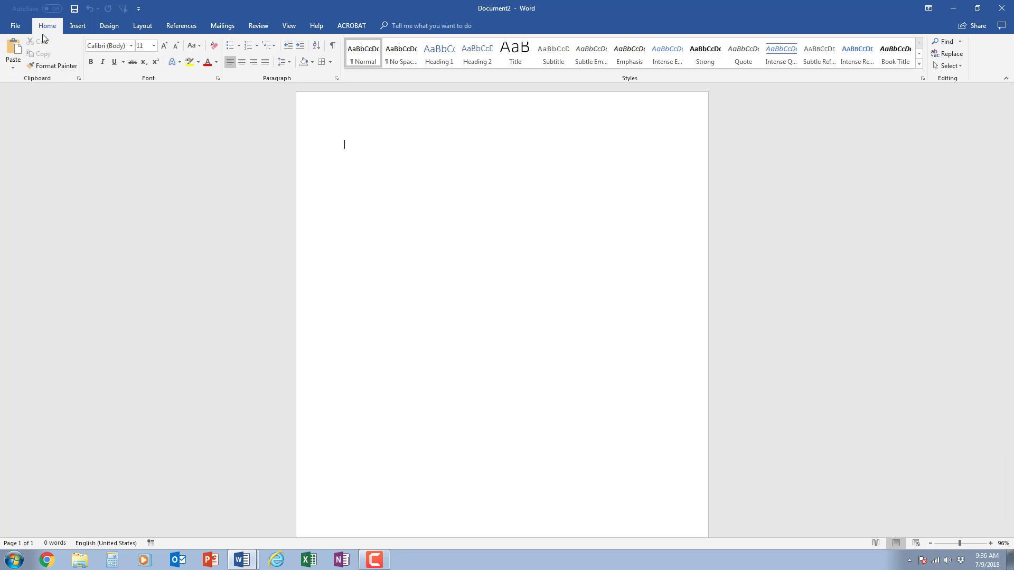
{"action": "mouse_move", "coordinate": [118, 88]}
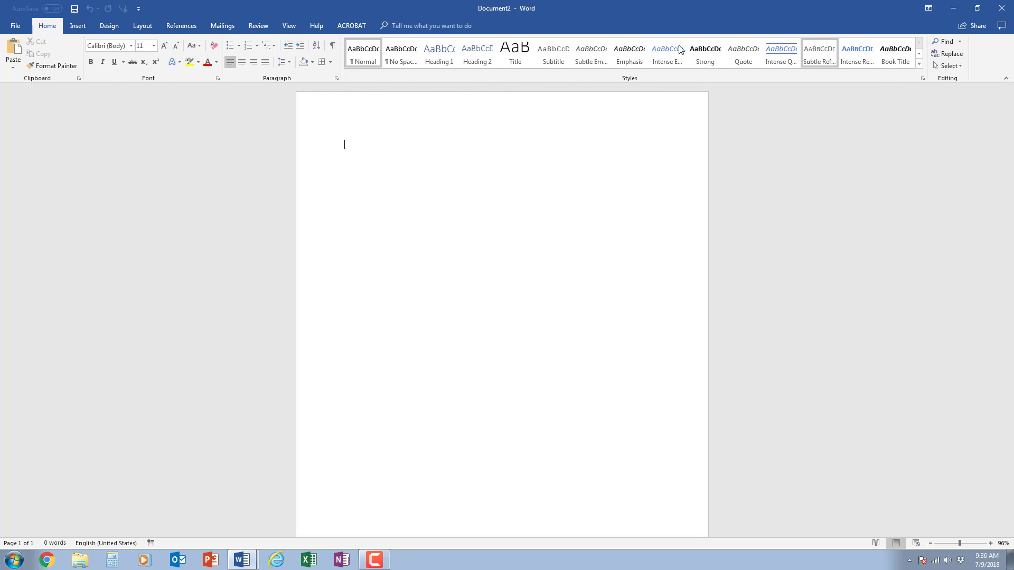
{"action": "mouse_move", "coordinate": [37, 42]}
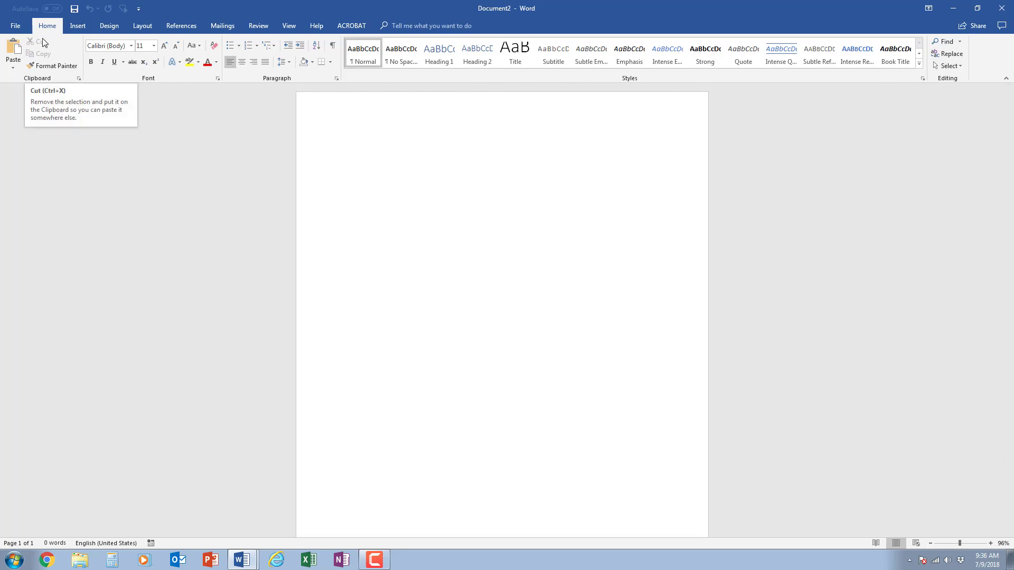
{"action": "mouse_move", "coordinate": [158, 124]}
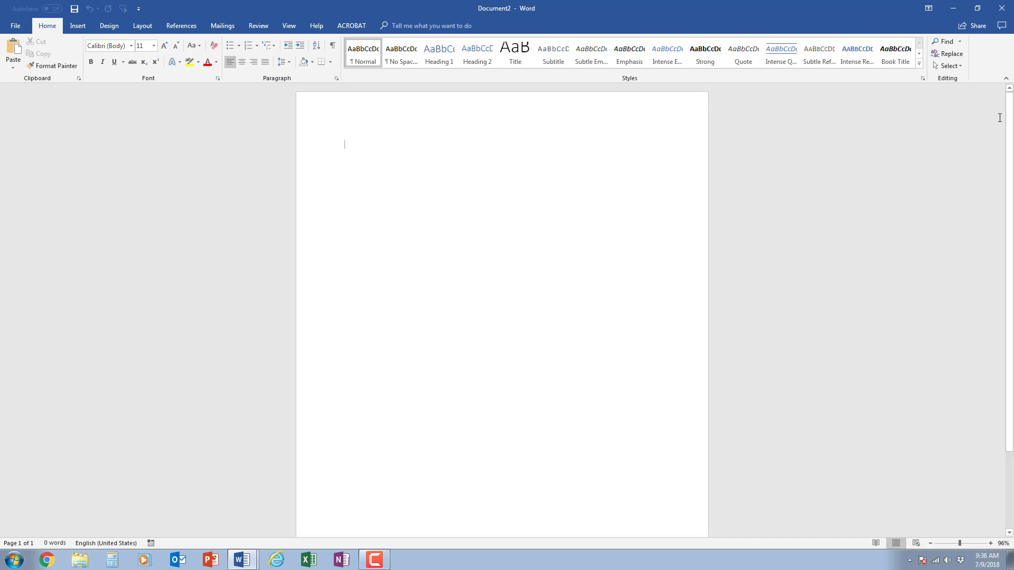
{"action": "mouse_move", "coordinate": [1007, 186]}
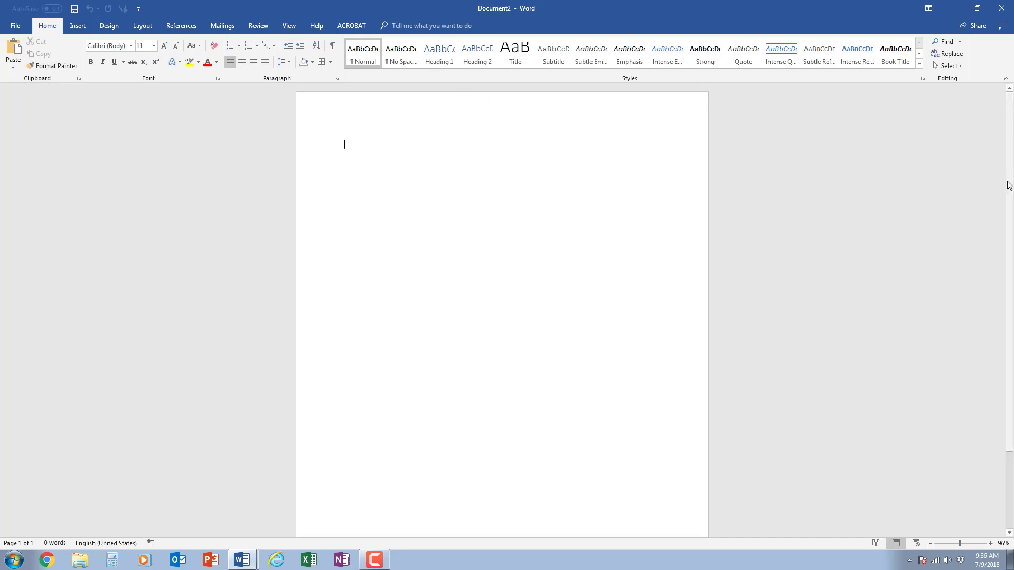
{"action": "mouse_move", "coordinate": [999, 156]}
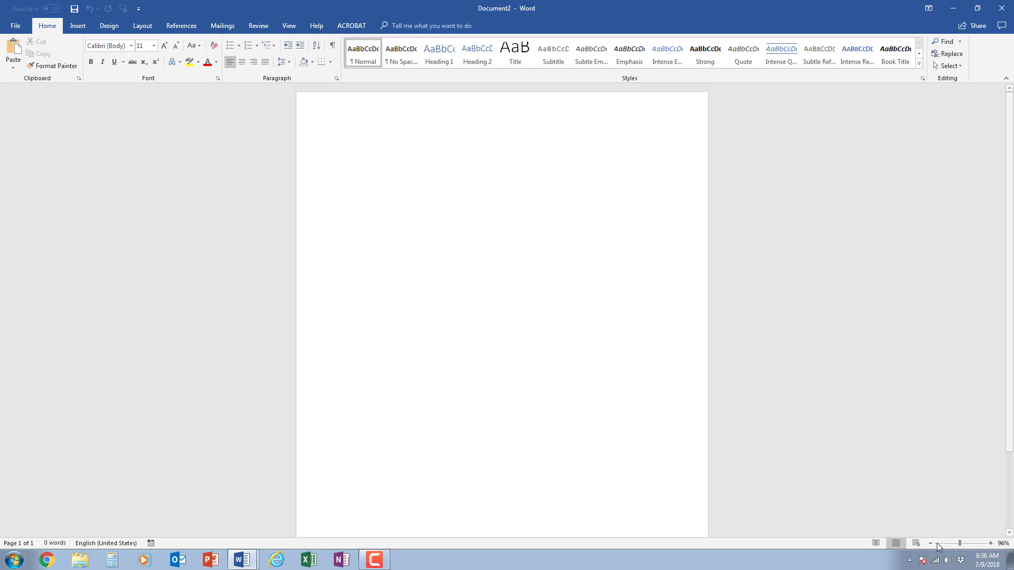
{"action": "mouse_move", "coordinate": [930, 544]}
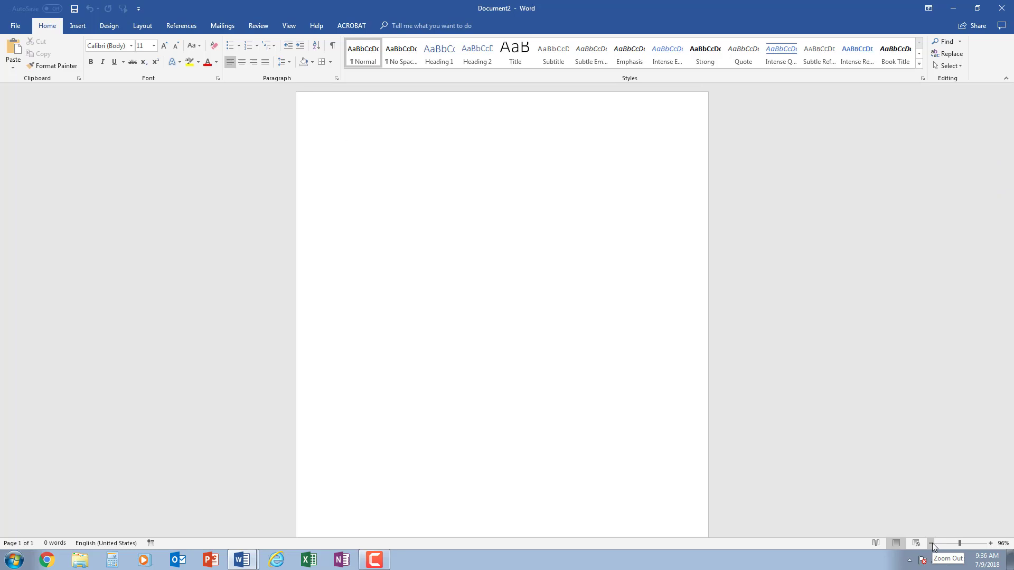
{"action": "left_click", "coordinate": [931, 543]}
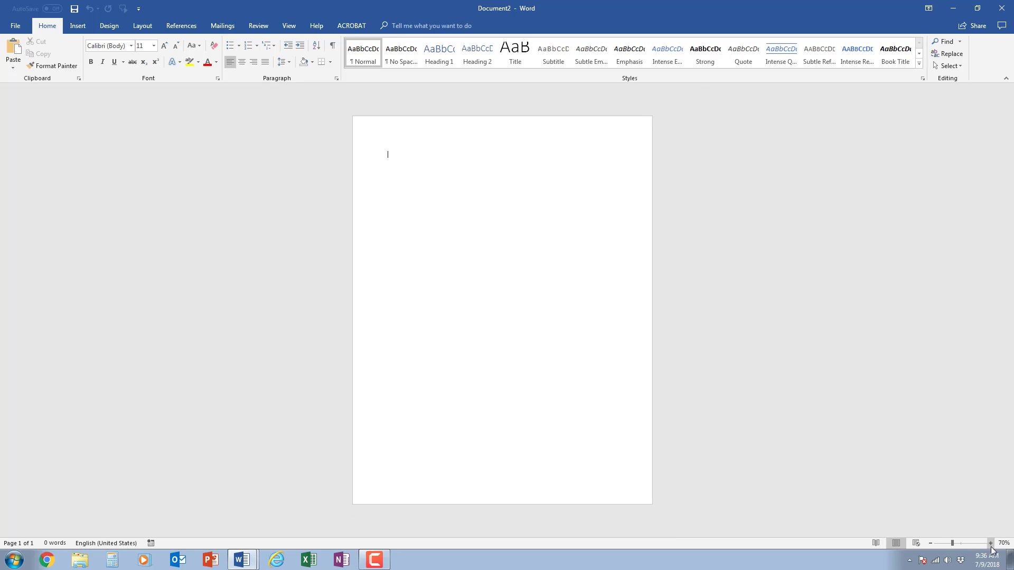
{"action": "left_click", "coordinate": [989, 543]}
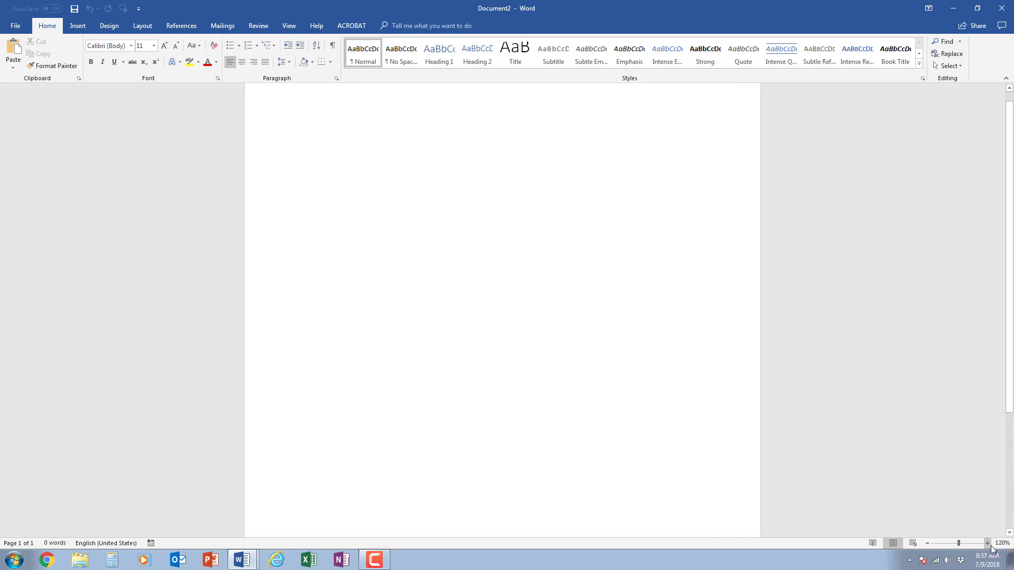
{"action": "left_click", "coordinate": [988, 543]}
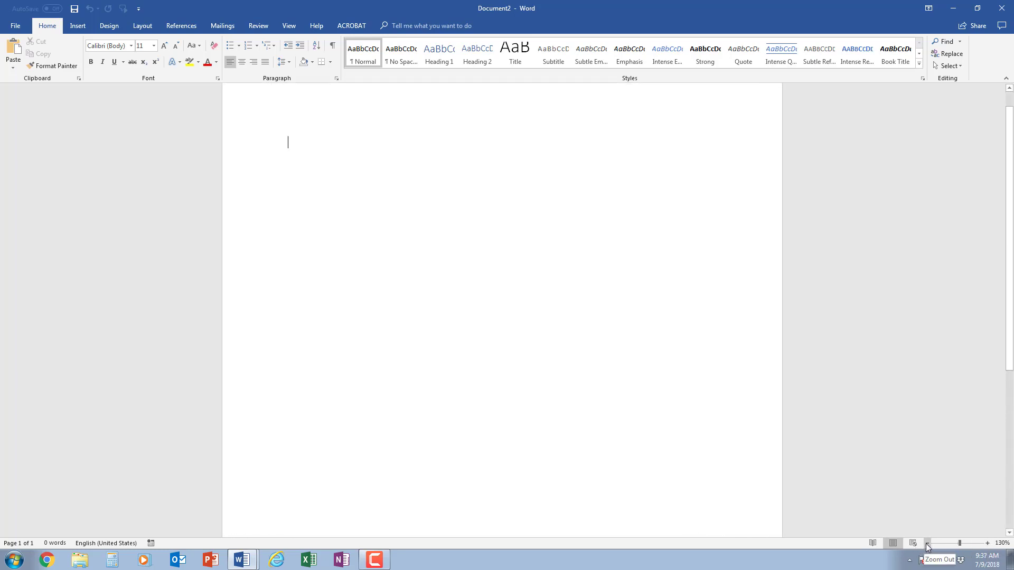
{"action": "left_click", "coordinate": [927, 543]}
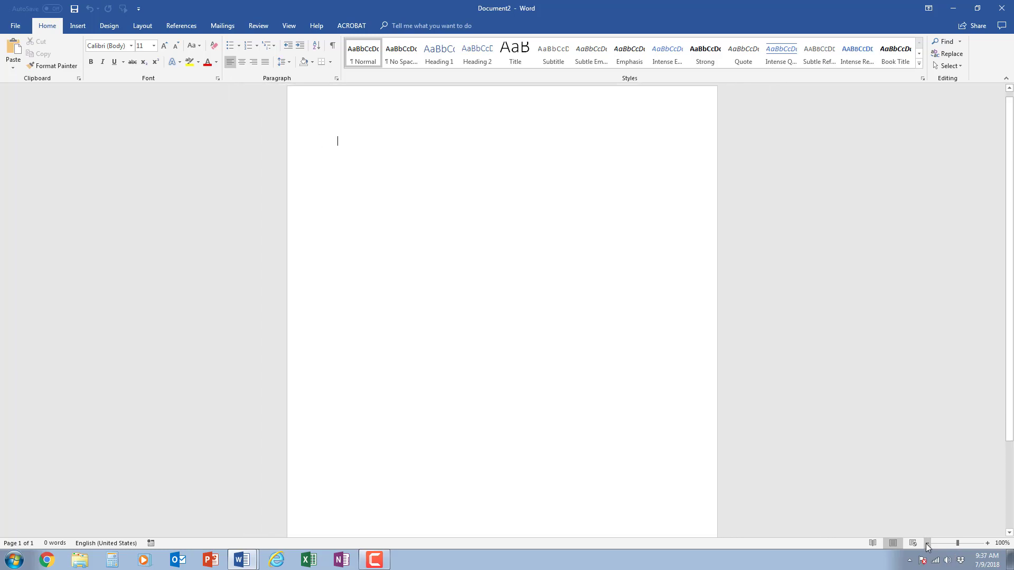
{"action": "mouse_move", "coordinate": [40, 538]}
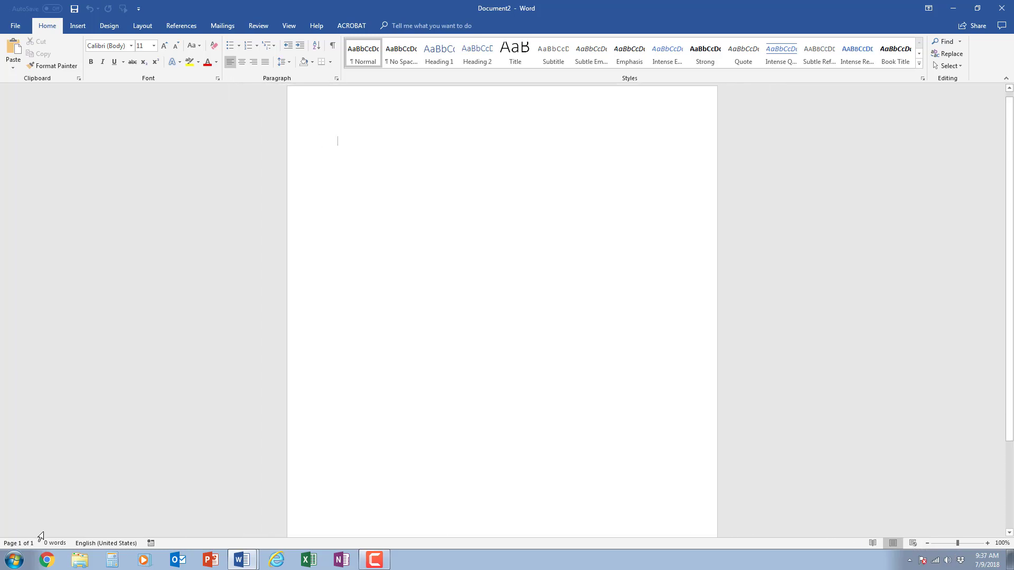
{"action": "mouse_move", "coordinate": [106, 543]}
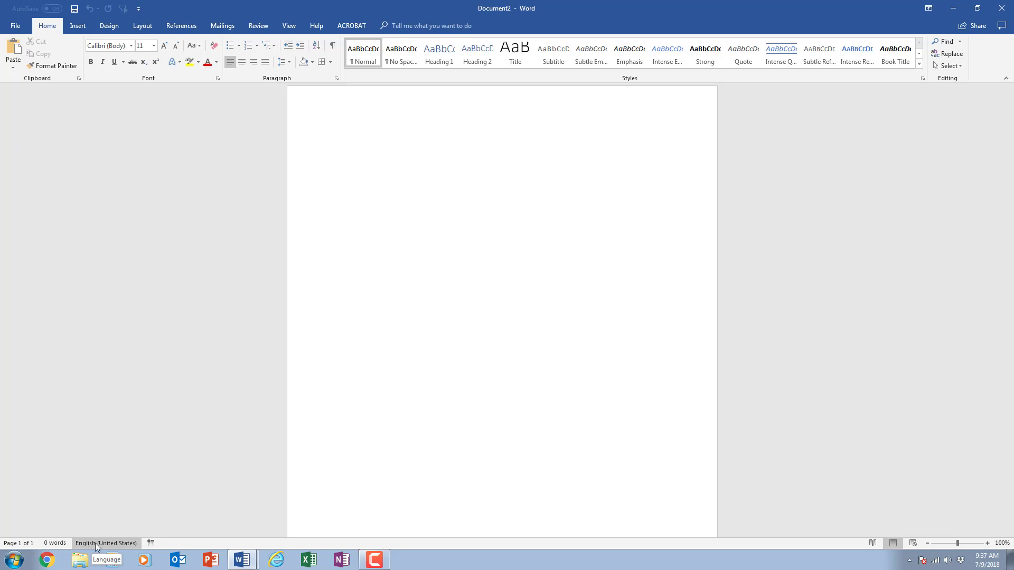
{"action": "mouse_move", "coordinate": [111, 548]}
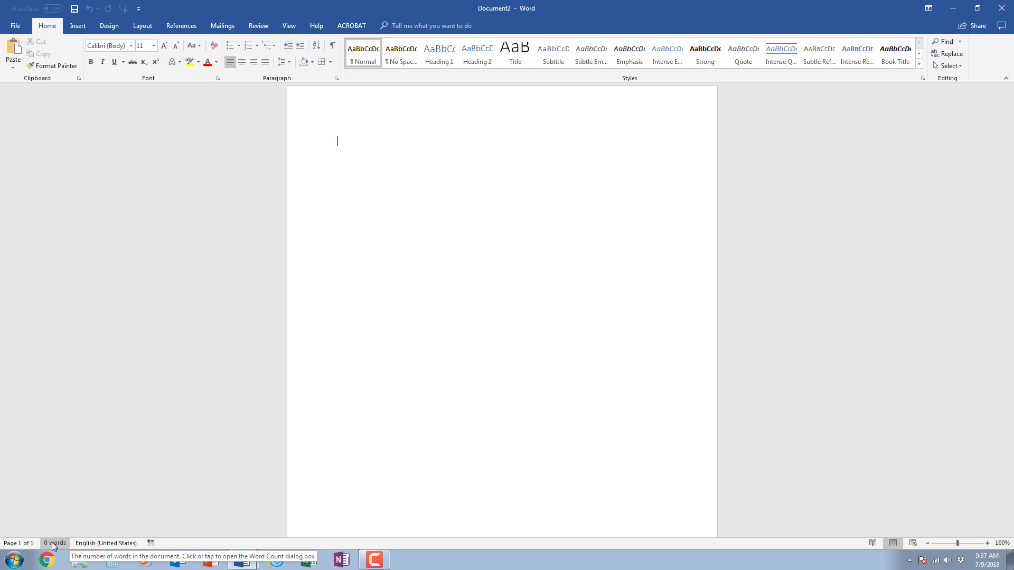
{"action": "mouse_move", "coordinate": [18, 543]}
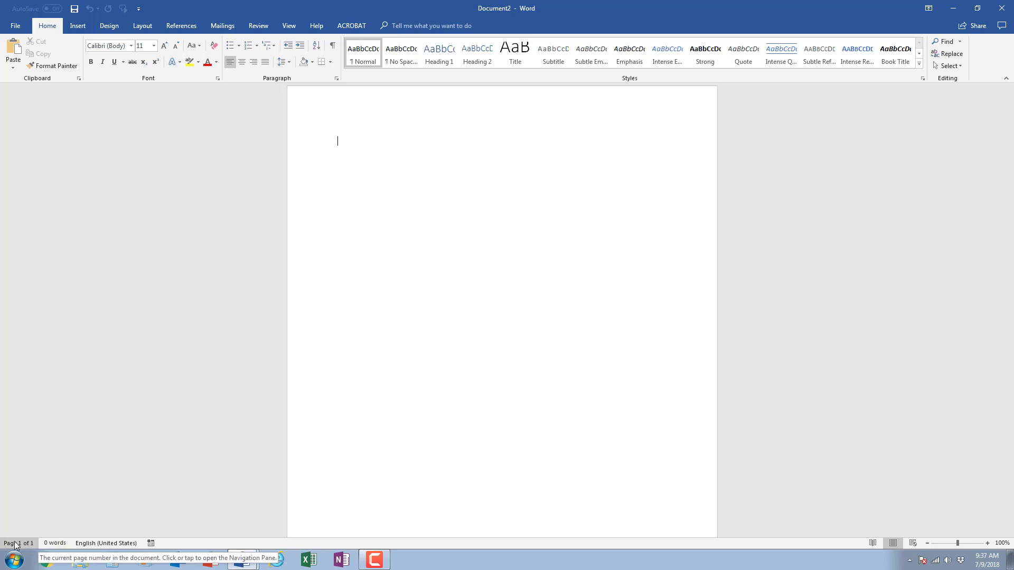
{"action": "mouse_move", "coordinate": [321, 263]}
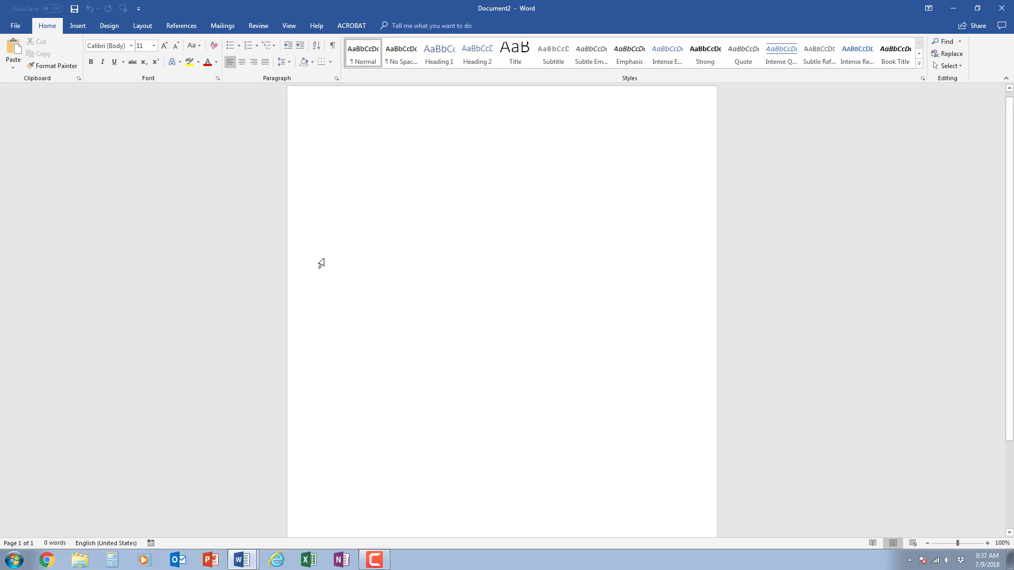
{"action": "mouse_move", "coordinate": [344, 143]}
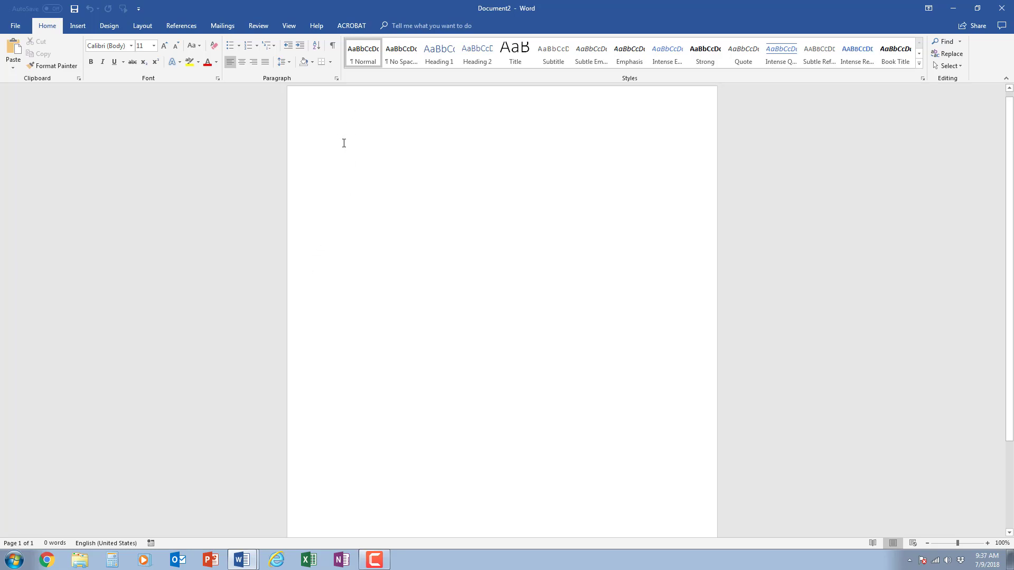
{"action": "mouse_move", "coordinate": [337, 140]}
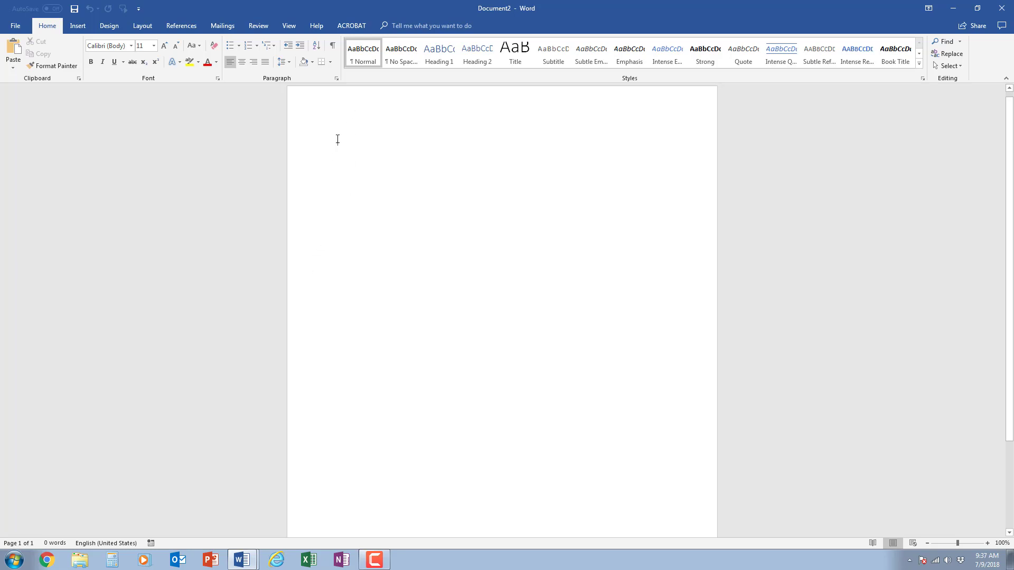
{"action": "mouse_move", "coordinate": [340, 142]}
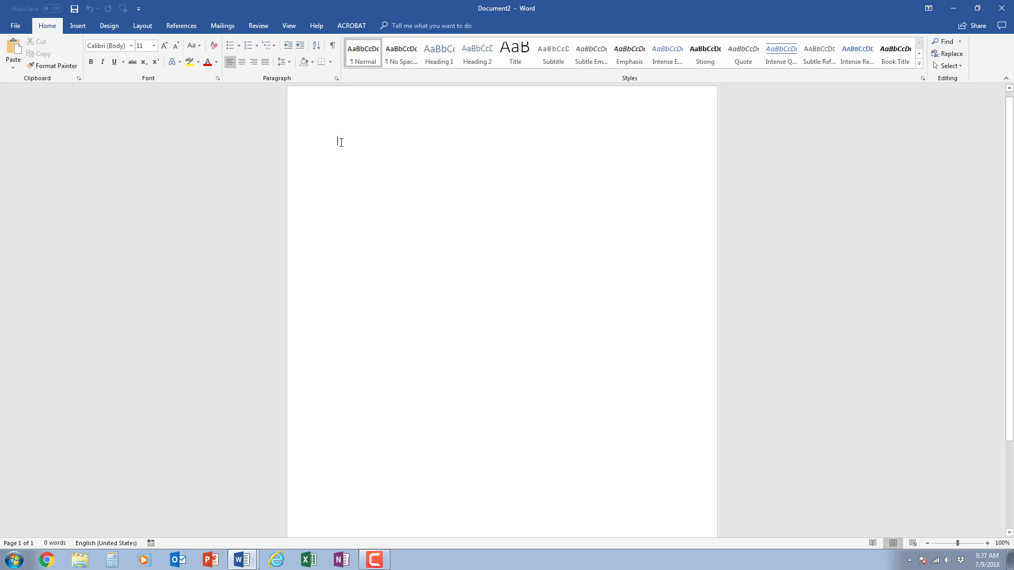
{"action": "mouse_move", "coordinate": [364, 141]}
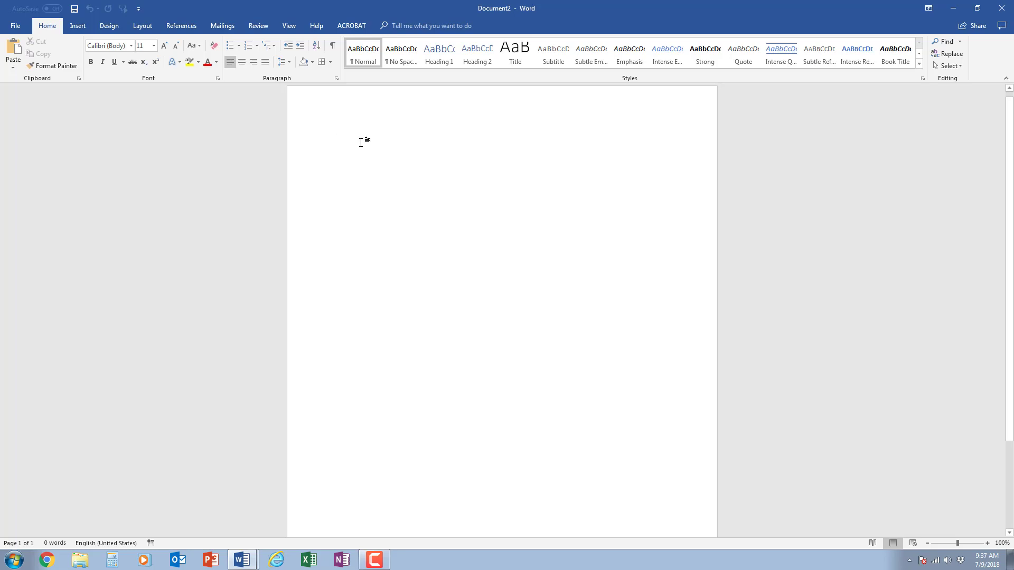
Enter "Smile." as the first text at the top of the page.
{"action": "left_click", "coordinate": [337, 142]}
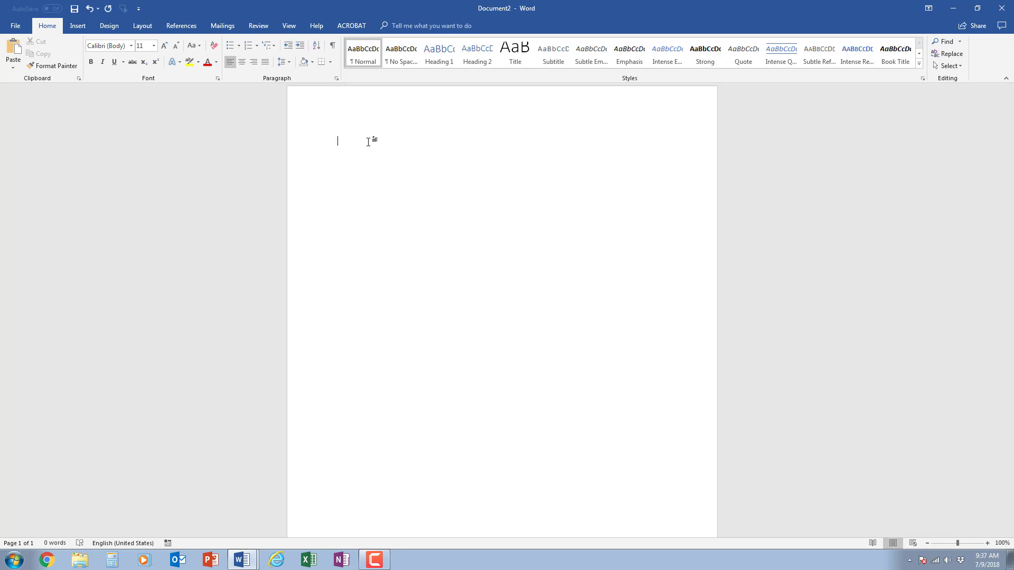
{"action": "type", "text": "Smile"}
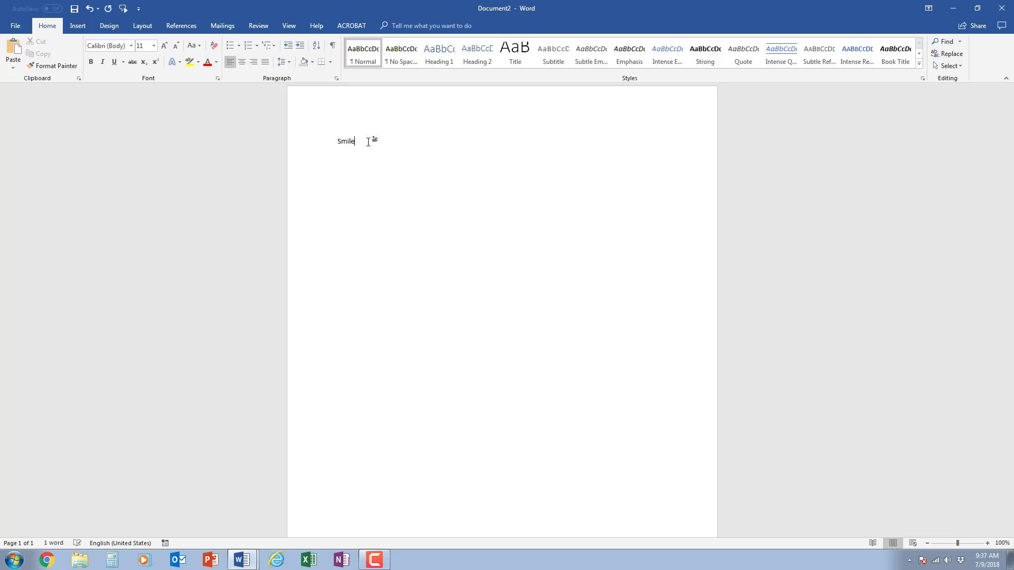
{"action": "type", "text": "."}
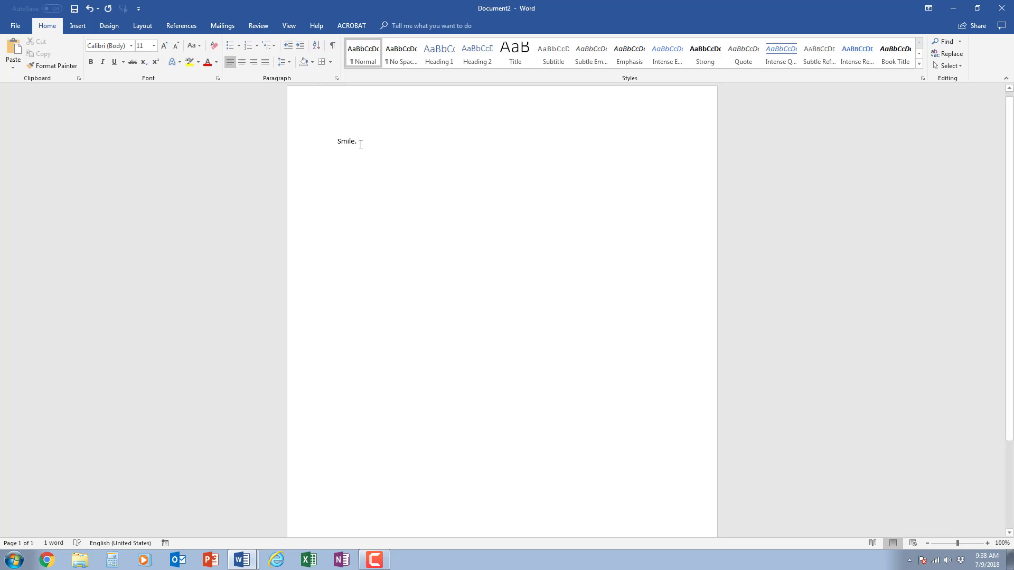
{"action": "double_click", "coordinate": [346, 142]}
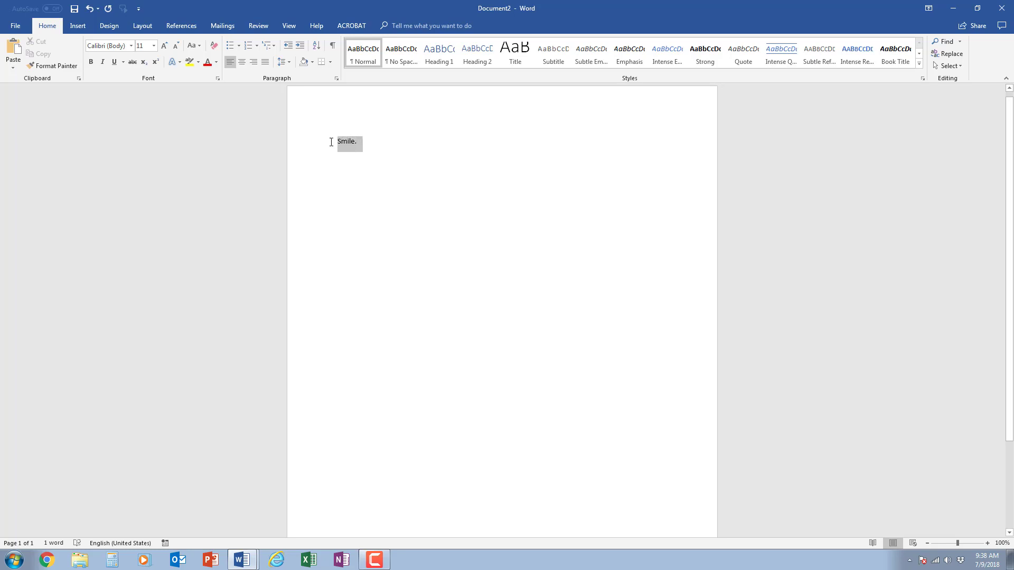
{"action": "double_click", "coordinate": [346, 141]}
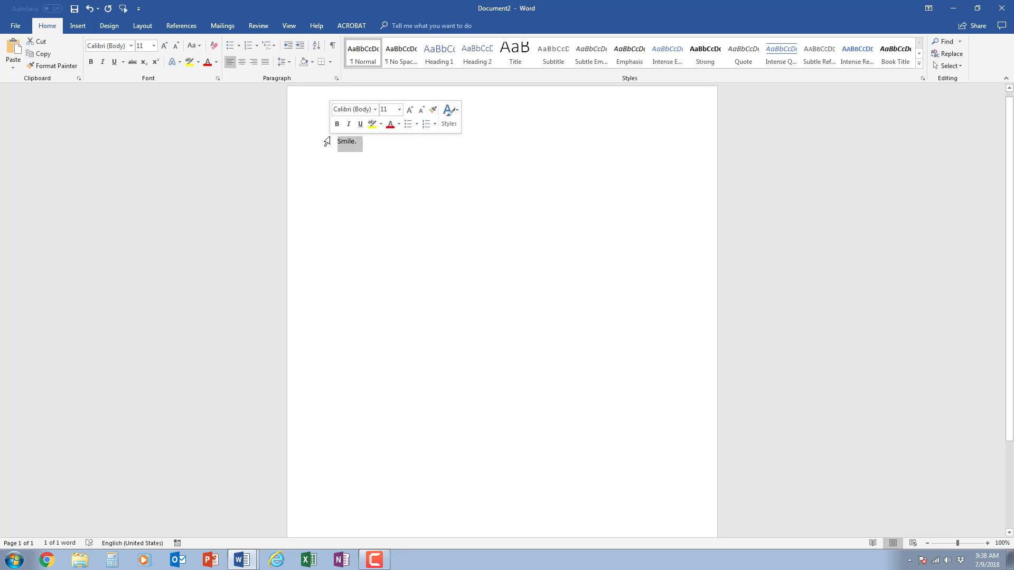
{"action": "mouse_move", "coordinate": [368, 137]}
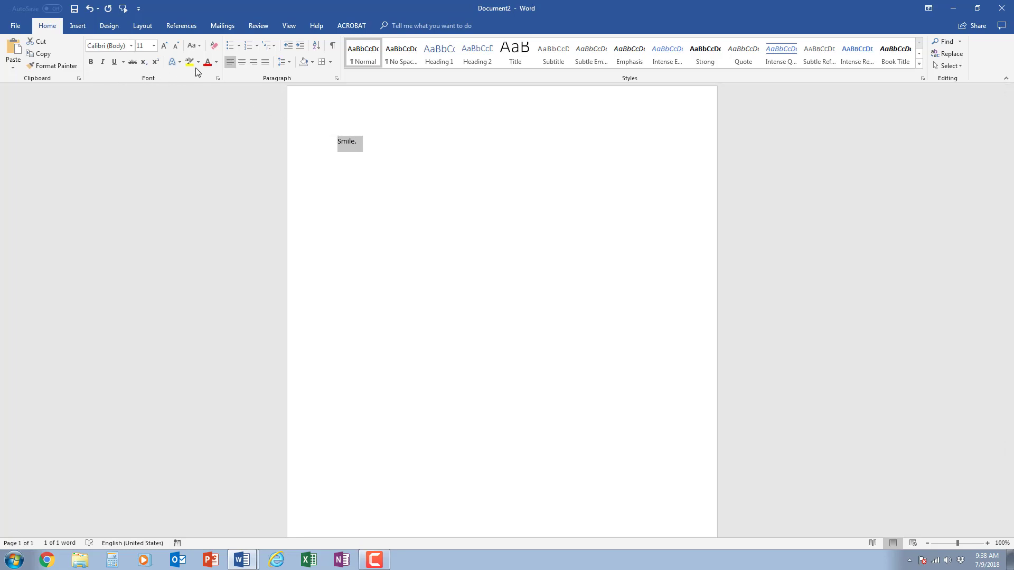
{"action": "mouse_move", "coordinate": [206, 81]}
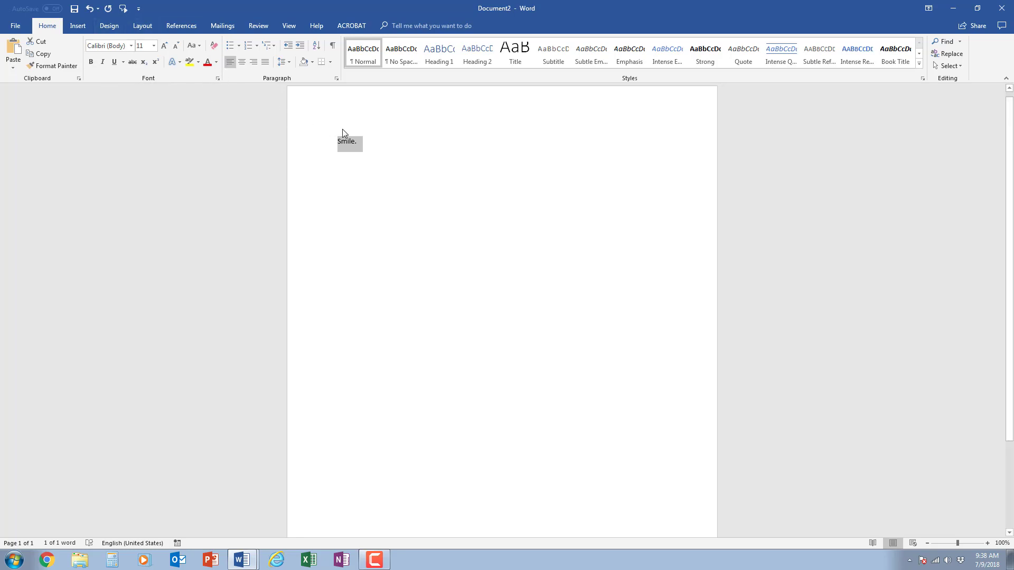
{"action": "left_click", "coordinate": [353, 141]}
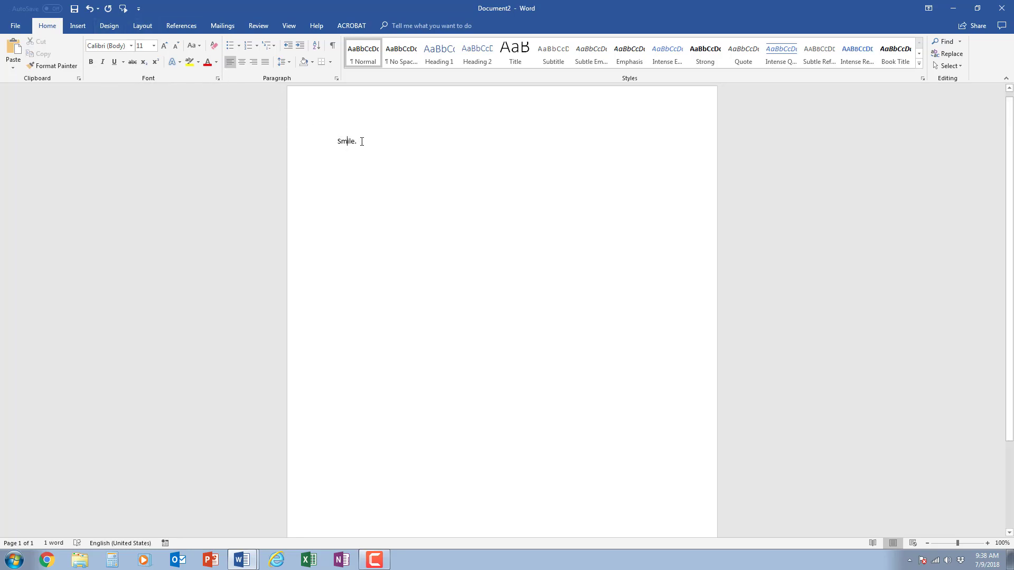
{"action": "double_click", "coordinate": [347, 140]}
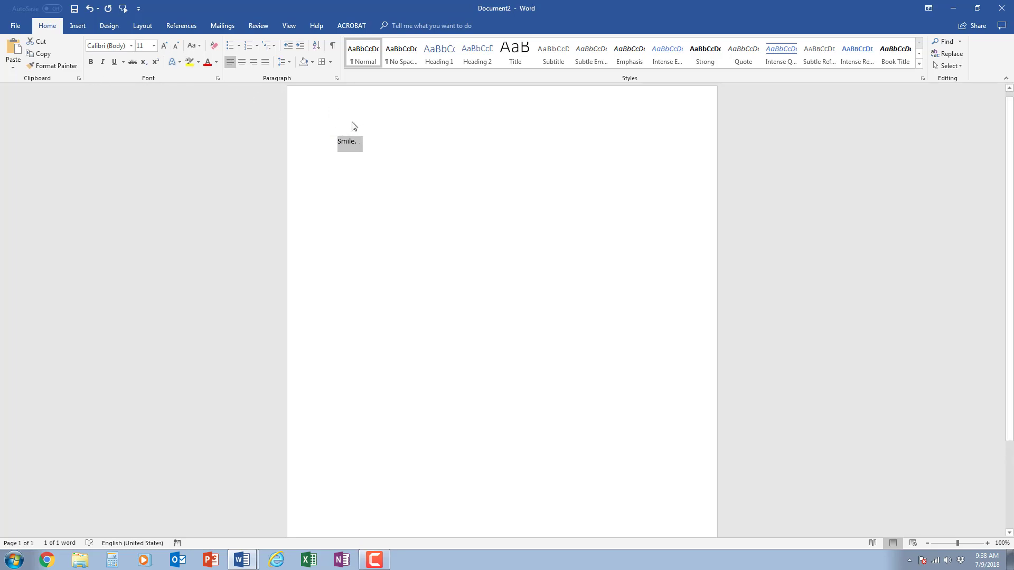
{"action": "mouse_move", "coordinate": [321, 136]}
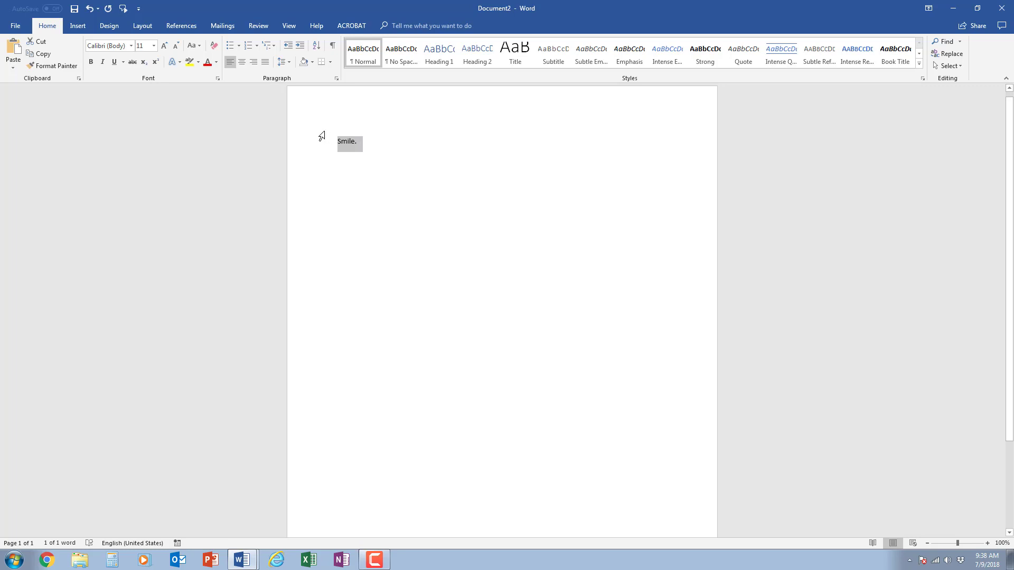
{"action": "mouse_move", "coordinate": [190, 76]}
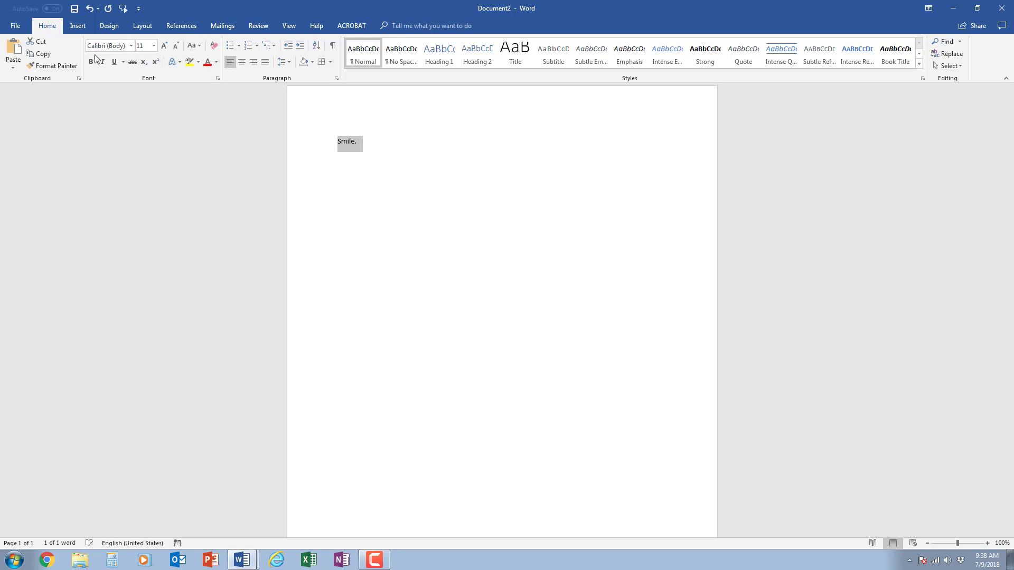
{"action": "mouse_move", "coordinate": [91, 62]}
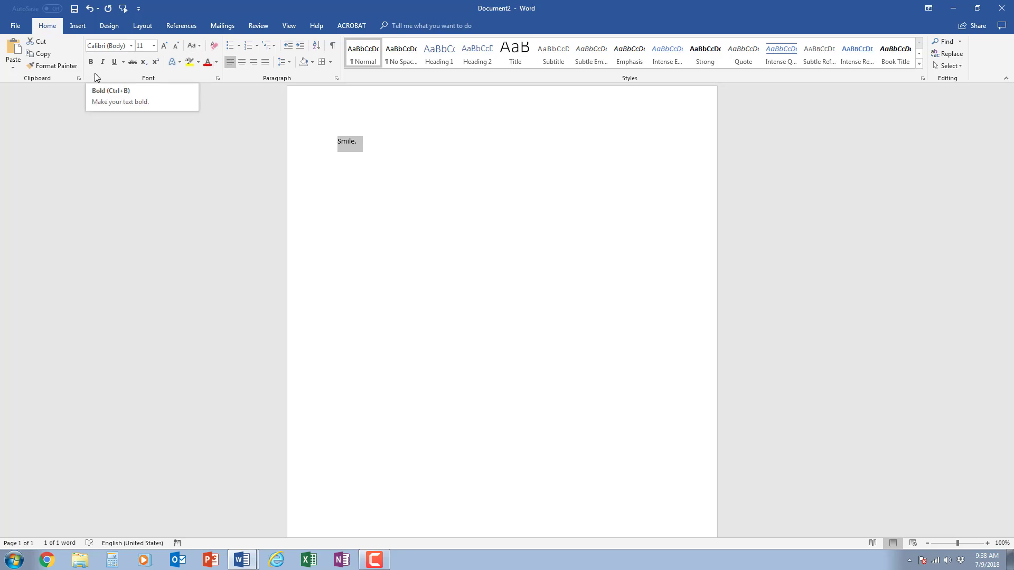
{"action": "mouse_move", "coordinate": [91, 62]}
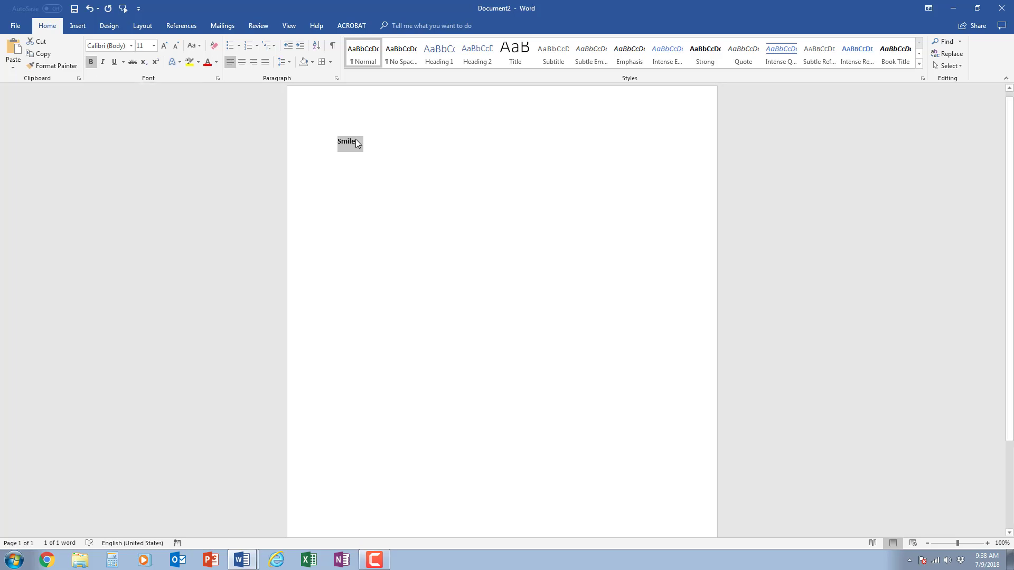
{"action": "type", "text": "."}
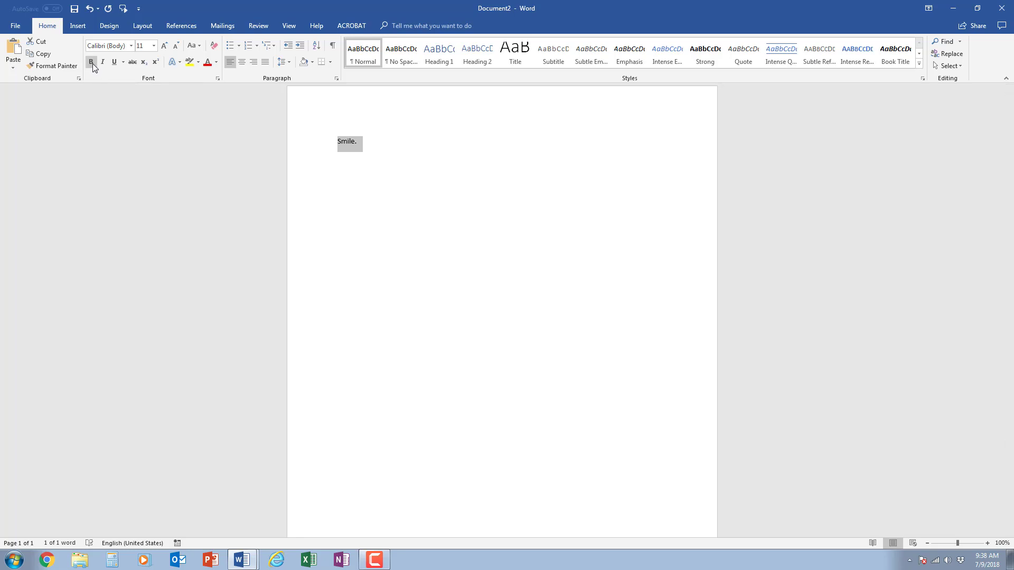
{"action": "mouse_move", "coordinate": [91, 62]}
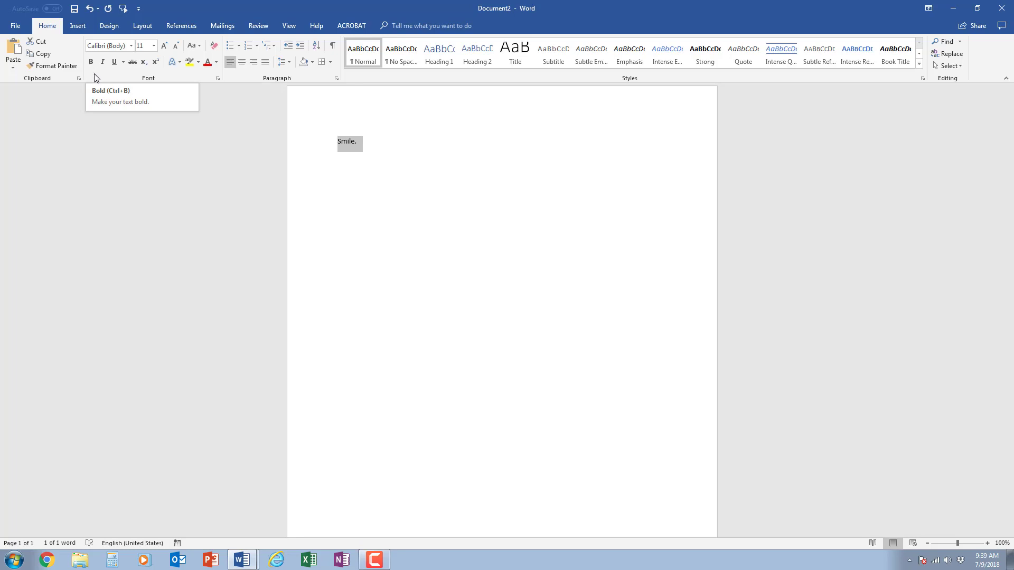
{"action": "mouse_move", "coordinate": [119, 98]}
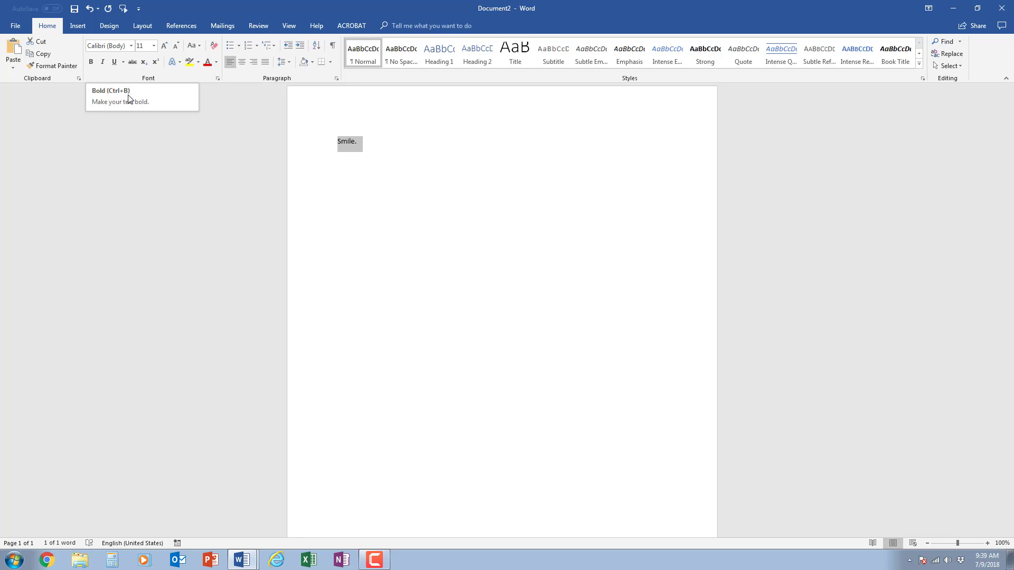
{"action": "mouse_move", "coordinate": [361, 151]}
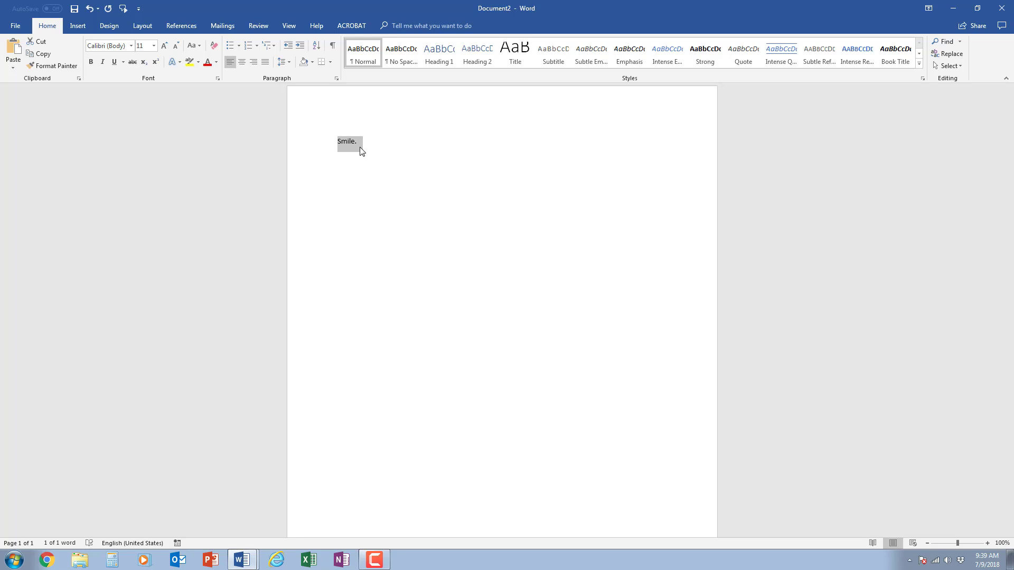
{"action": "mouse_move", "coordinate": [377, 139]}
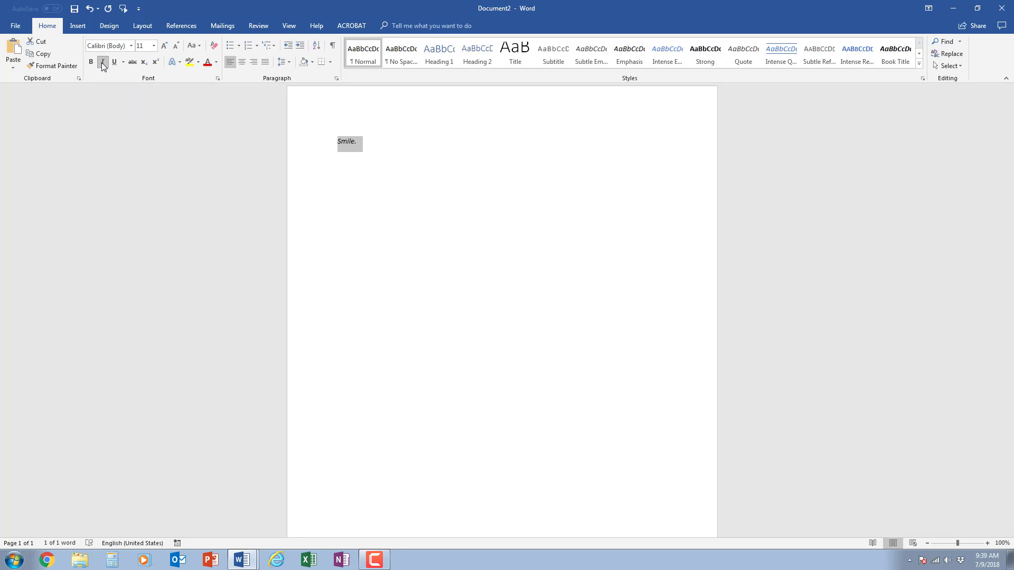
{"action": "left_click", "coordinate": [114, 63]}
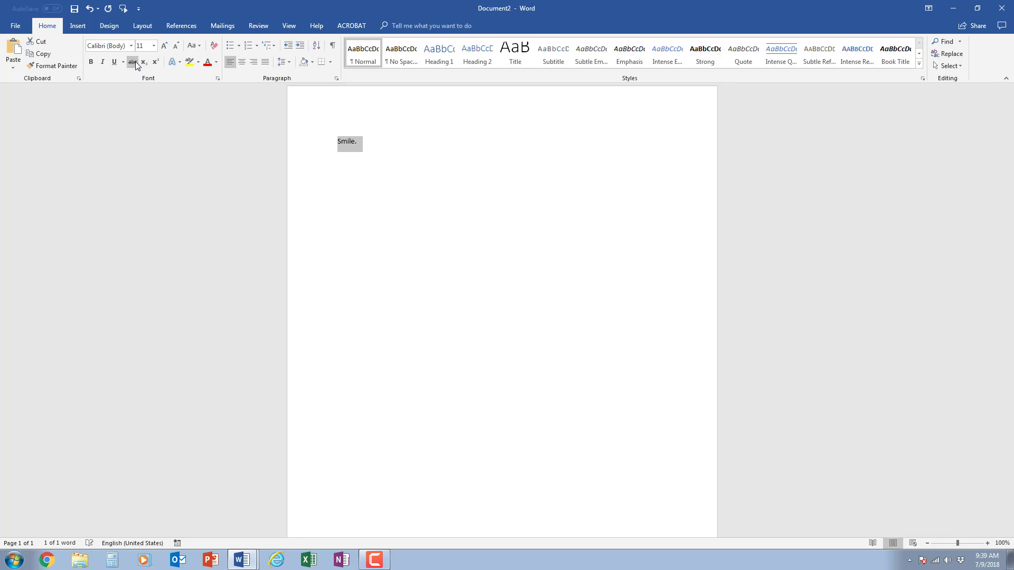
{"action": "mouse_move", "coordinate": [217, 70]}
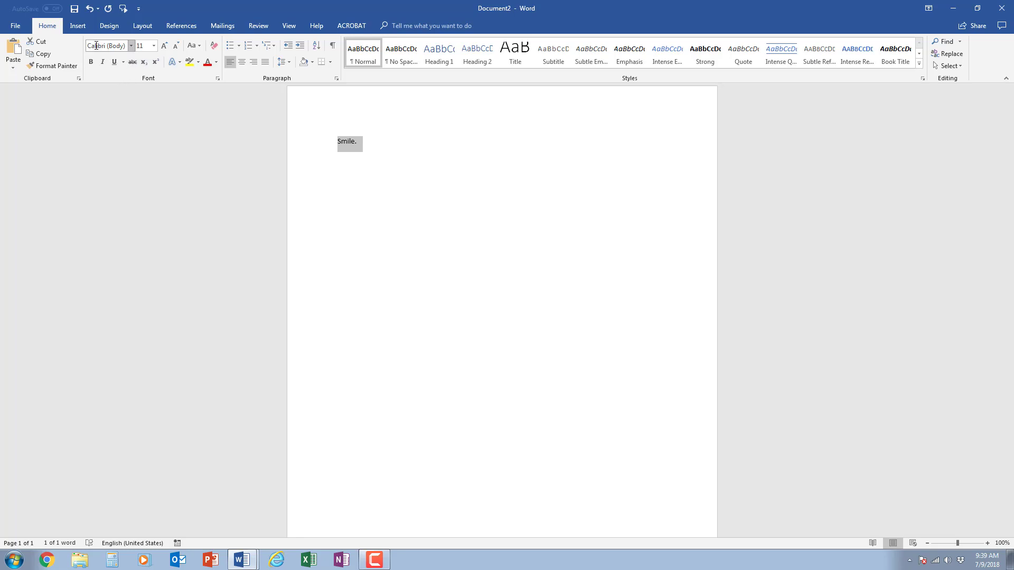
{"action": "mouse_move", "coordinate": [131, 46]}
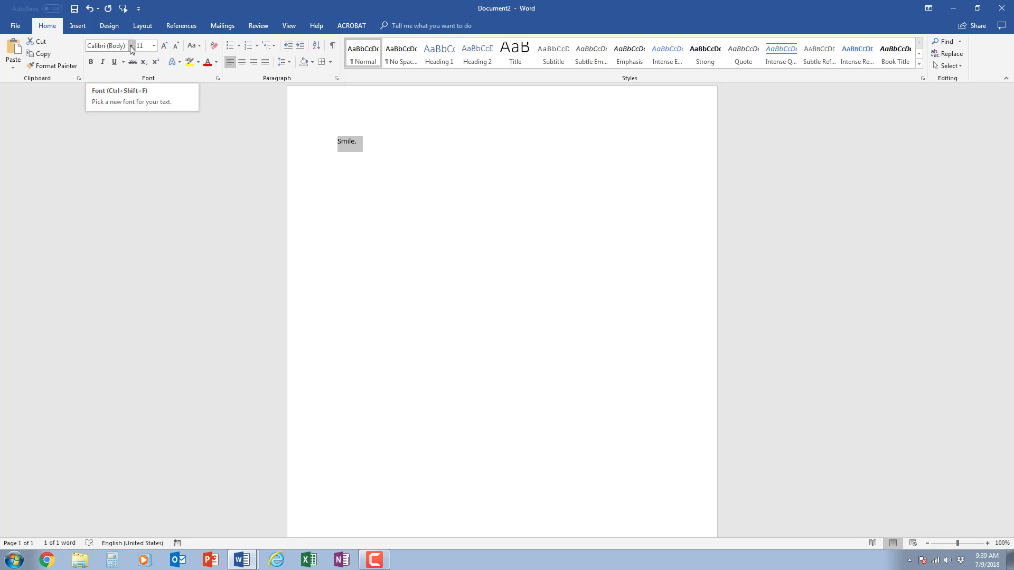
Set Smile. to Times New Roman, then try font sizes 24 and 16 from the size list.
{"action": "left_click", "coordinate": [146, 46]}
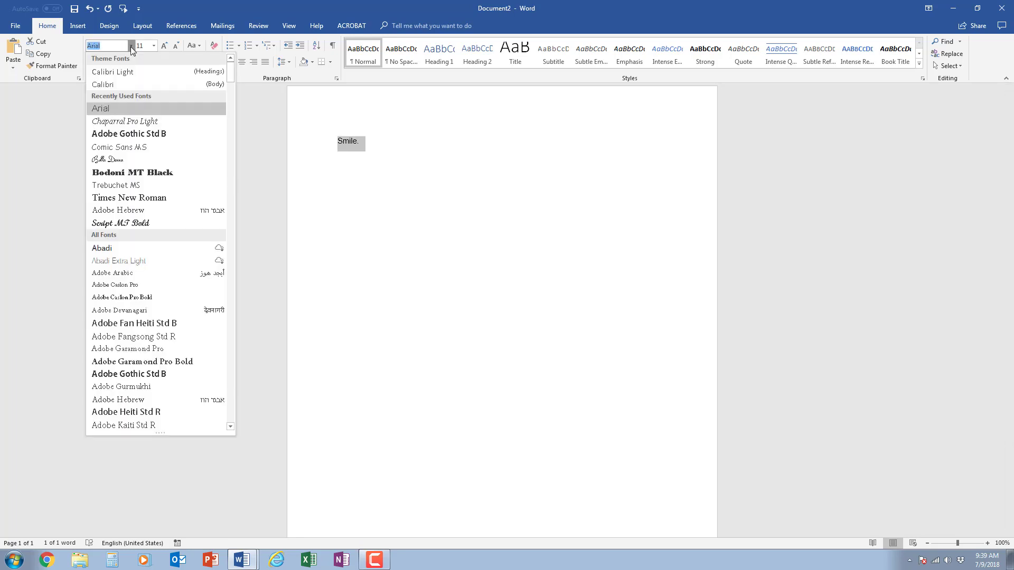
{"action": "left_click", "coordinate": [129, 198]}
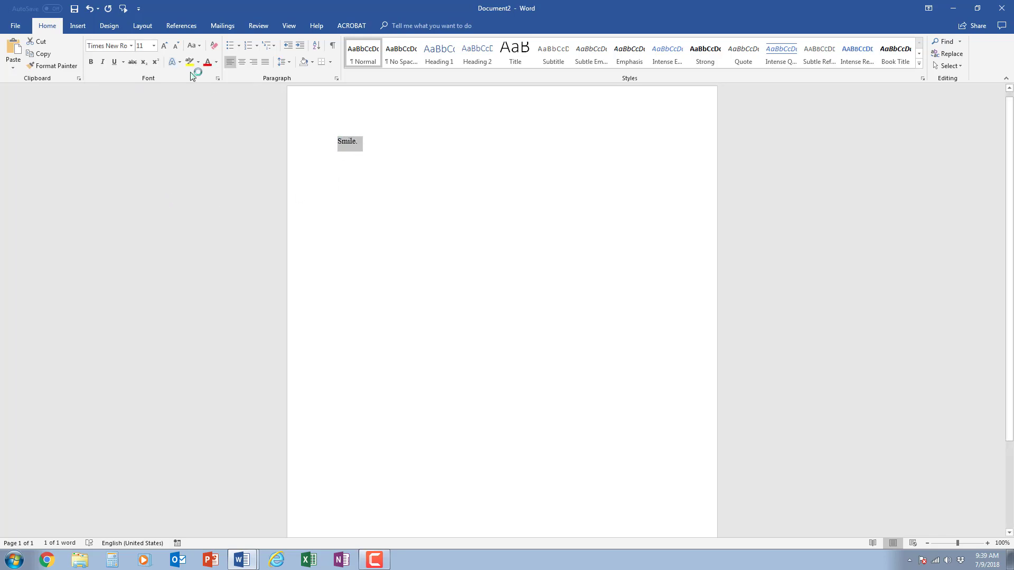
{"action": "mouse_move", "coordinate": [139, 46]}
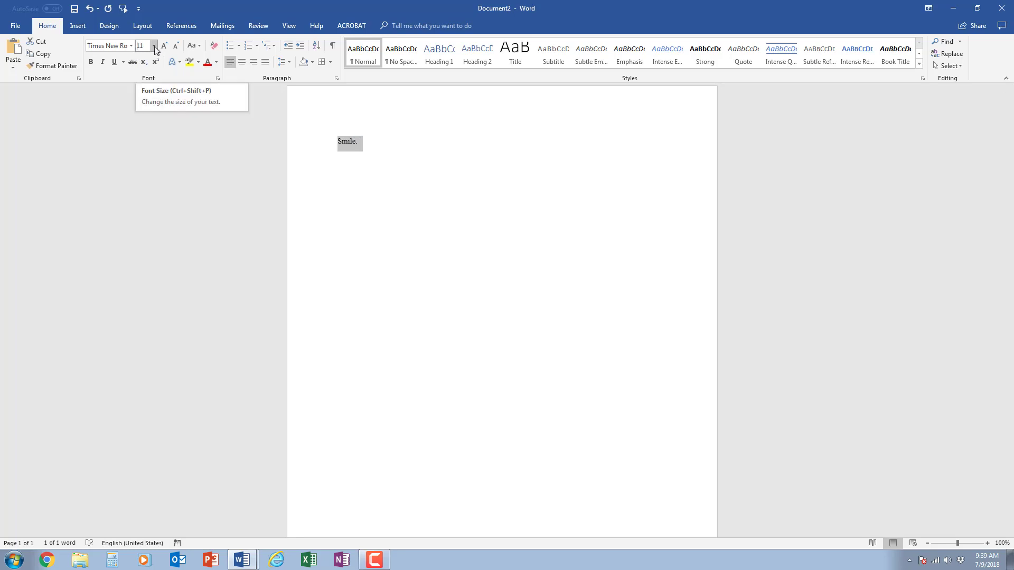
{"action": "left_click", "coordinate": [153, 45]}
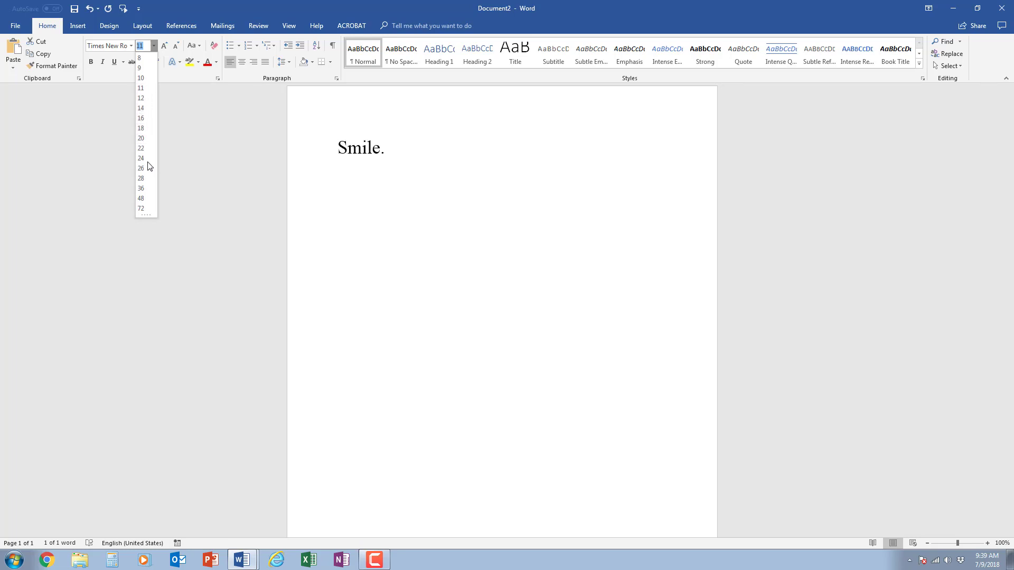
{"action": "left_click", "coordinate": [141, 158]}
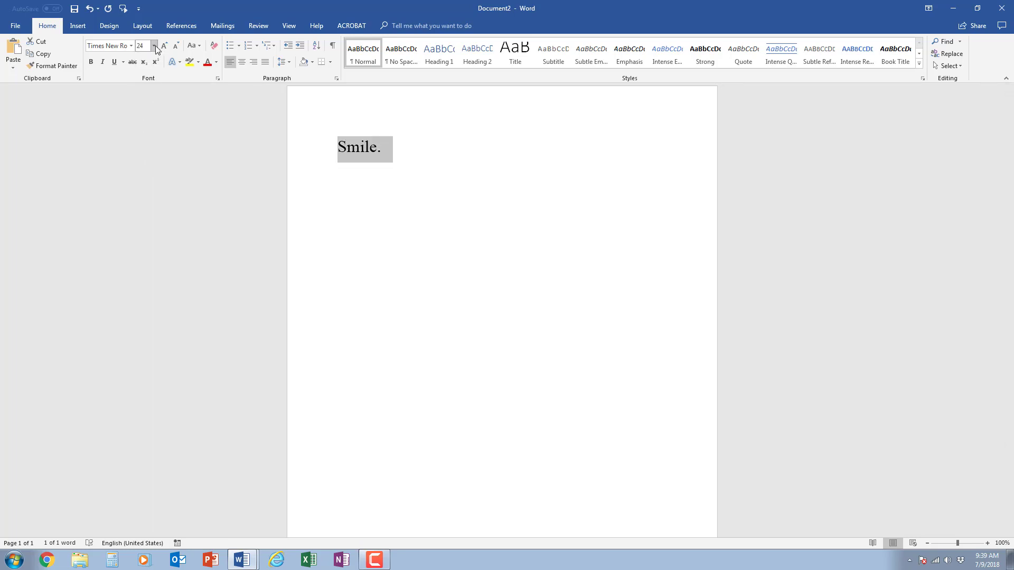
{"action": "left_click", "coordinate": [152, 45]}
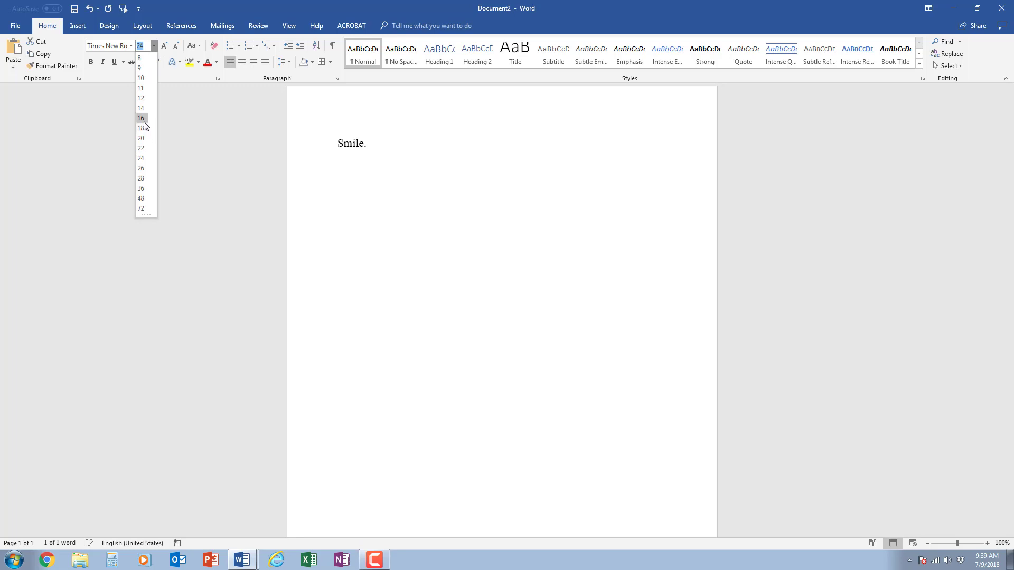
{"action": "left_click", "coordinate": [140, 119]}
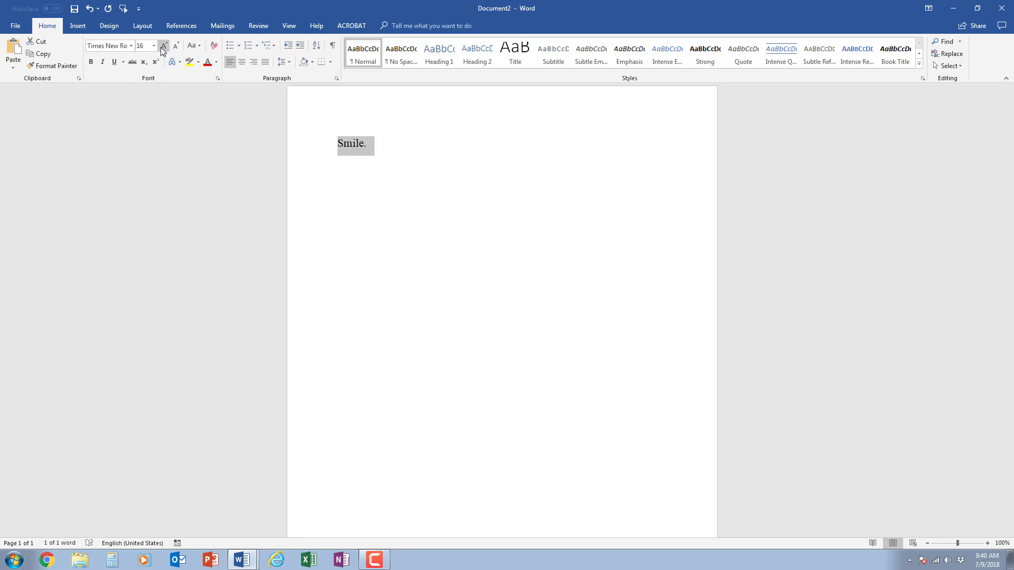
{"action": "mouse_move", "coordinate": [166, 47]}
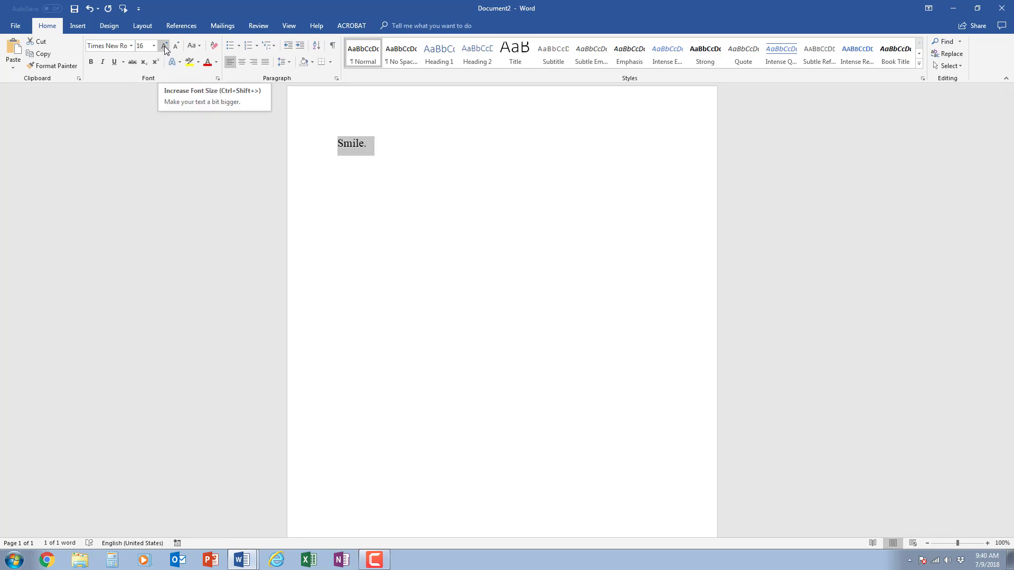
Adjust Smile. with the Grow and Shrink Font buttons to finish at 20 pt.
{"action": "left_click", "coordinate": [165, 46]}
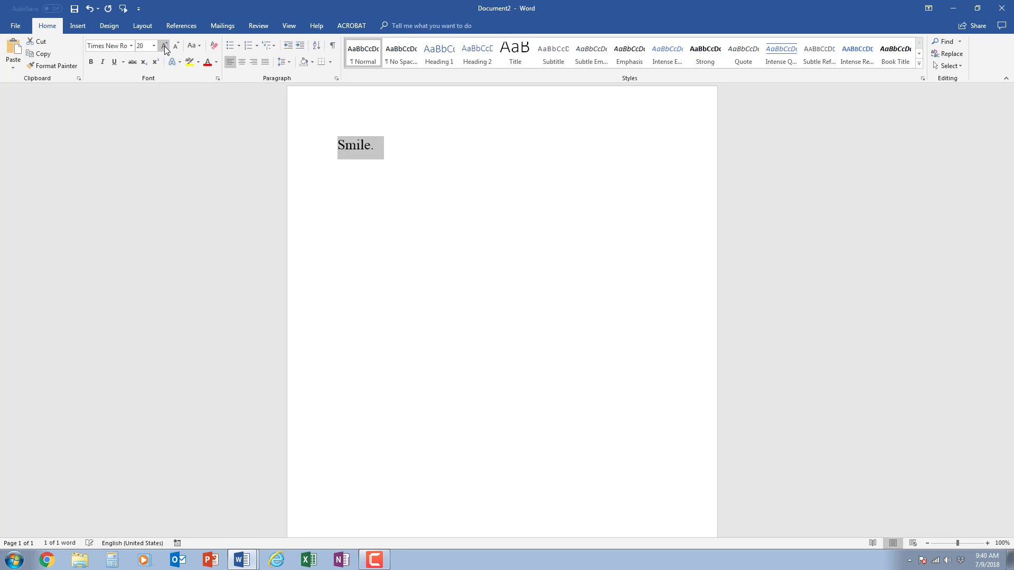
{"action": "left_click", "coordinate": [175, 46]}
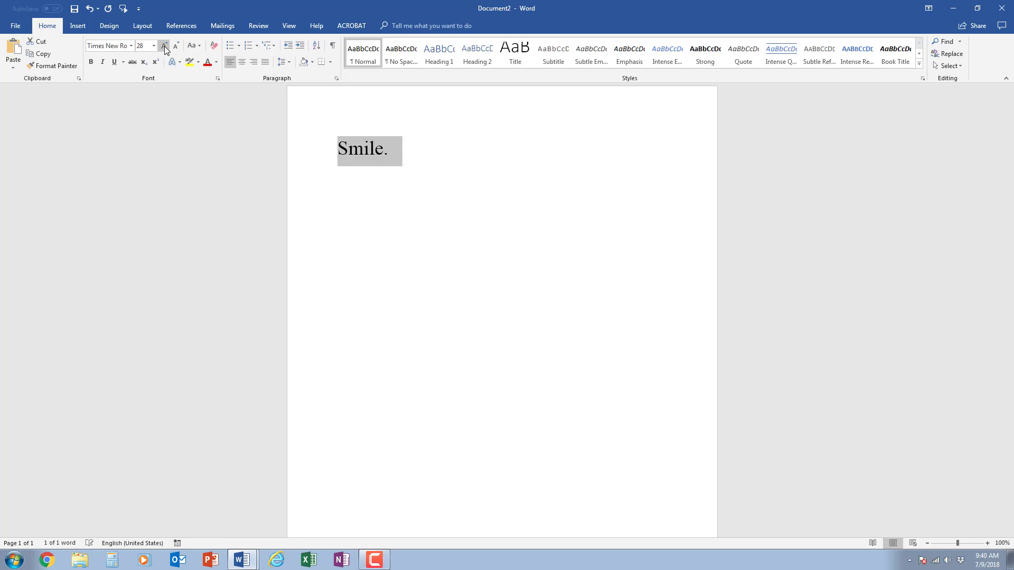
{"action": "mouse_move", "coordinate": [176, 45]}
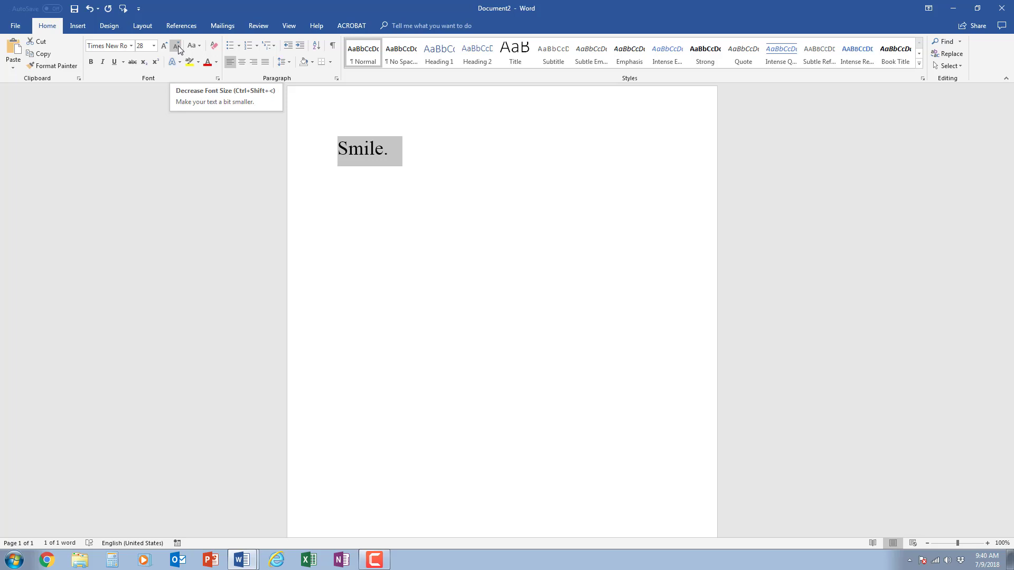
{"action": "left_click", "coordinate": [175, 46]}
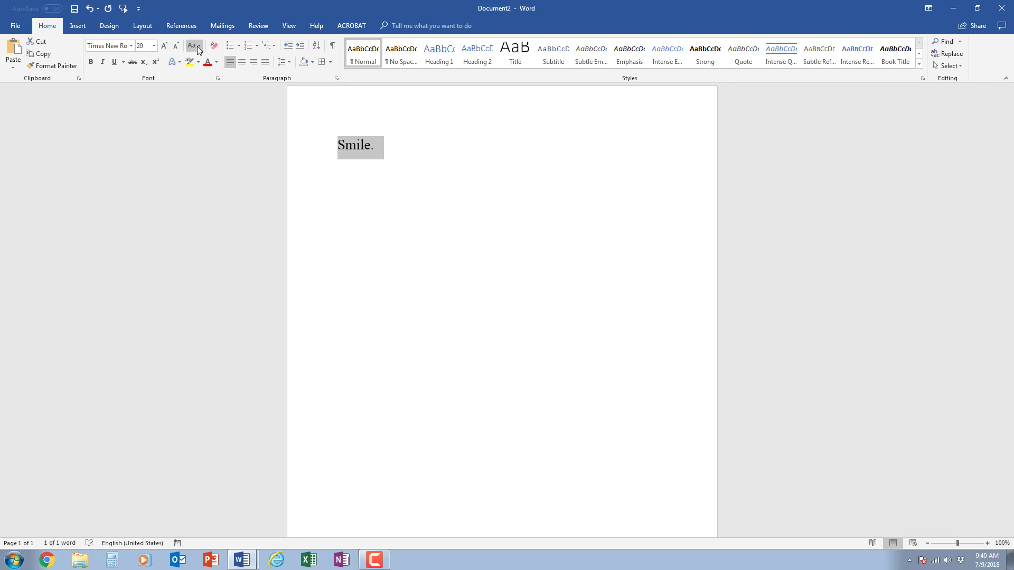
{"action": "mouse_move", "coordinate": [194, 45]}
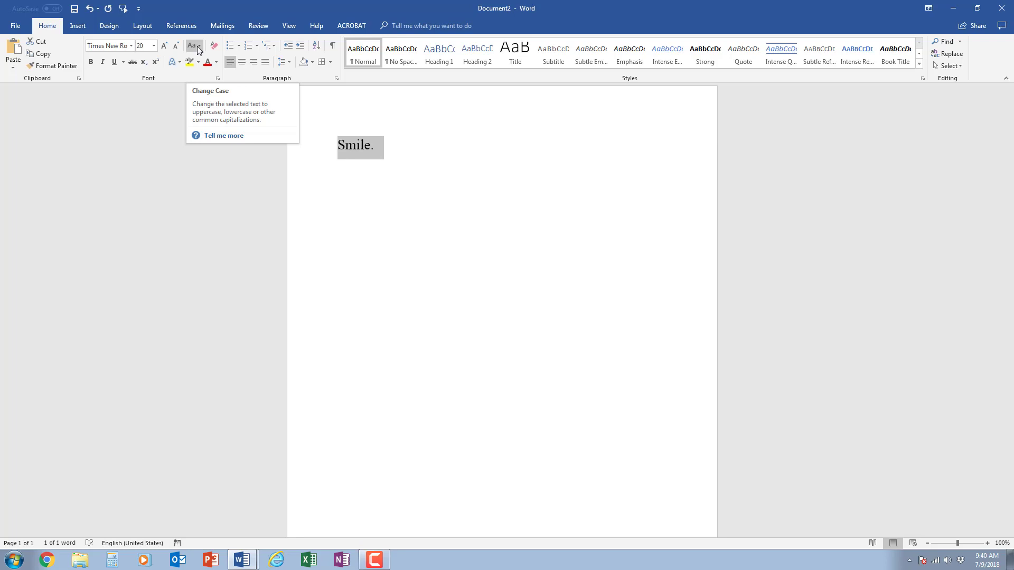
{"action": "left_click", "coordinate": [194, 46]}
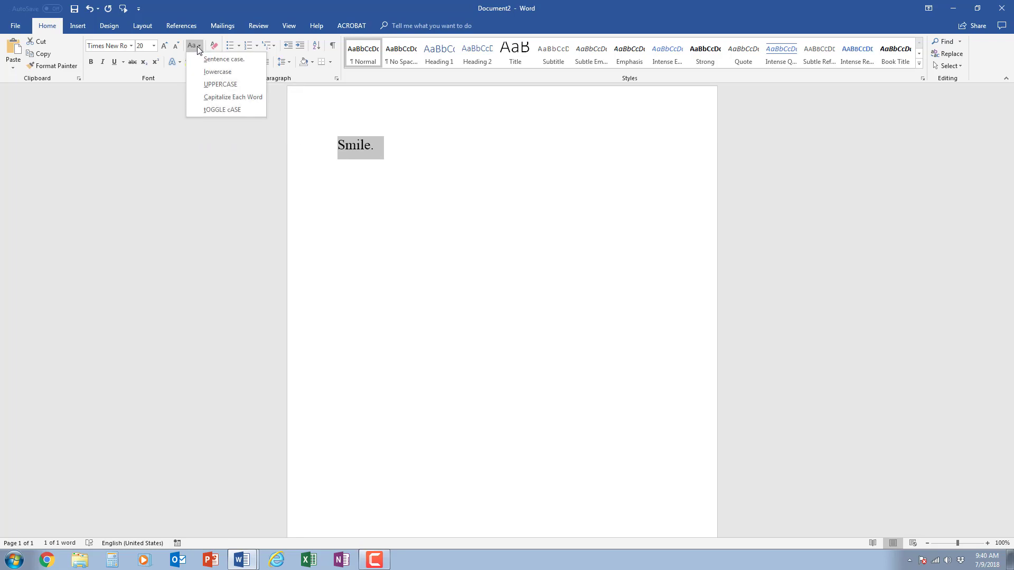
{"action": "mouse_move", "coordinate": [224, 59]}
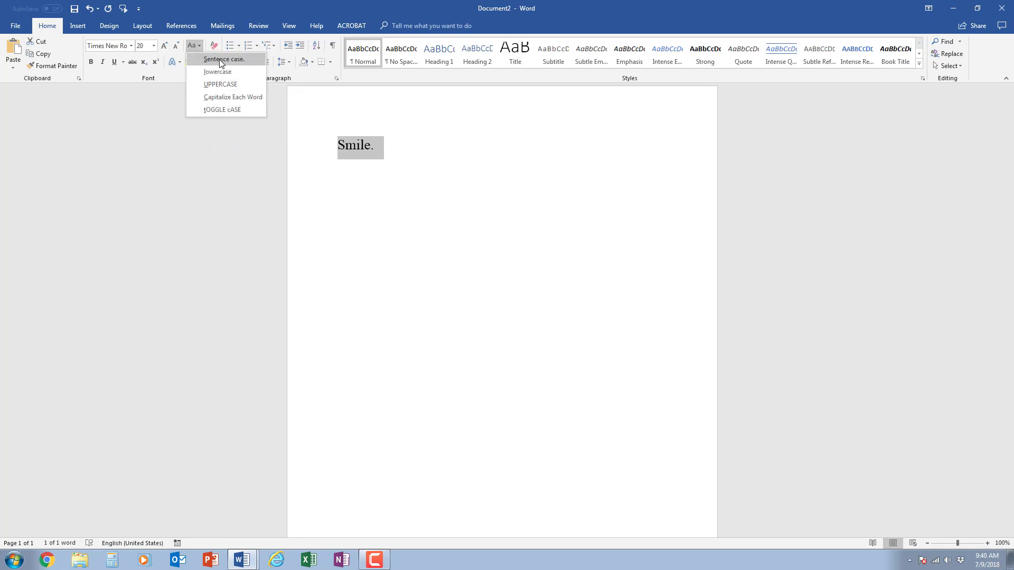
{"action": "mouse_move", "coordinate": [344, 151]}
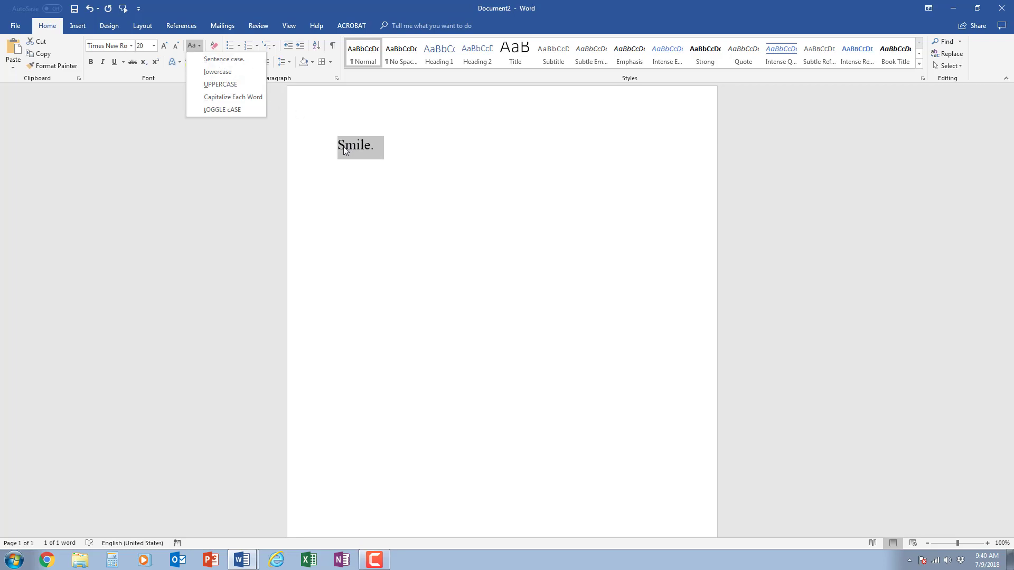
{"action": "mouse_move", "coordinate": [317, 140]}
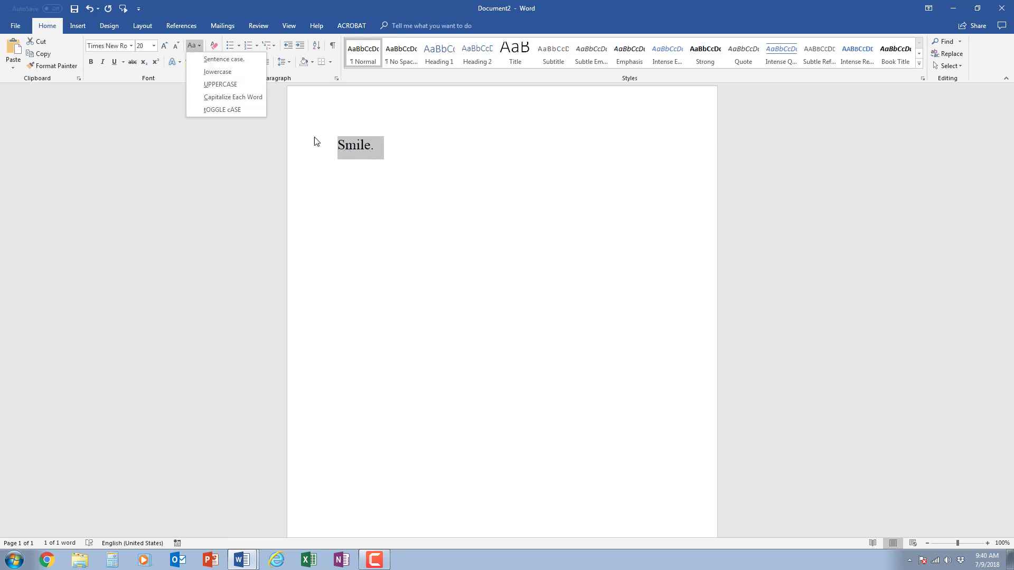
{"action": "mouse_move", "coordinate": [218, 72]}
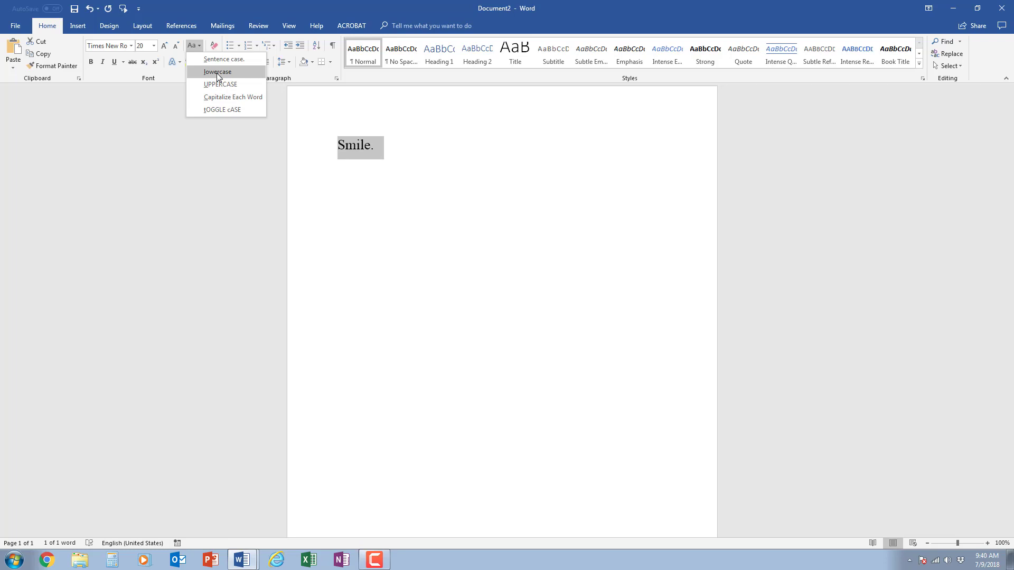
{"action": "left_click", "coordinate": [218, 72]}
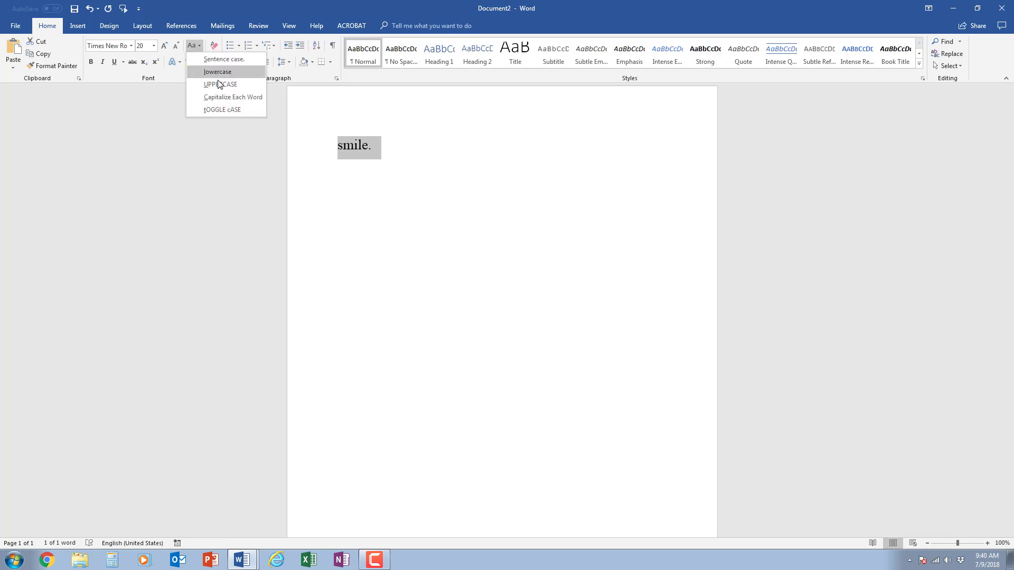
{"action": "left_click", "coordinate": [219, 85]}
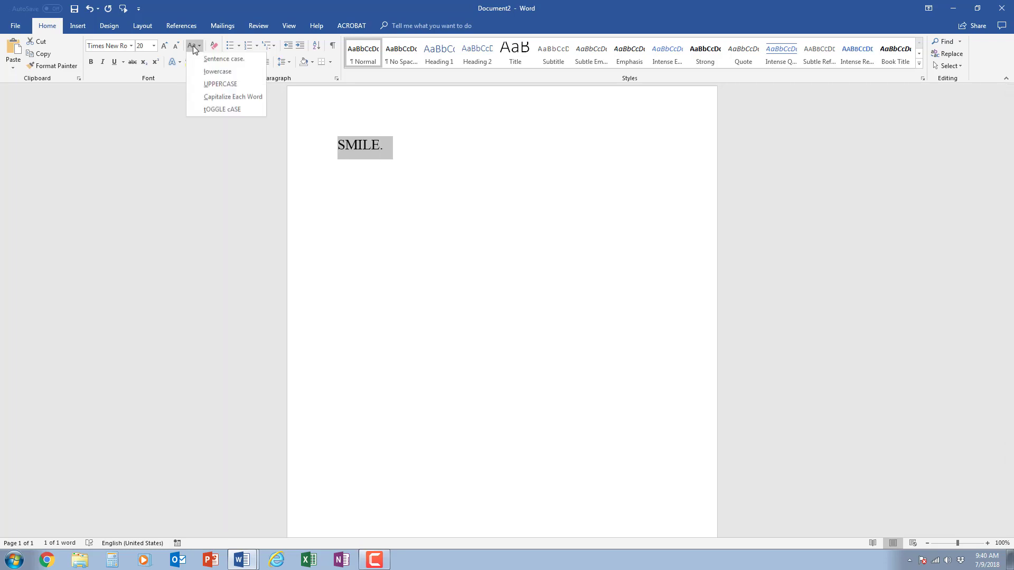
{"action": "mouse_move", "coordinate": [232, 96]}
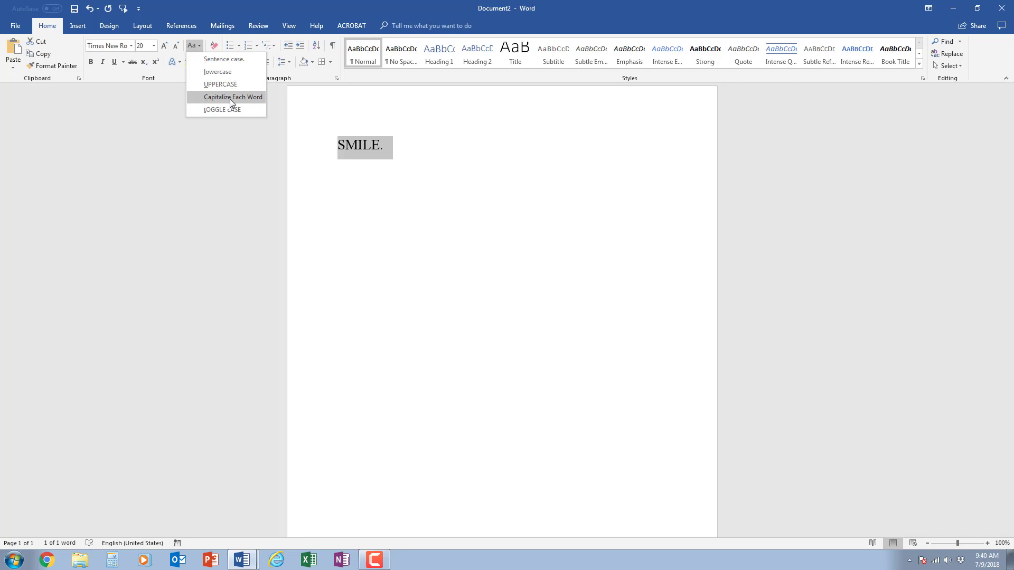
{"action": "mouse_move", "coordinate": [228, 110]}
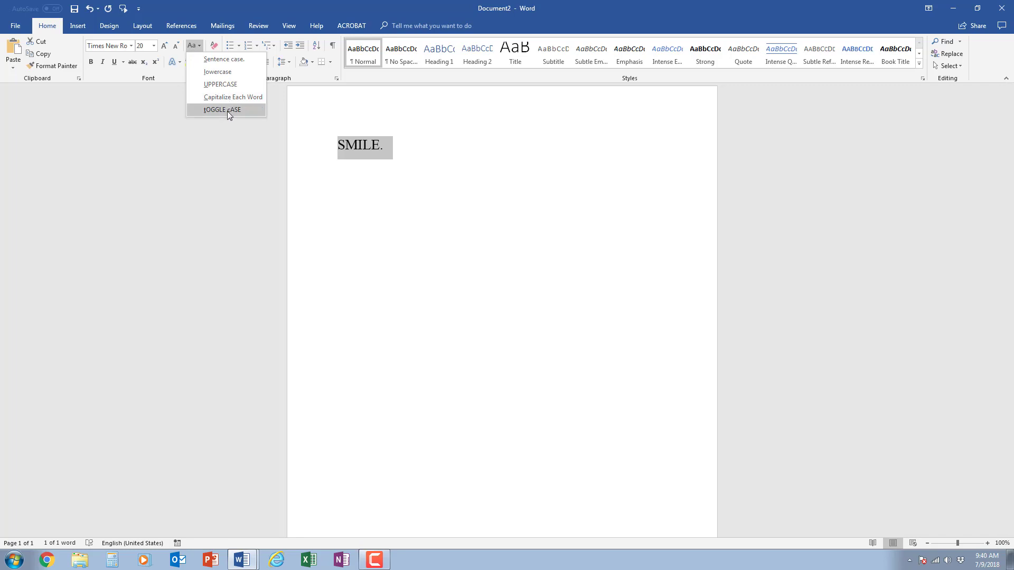
{"action": "mouse_move", "coordinate": [228, 97]}
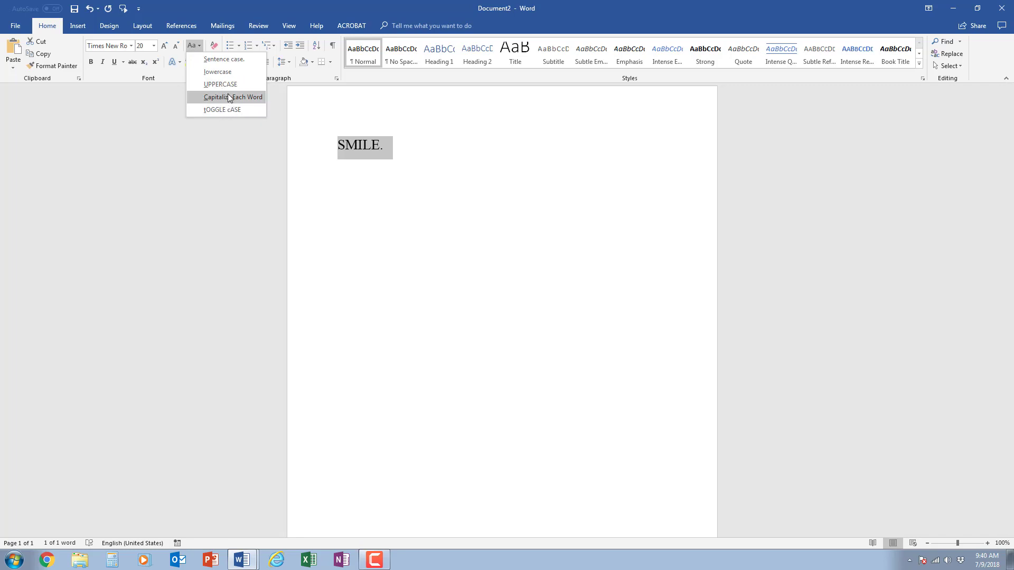
{"action": "mouse_move", "coordinate": [224, 60]}
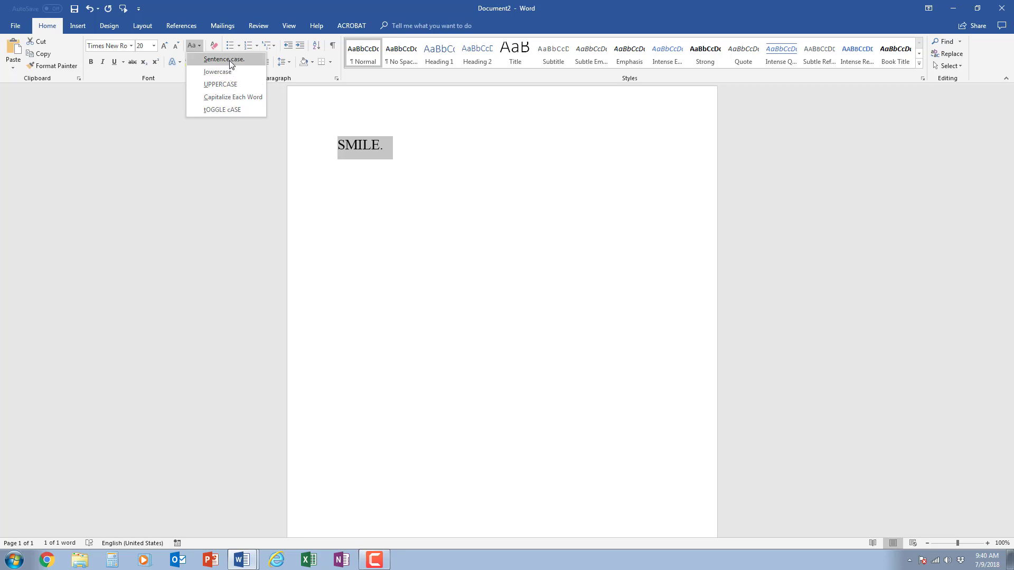
{"action": "left_click", "coordinate": [224, 59]}
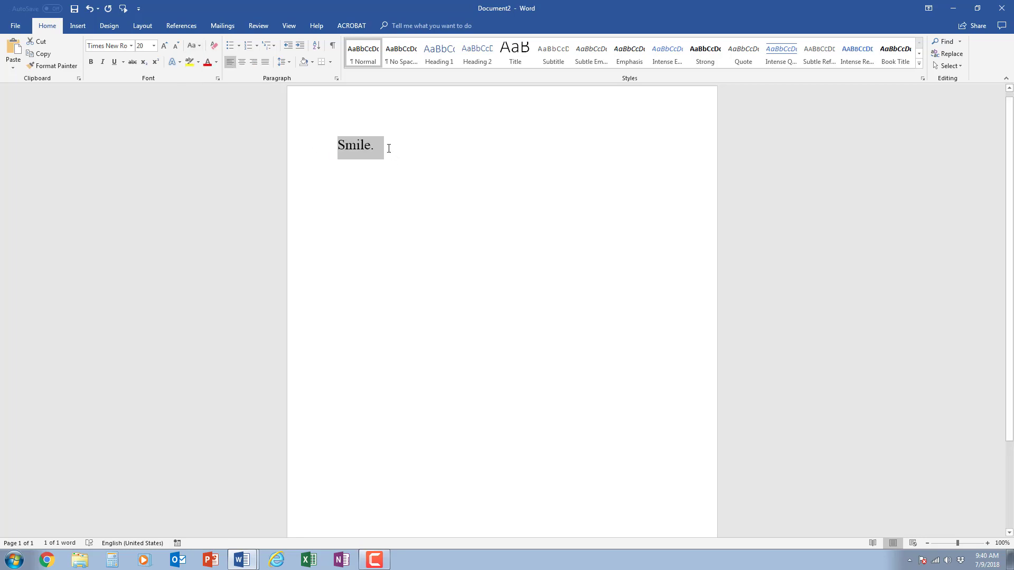
Add a new line reading "The quick brown fox jumps over the lazy dog." after Smile.
{"action": "left_click", "coordinate": [381, 145]}
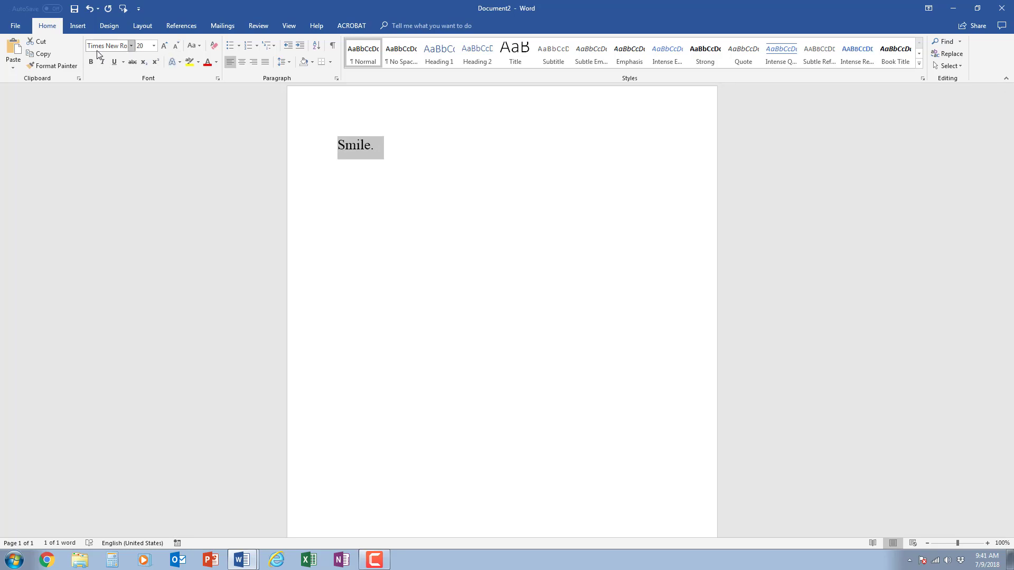
{"action": "mouse_move", "coordinate": [385, 150]}
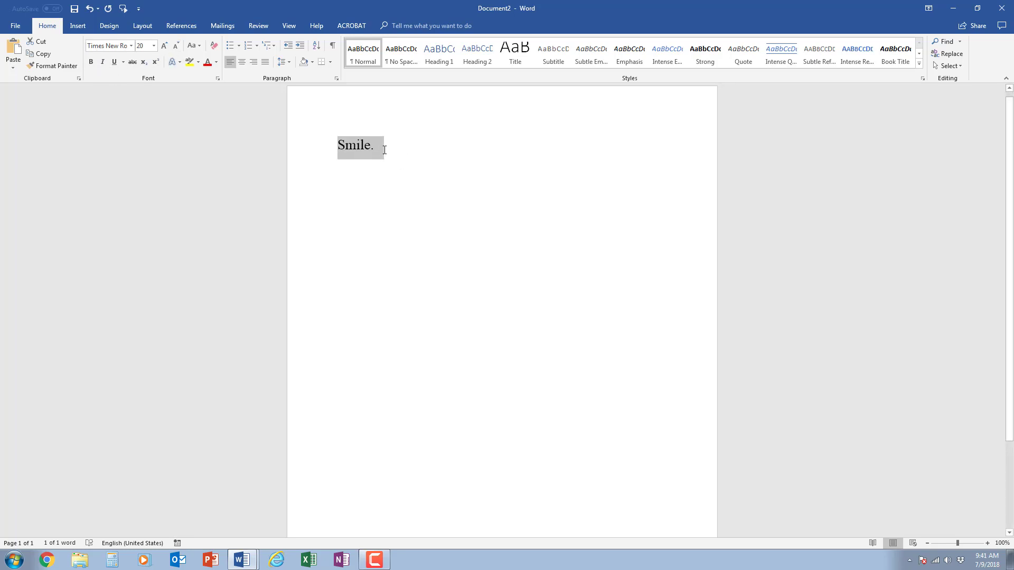
{"action": "left_click", "coordinate": [402, 152]}
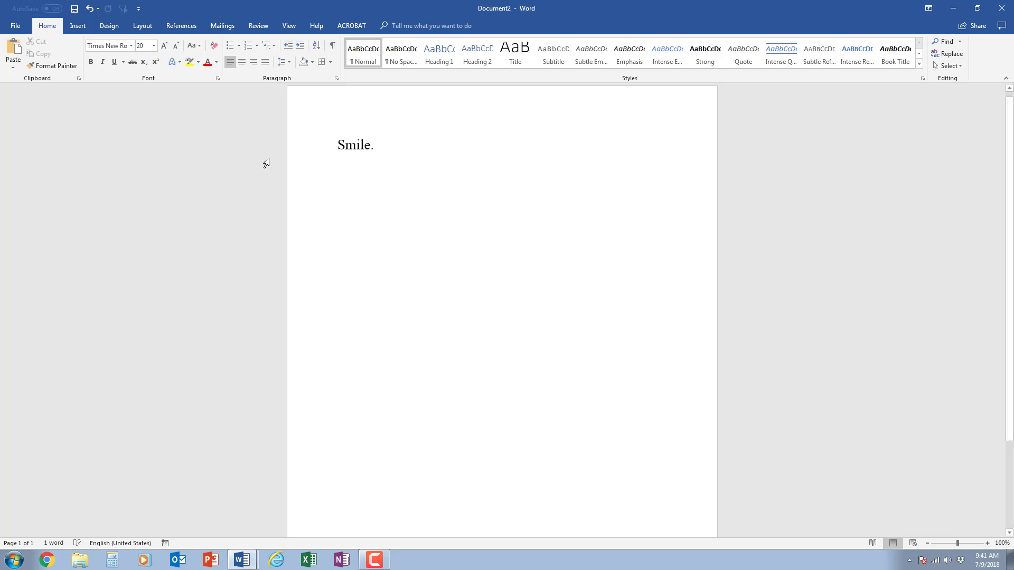
{"action": "type", "text": "The qui"}
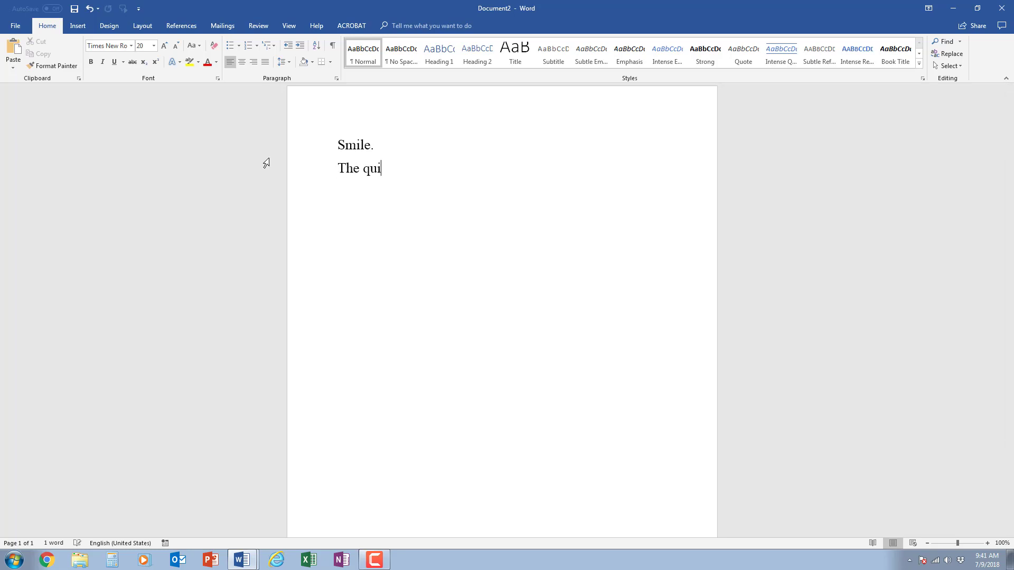
{"action": "type", "text": "ck brown fo"}
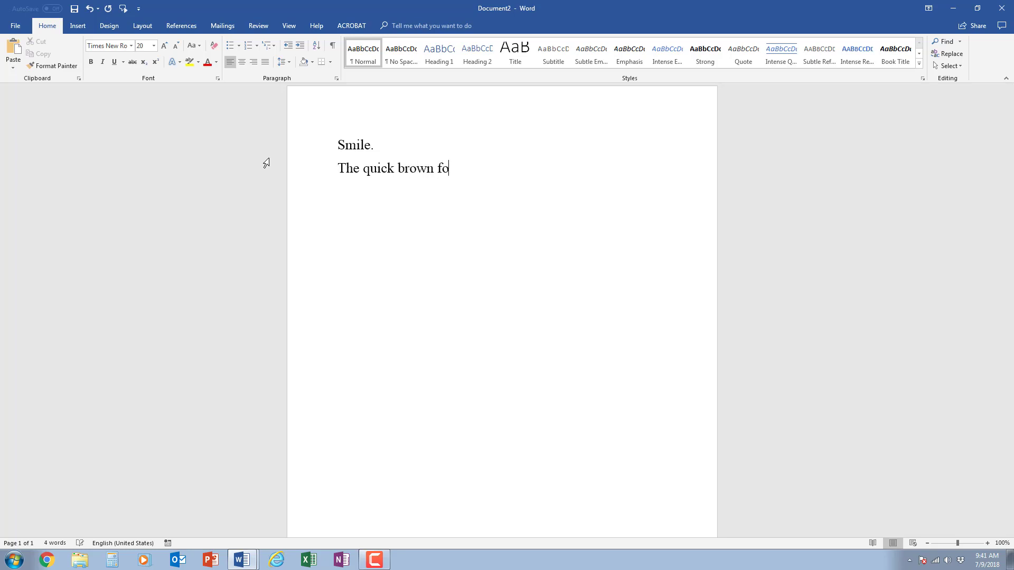
{"action": "type", "text": "x jumps of"}
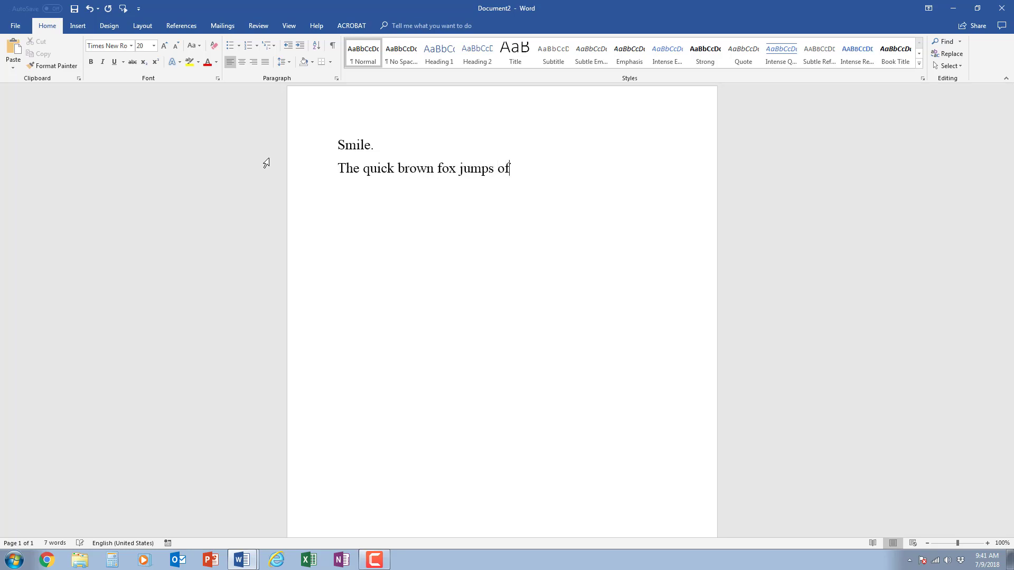
{"action": "type", "text": "ver the lazy d"}
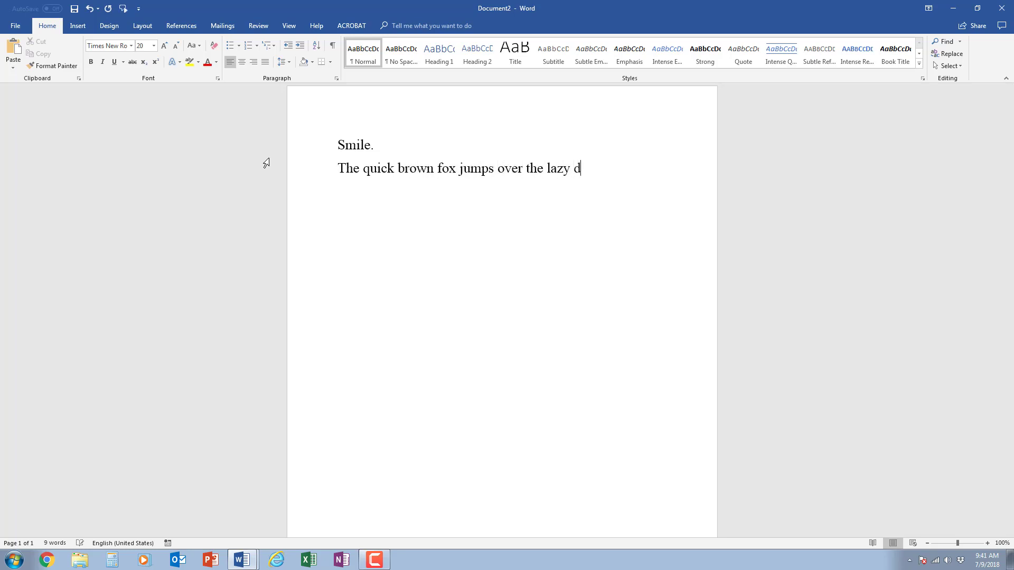
{"action": "type", "text": "og."}
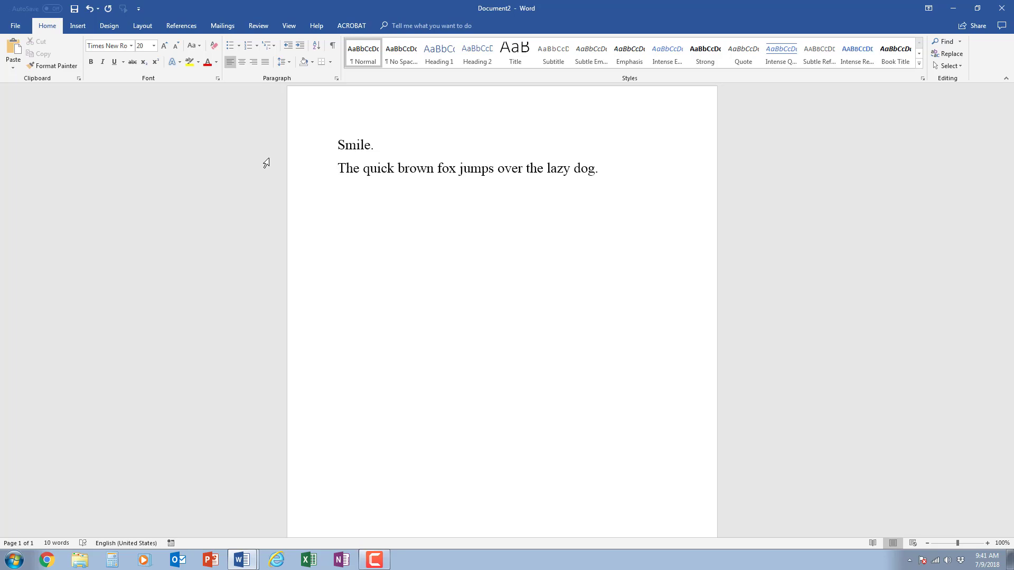
{"action": "left_click", "coordinate": [601, 168]}
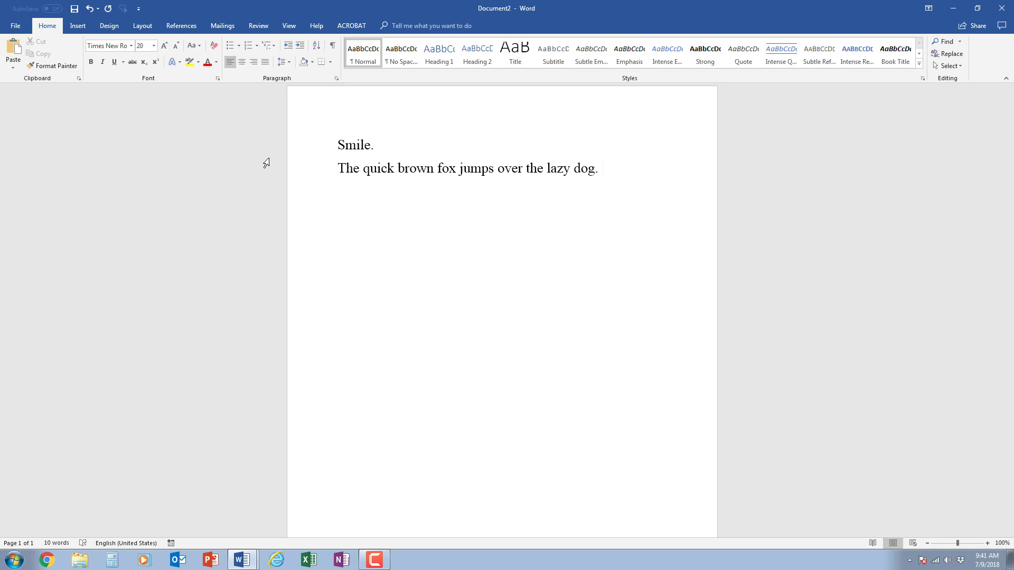
Select and copy the whole fox sentence, then return the cursor to its end.
{"action": "left_click", "coordinate": [601, 168]}
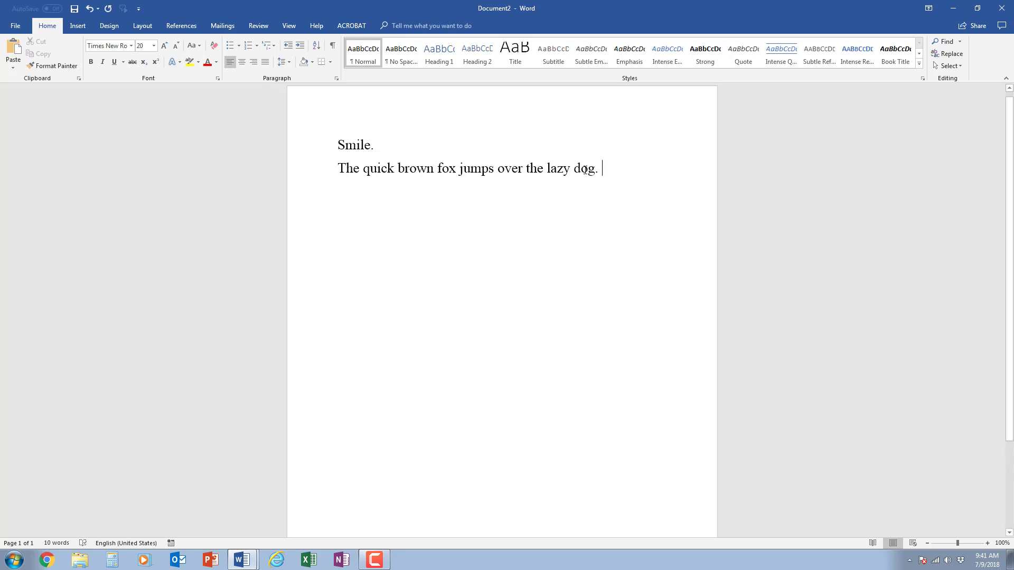
{"action": "left_click", "coordinate": [361, 168]}
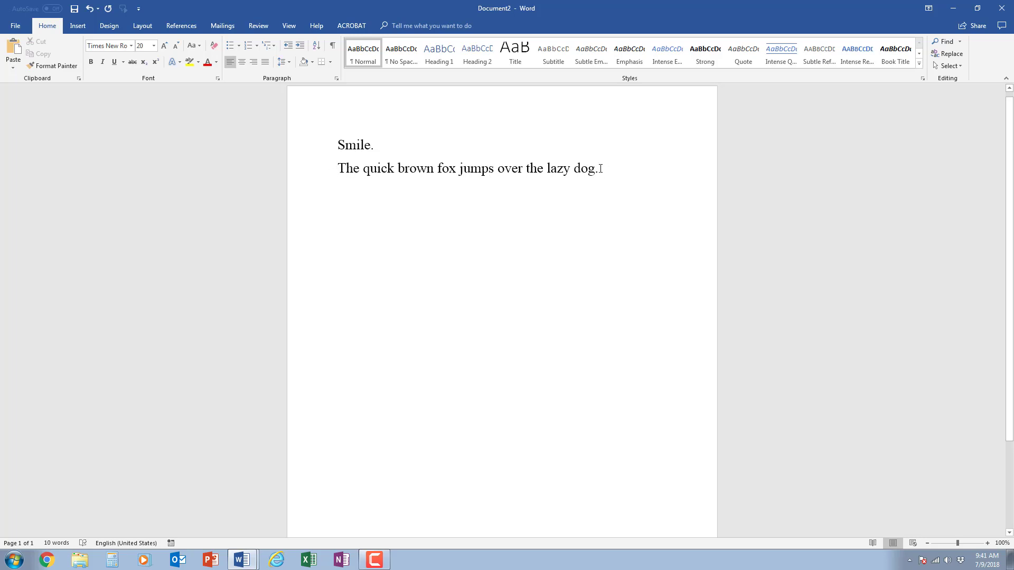
{"action": "triple_click", "coordinate": [470, 168]}
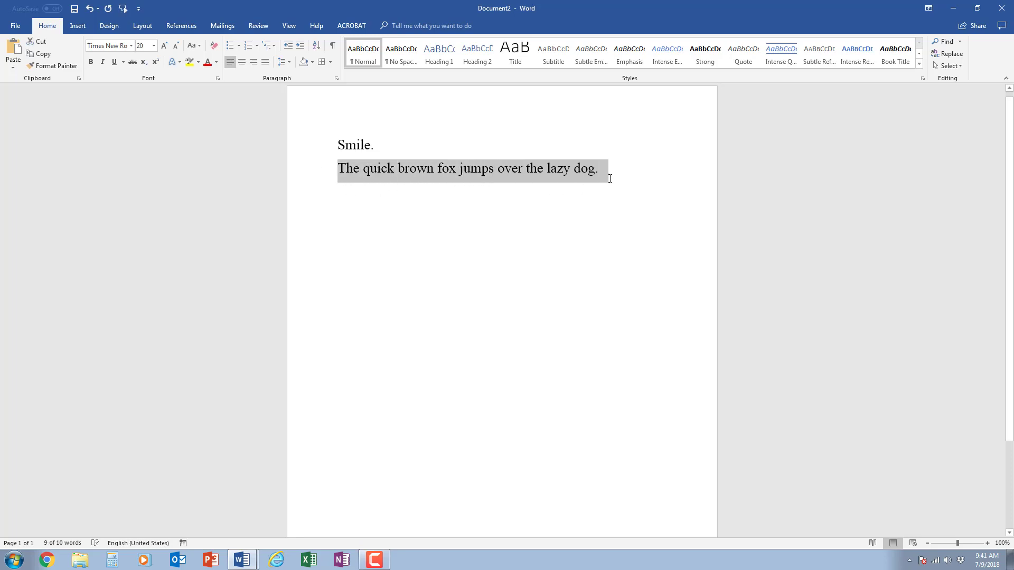
{"action": "mouse_move", "coordinate": [627, 168]}
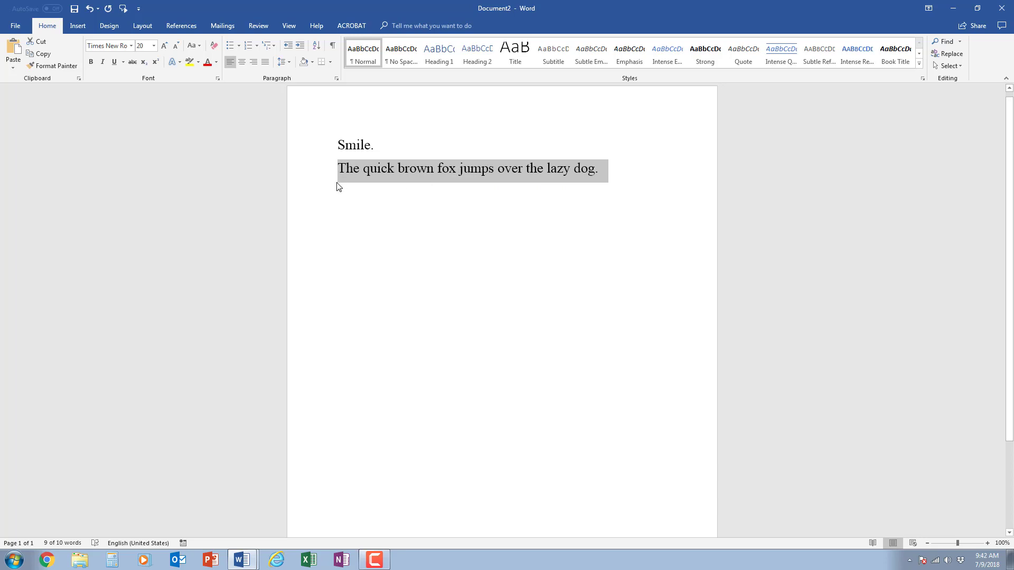
{"action": "mouse_move", "coordinate": [39, 53]}
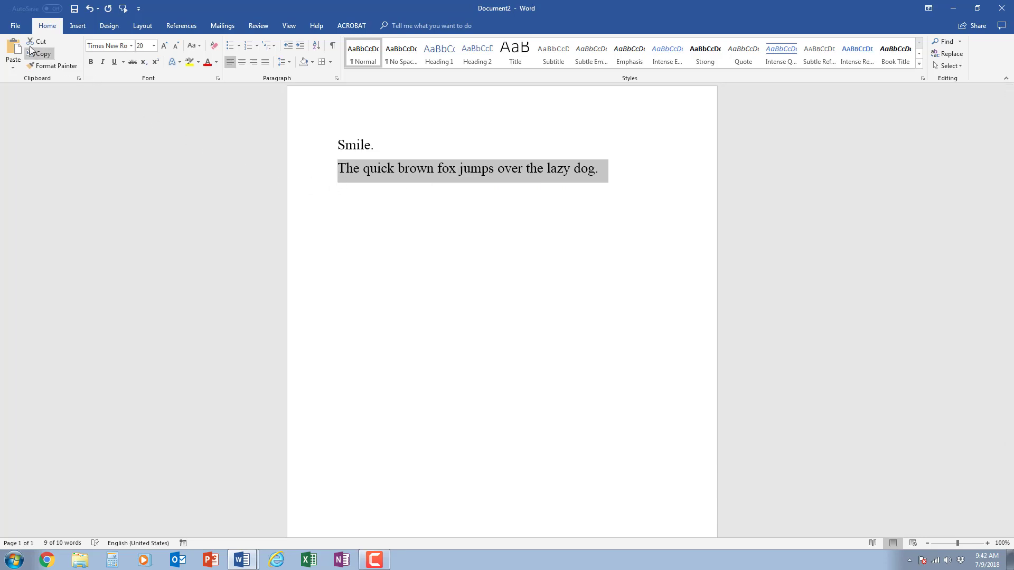
{"action": "mouse_move", "coordinate": [38, 53]}
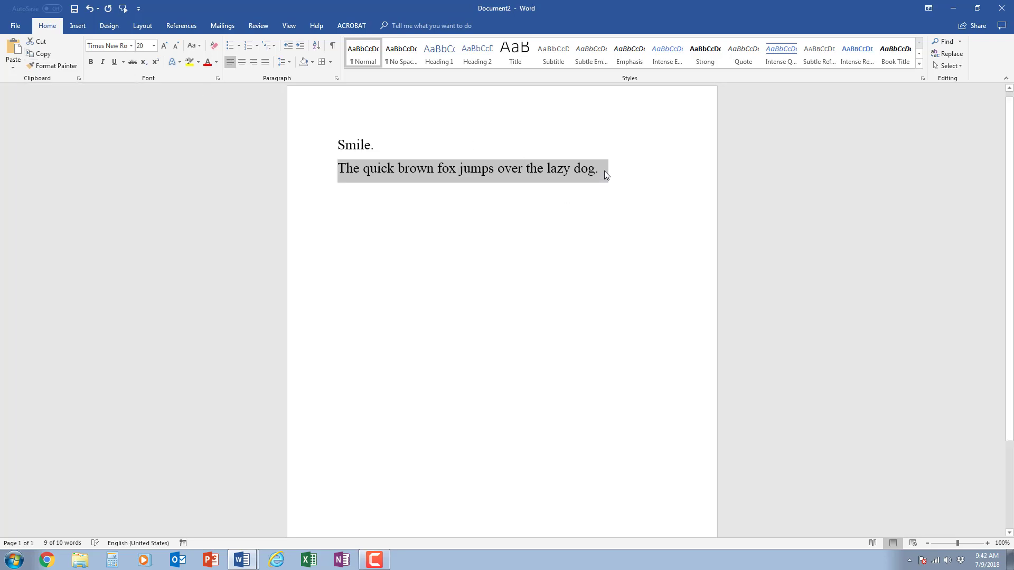
{"action": "left_click", "coordinate": [600, 169]}
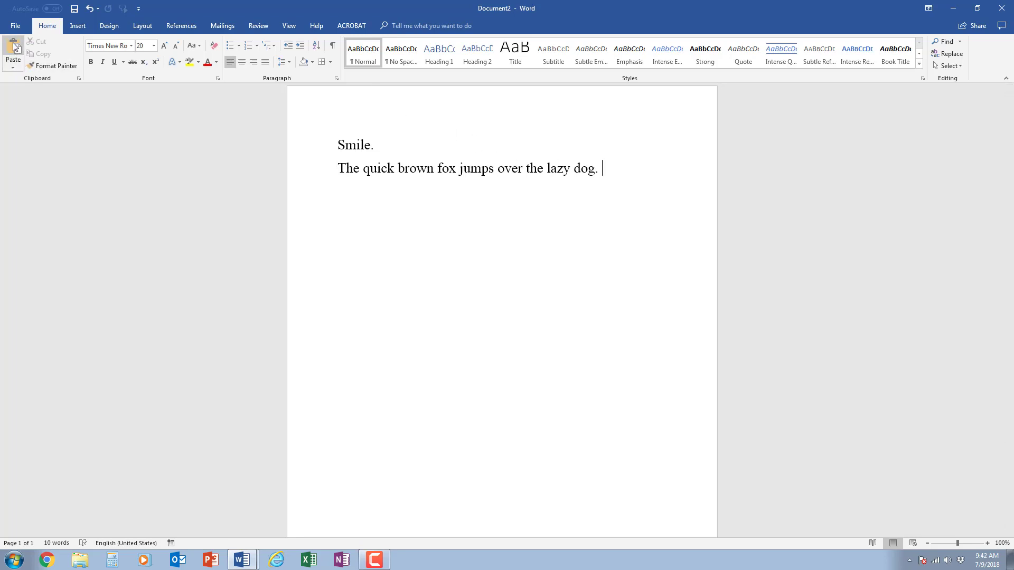
Paste a second copy of the fox sentence at the end of the paragraph.
{"action": "left_click", "coordinate": [12, 48]}
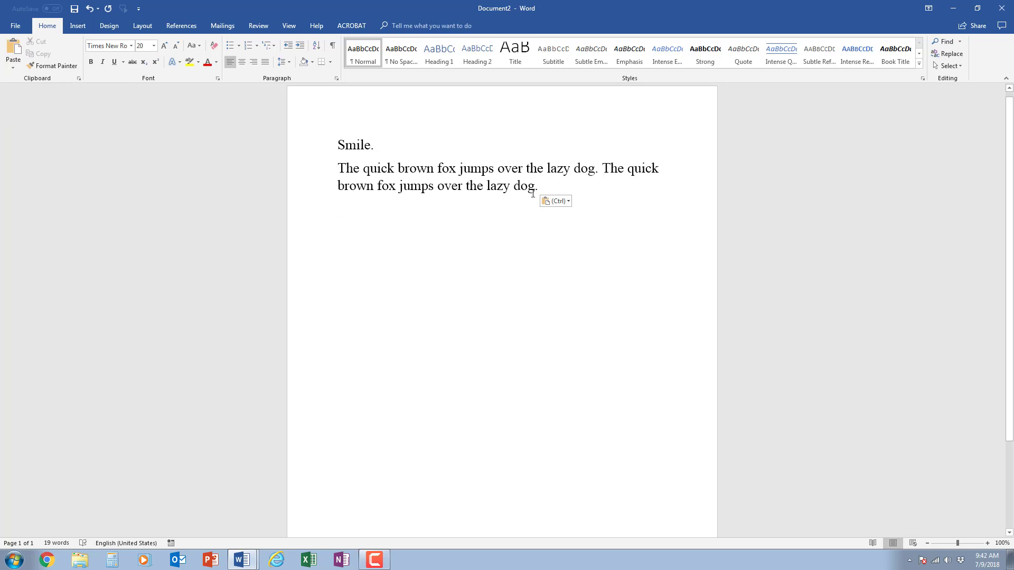
{"action": "mouse_move", "coordinate": [563, 208]}
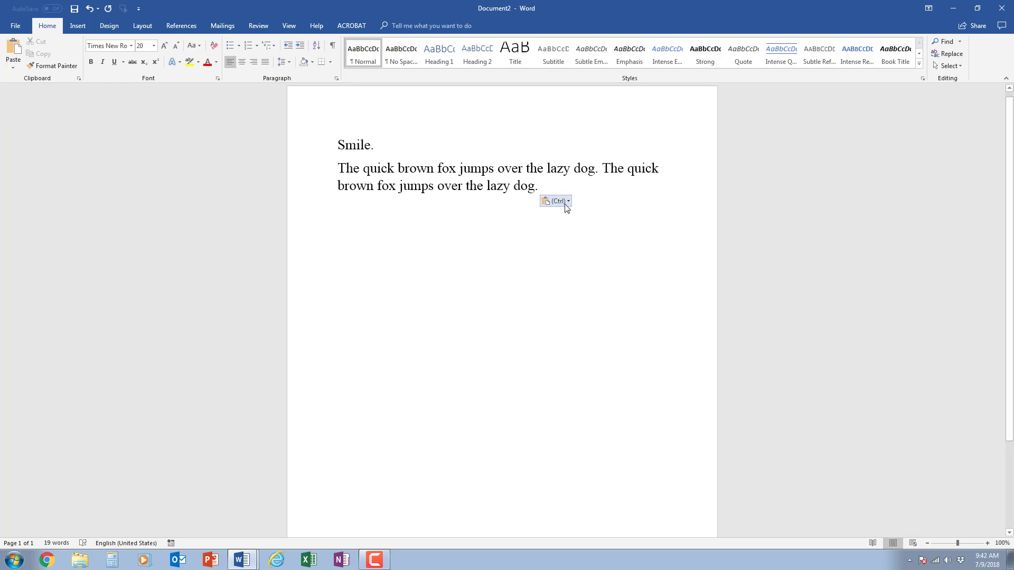
{"action": "mouse_move", "coordinate": [555, 201]}
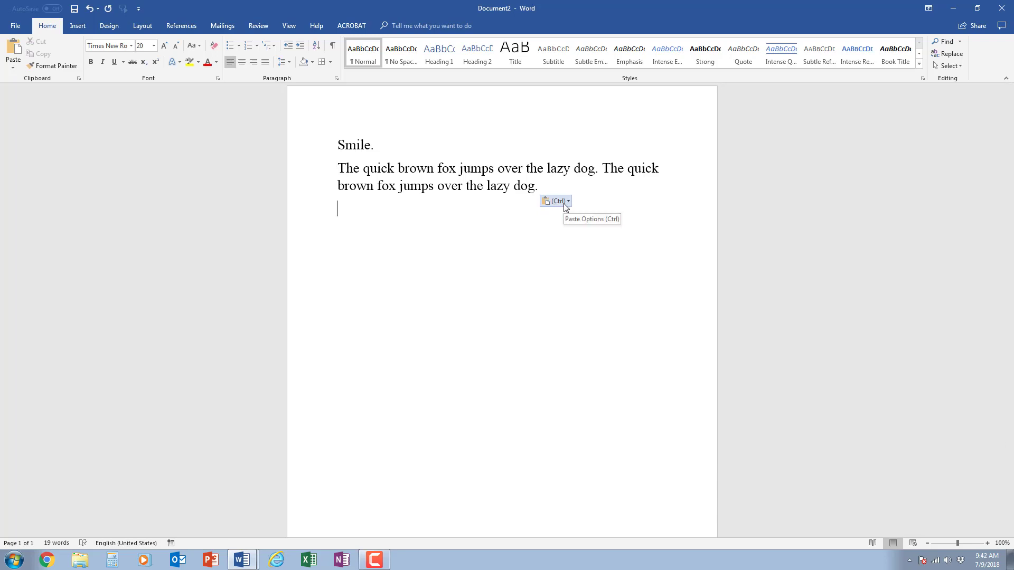
{"action": "mouse_move", "coordinate": [561, 191]}
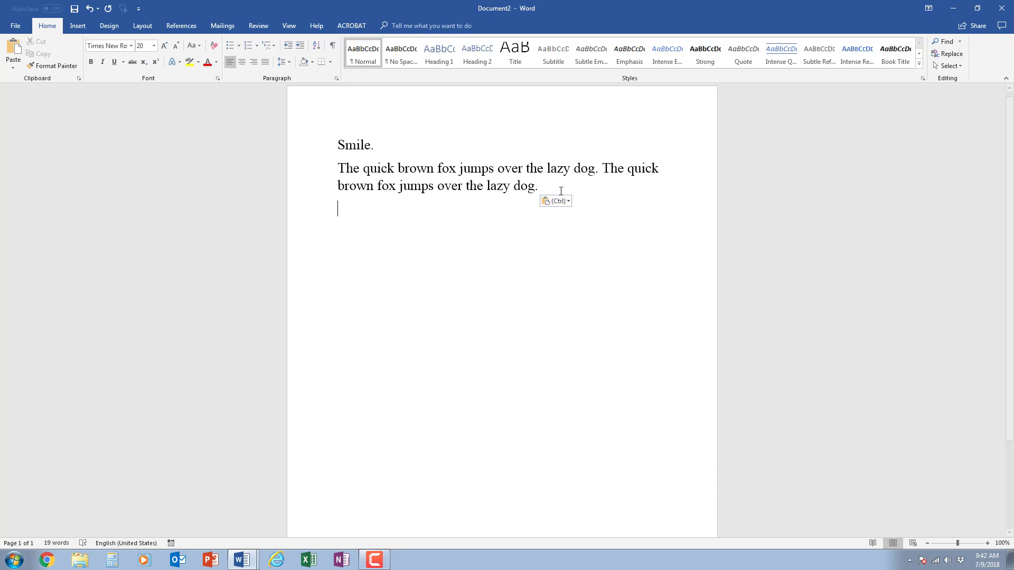
{"action": "mouse_move", "coordinate": [555, 201]}
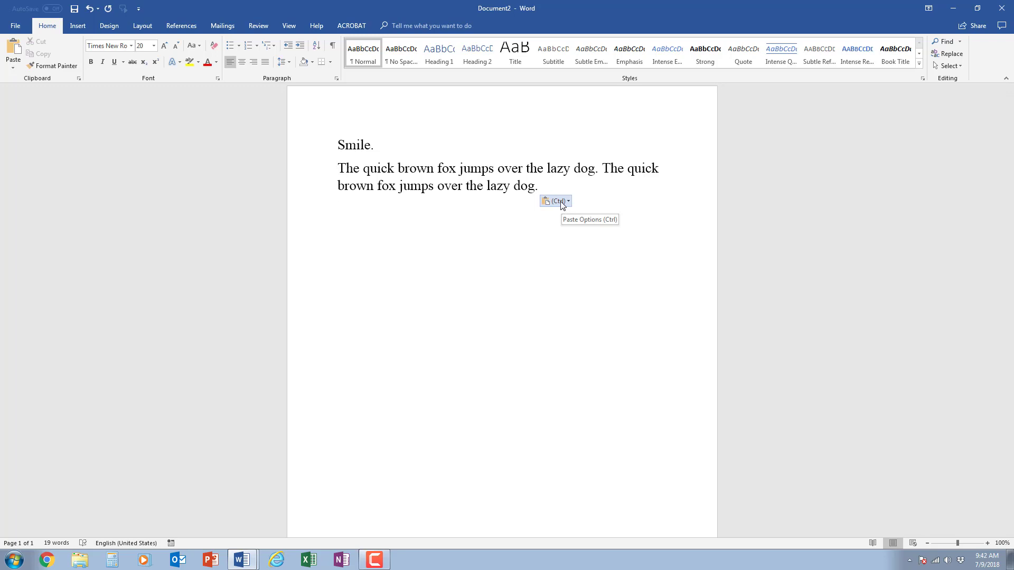
{"action": "left_click", "coordinate": [568, 201]}
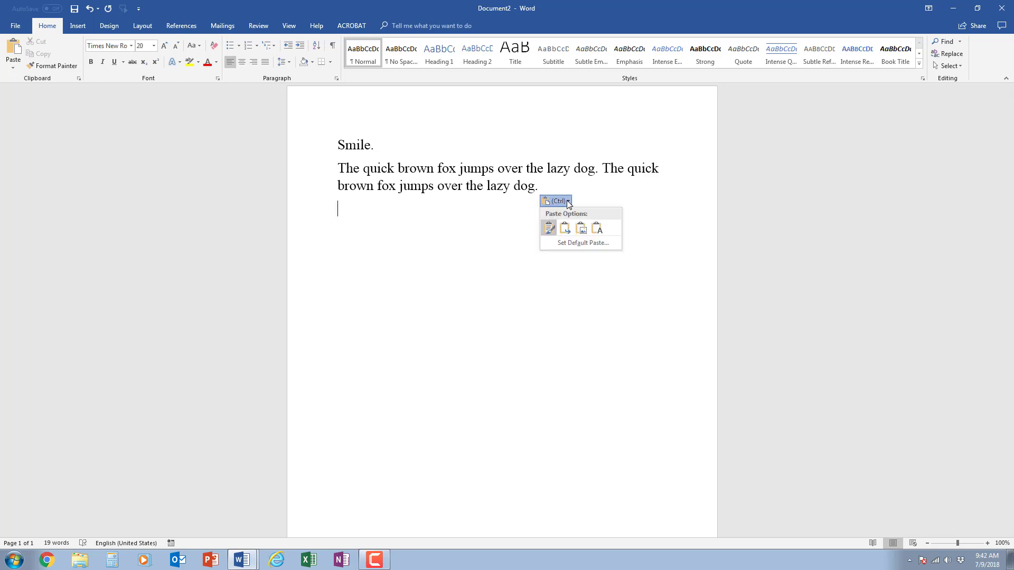
{"action": "mouse_move", "coordinate": [564, 229]}
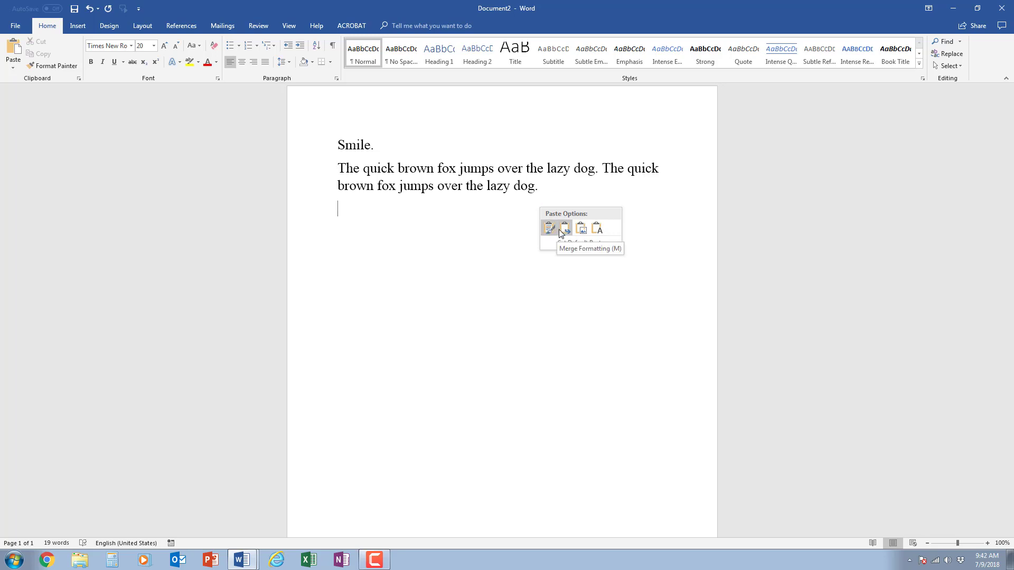
{"action": "mouse_move", "coordinate": [548, 228]}
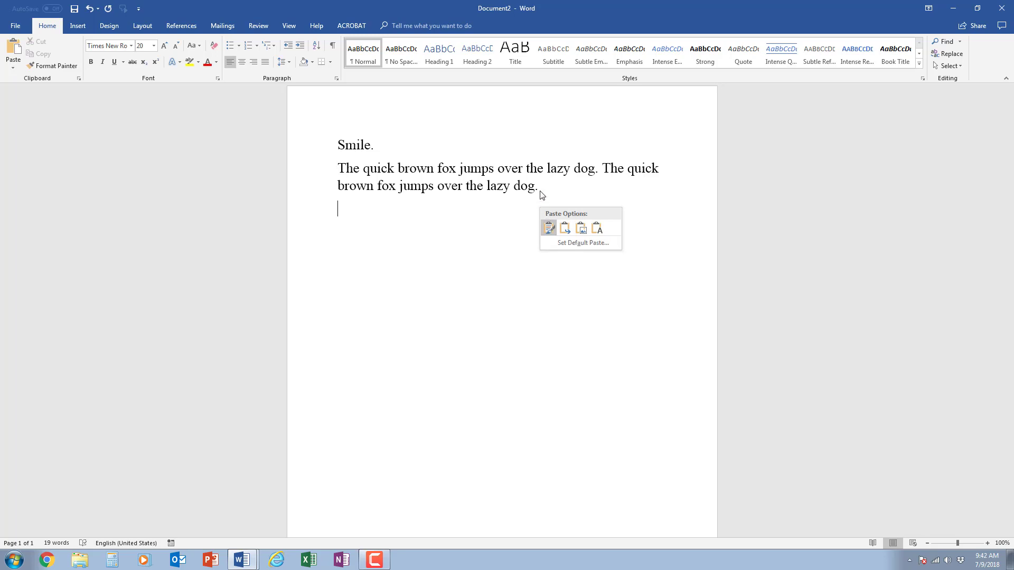
{"action": "mouse_move", "coordinate": [549, 227]}
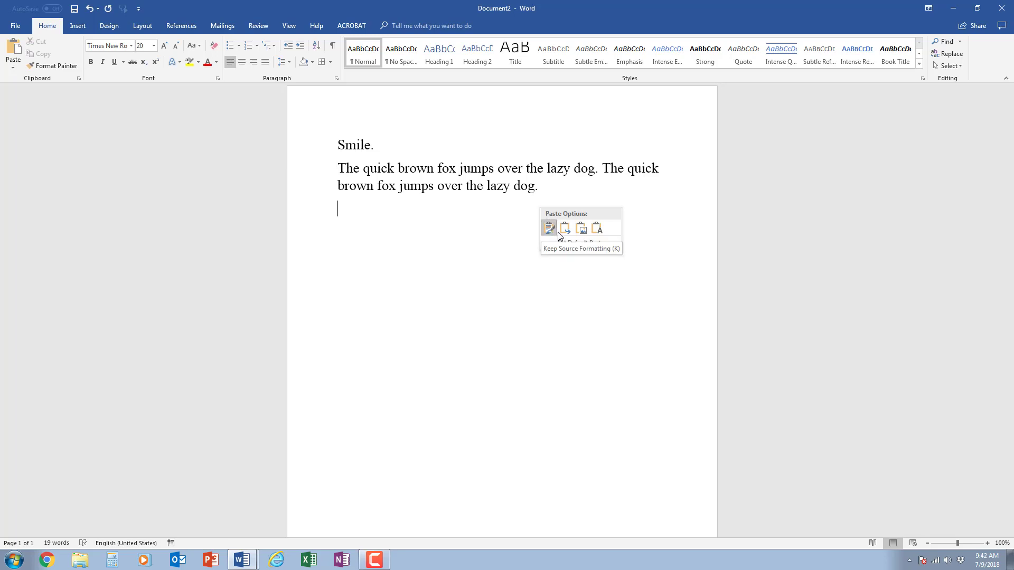
{"action": "mouse_move", "coordinate": [566, 228]}
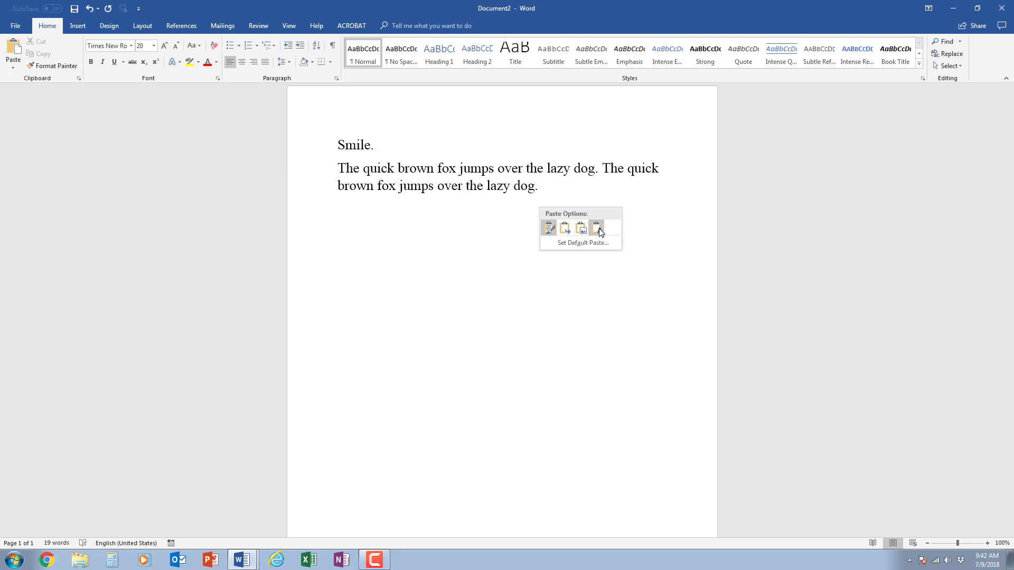
{"action": "mouse_move", "coordinate": [596, 228]}
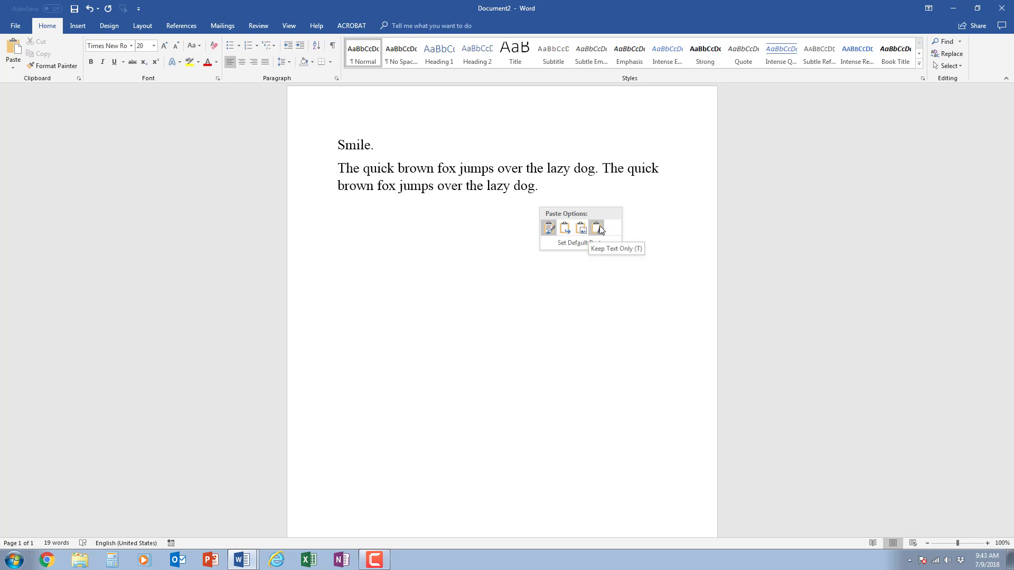
{"action": "mouse_move", "coordinate": [565, 189]}
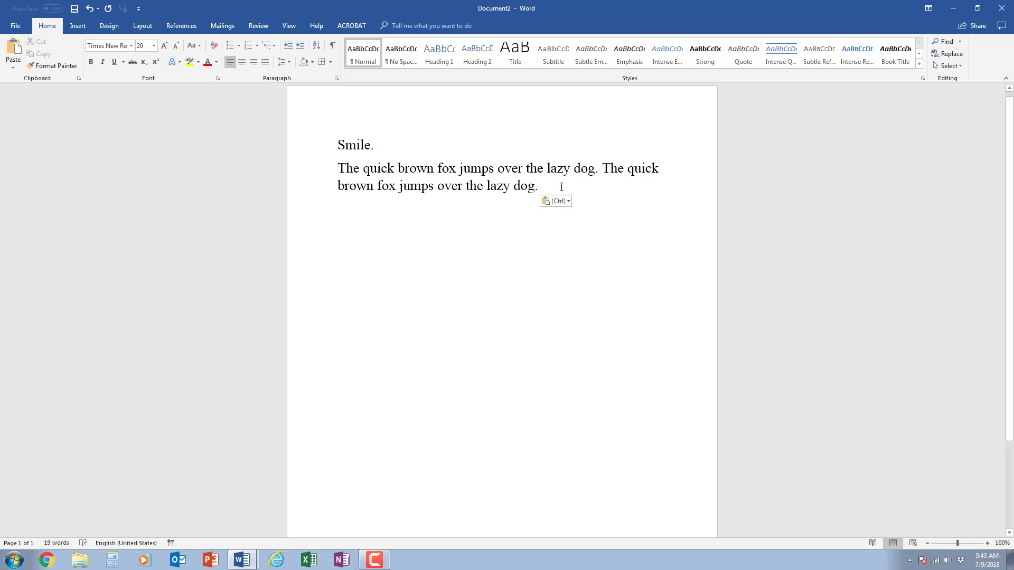
Copy the second fox sentence and paste a third copy at the paragraph end.
{"action": "left_click", "coordinate": [542, 186]}
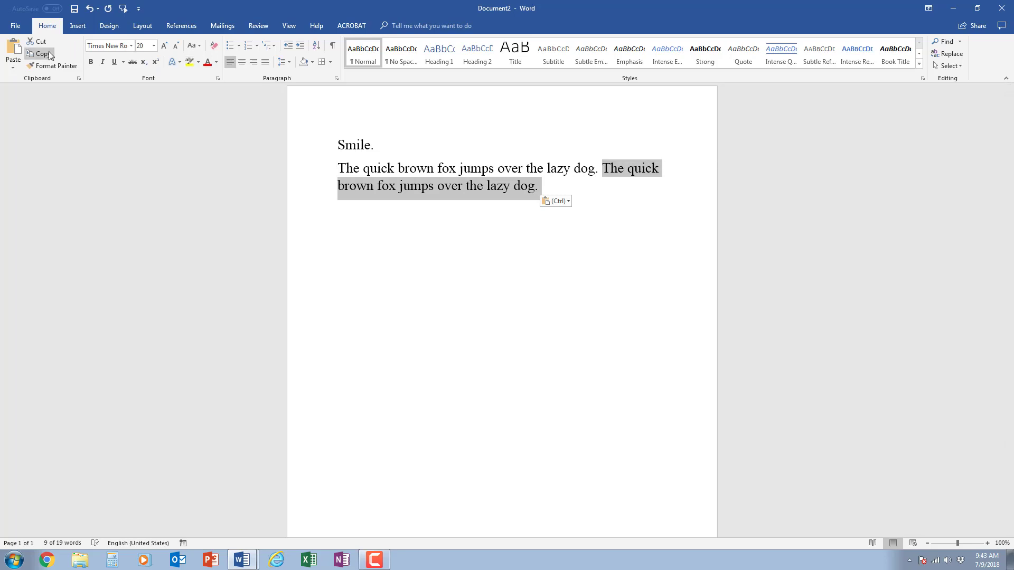
{"action": "left_click", "coordinate": [541, 186]}
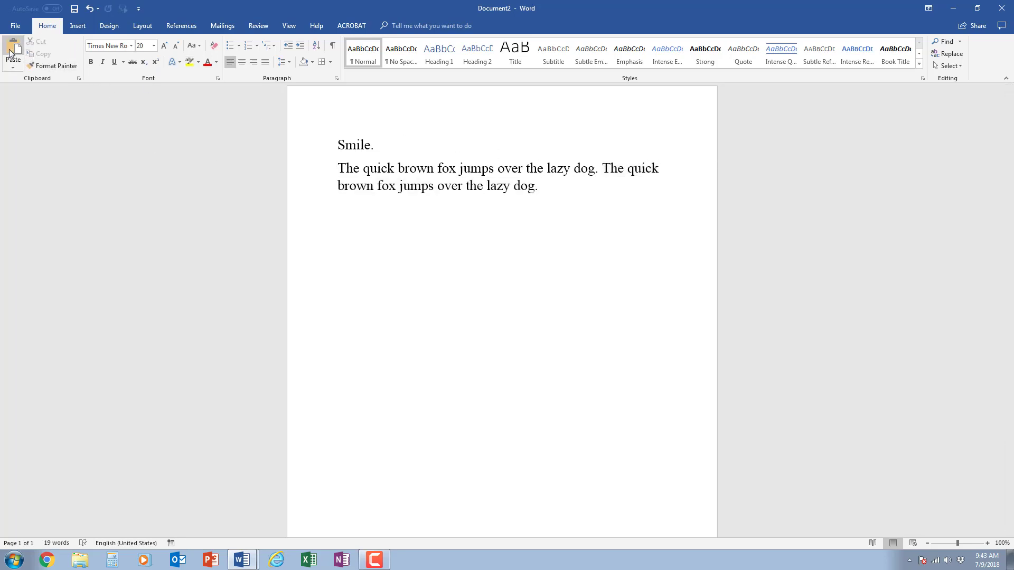
{"action": "left_click", "coordinate": [13, 53]}
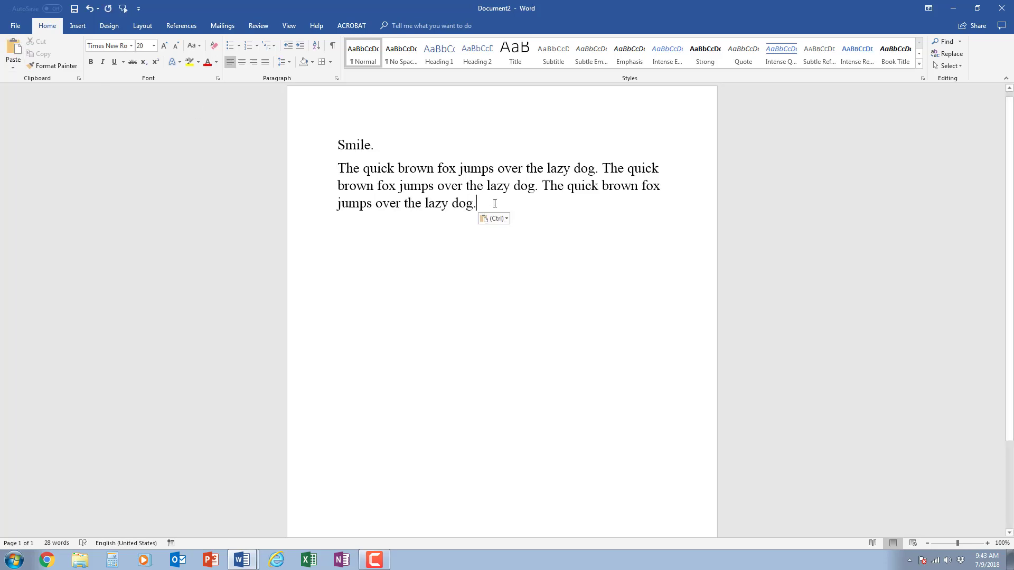
{"action": "mouse_move", "coordinate": [550, 191]}
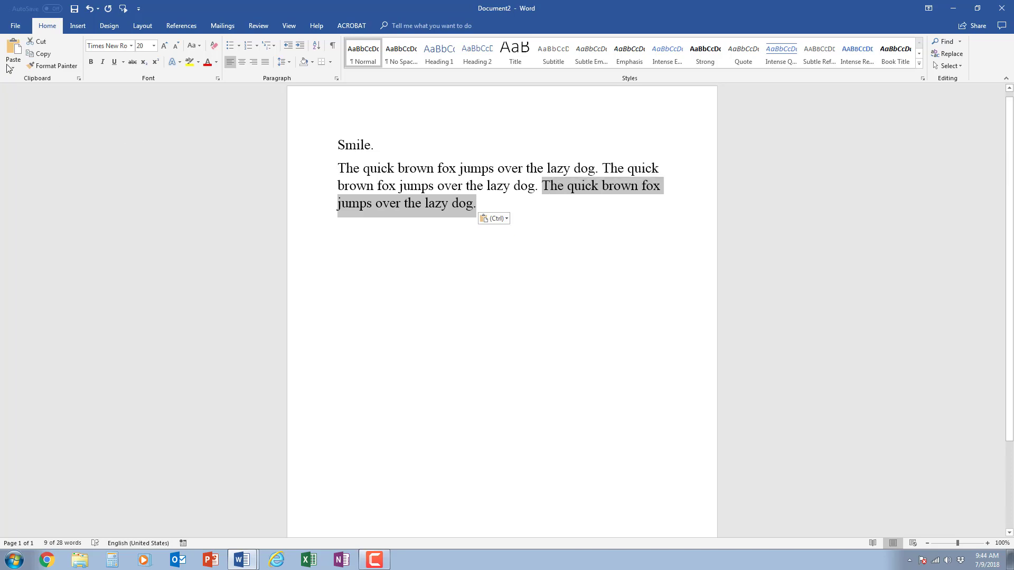
{"action": "mouse_move", "coordinate": [39, 54]}
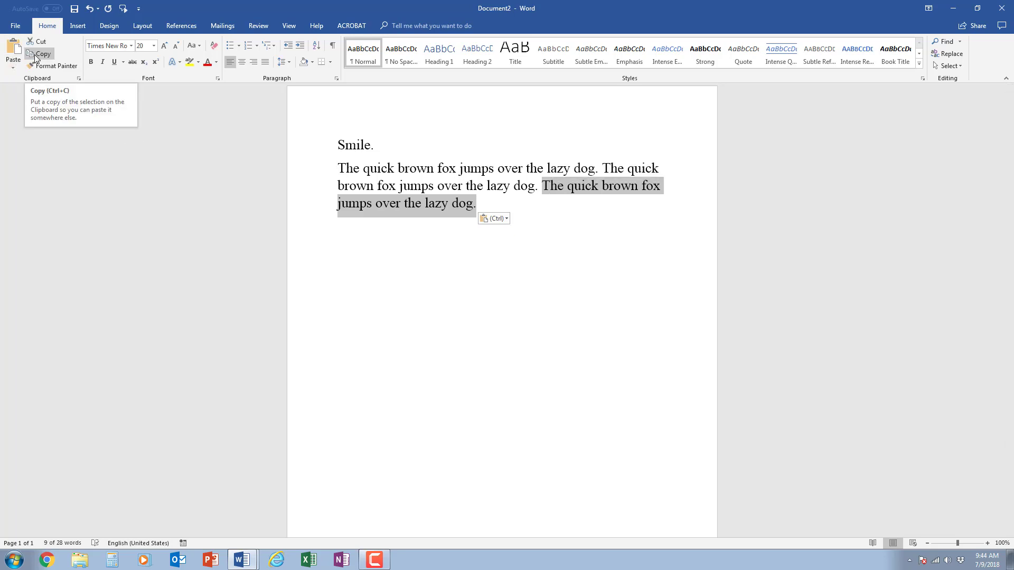
{"action": "mouse_move", "coordinate": [64, 108]}
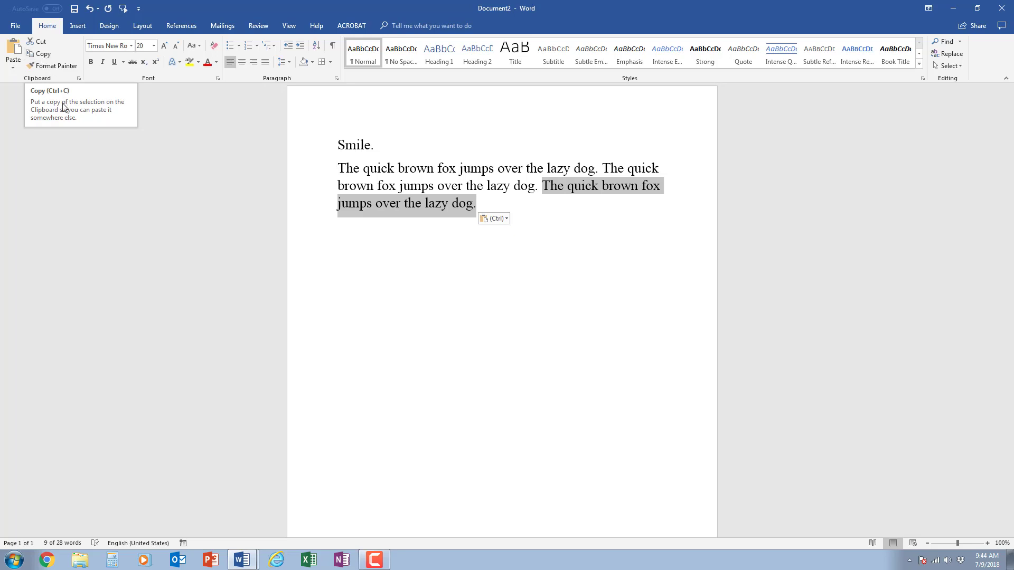
{"action": "mouse_move", "coordinate": [63, 106]}
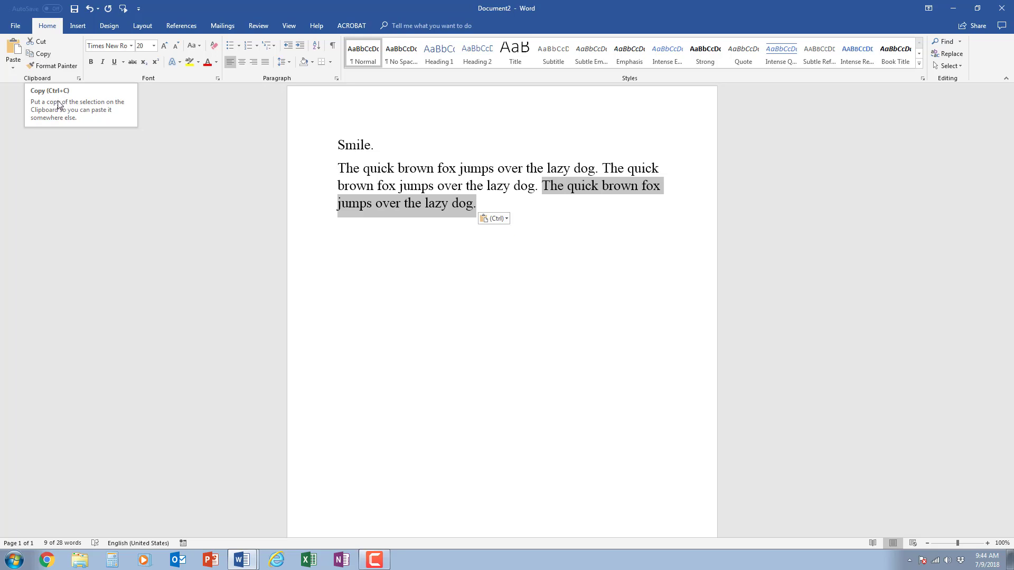
Copy the third sentence and paste with Ctrl+V so a fourth fox sentence ends the paragraph.
{"action": "key", "text": "ctrl+c"}
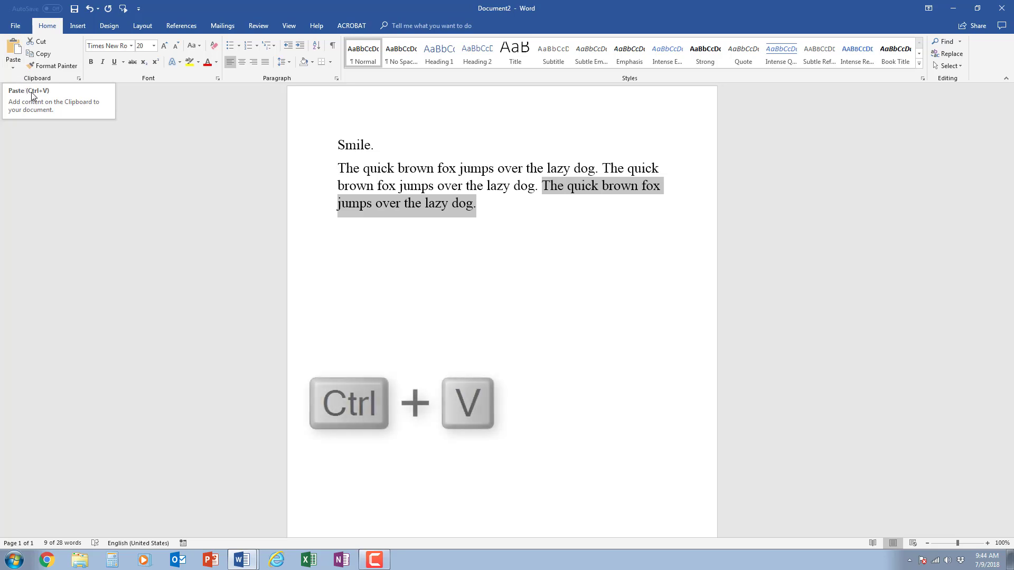
{"action": "mouse_move", "coordinate": [451, 236]}
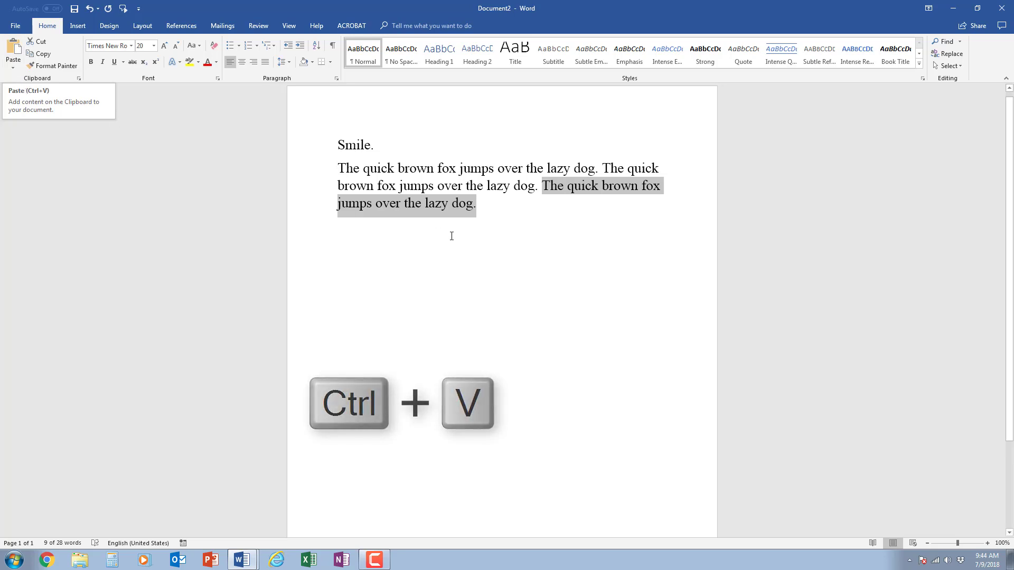
{"action": "key", "text": "ctrl+v"}
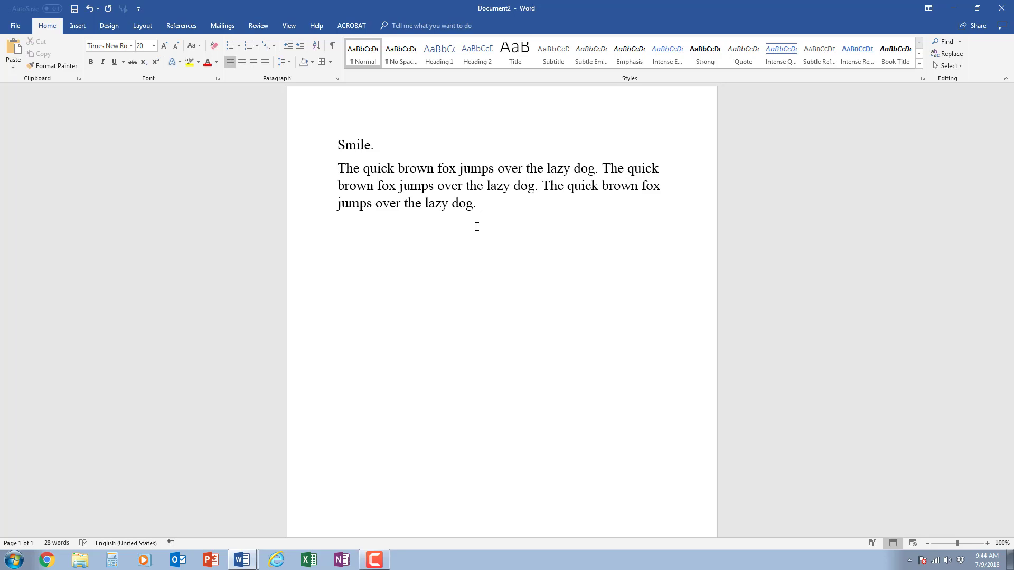
{"action": "key", "text": "ctrl+v"}
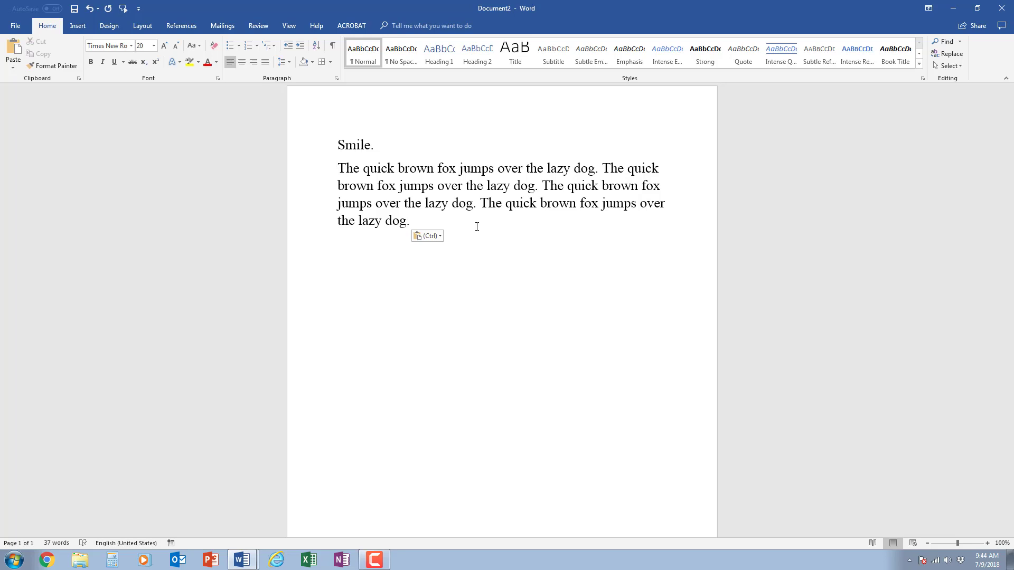
{"action": "left_click", "coordinate": [410, 221]}
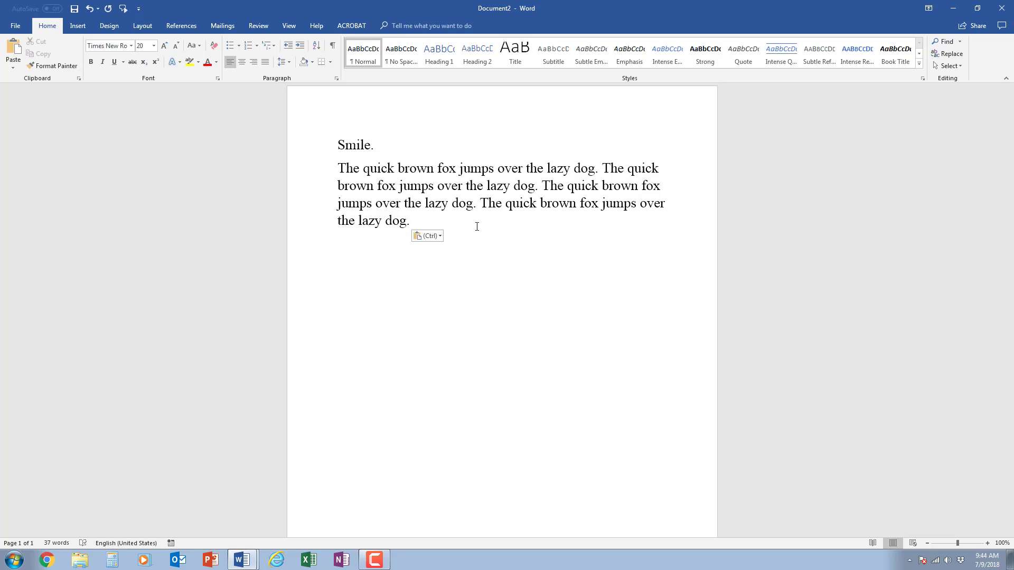
{"action": "mouse_move", "coordinate": [430, 224]}
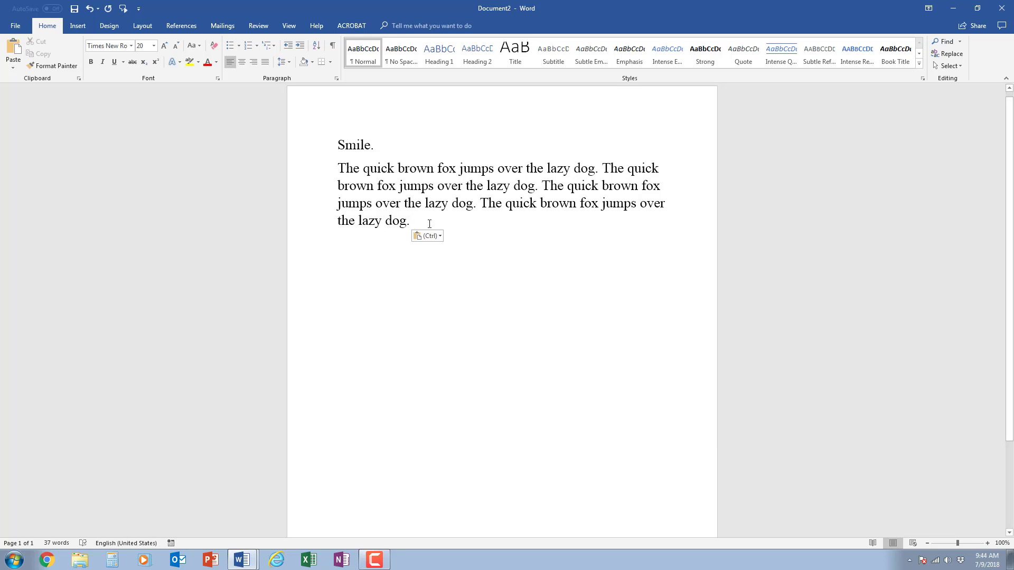
Make the first word "quick" in the paragraph bold.
{"action": "left_click", "coordinate": [411, 221]}
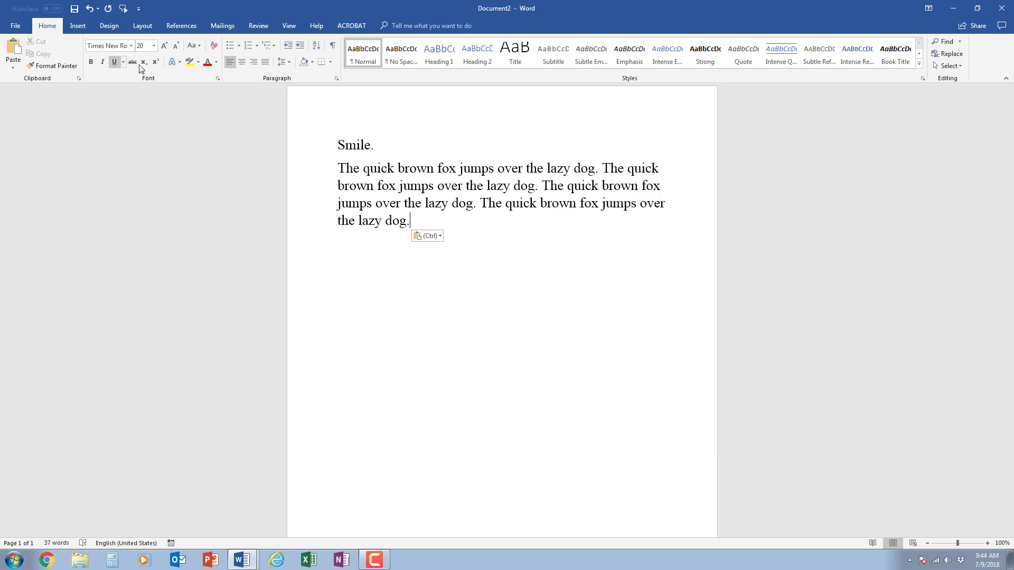
{"action": "mouse_move", "coordinate": [224, 141]}
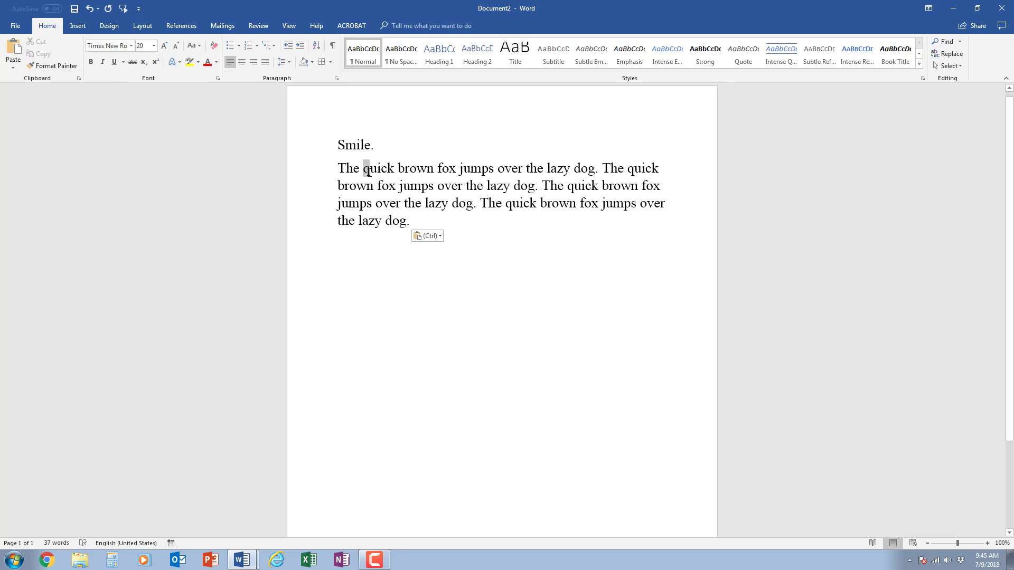
{"action": "double_click", "coordinate": [379, 168]}
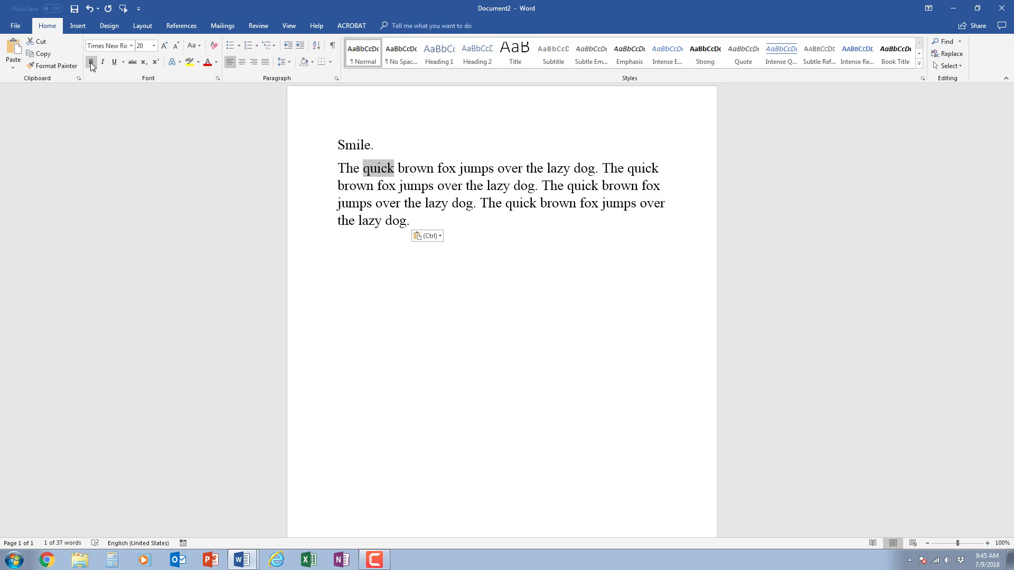
{"action": "left_click", "coordinate": [91, 61]}
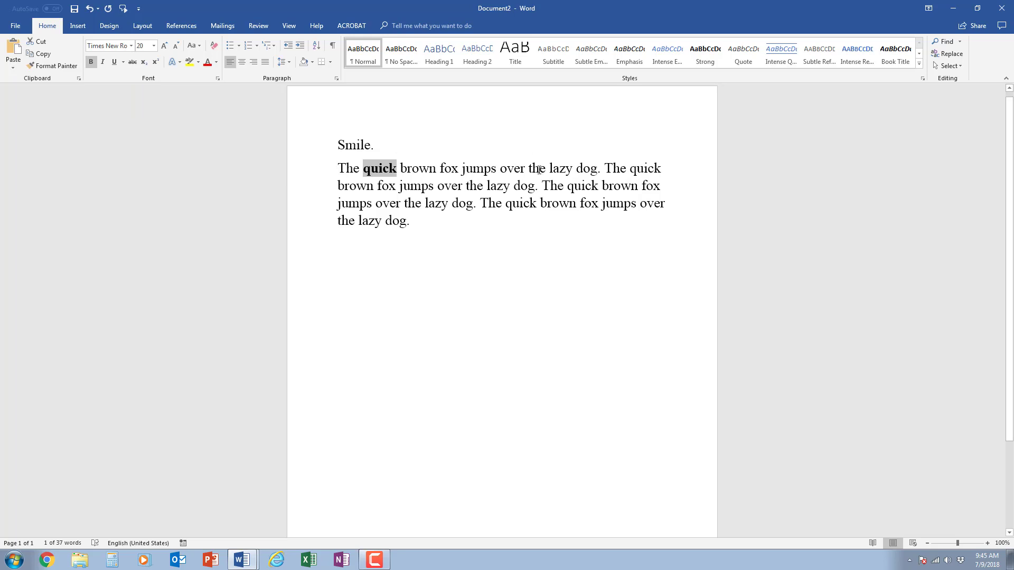
{"action": "left_click", "coordinate": [441, 168]}
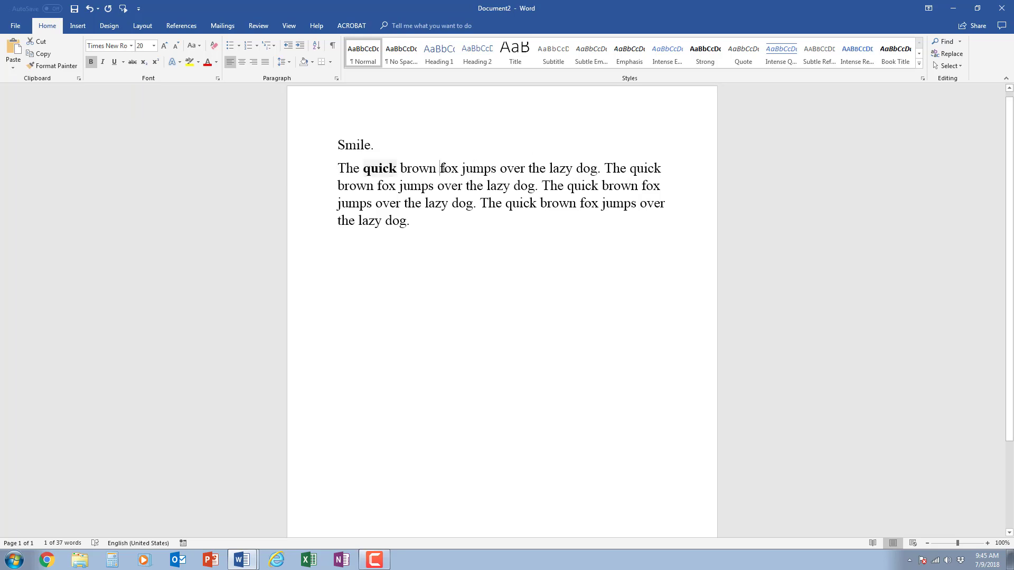
Underline the first word "fox" using the mini toolbar.
{"action": "double_click", "coordinate": [447, 168]}
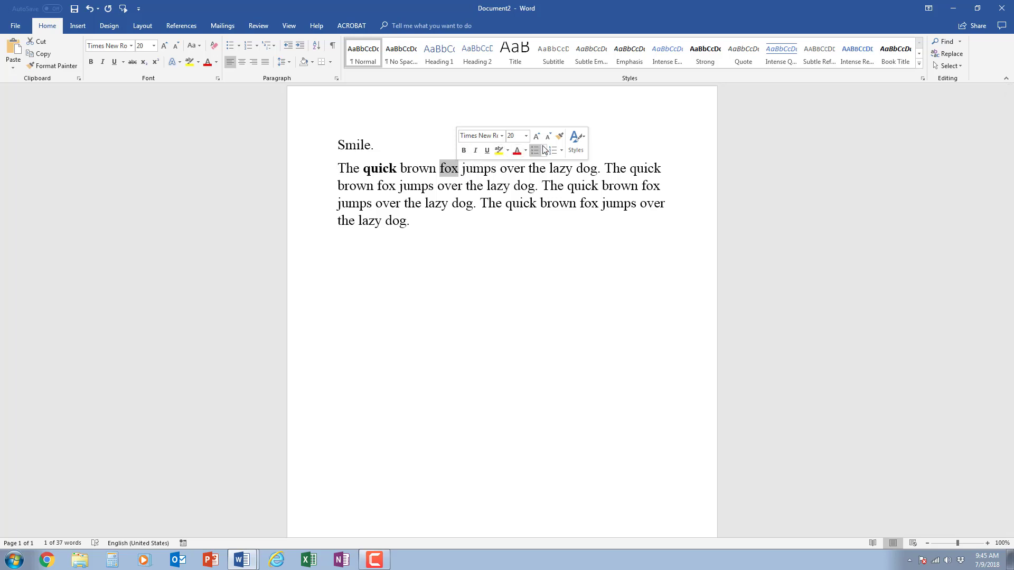
{"action": "mouse_move", "coordinate": [486, 150]}
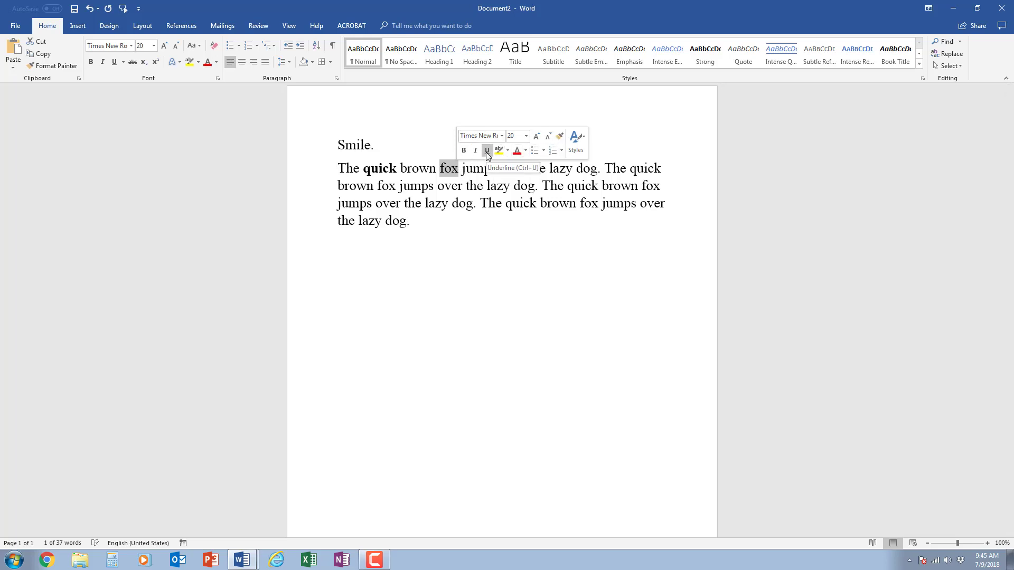
{"action": "left_click", "coordinate": [486, 150]}
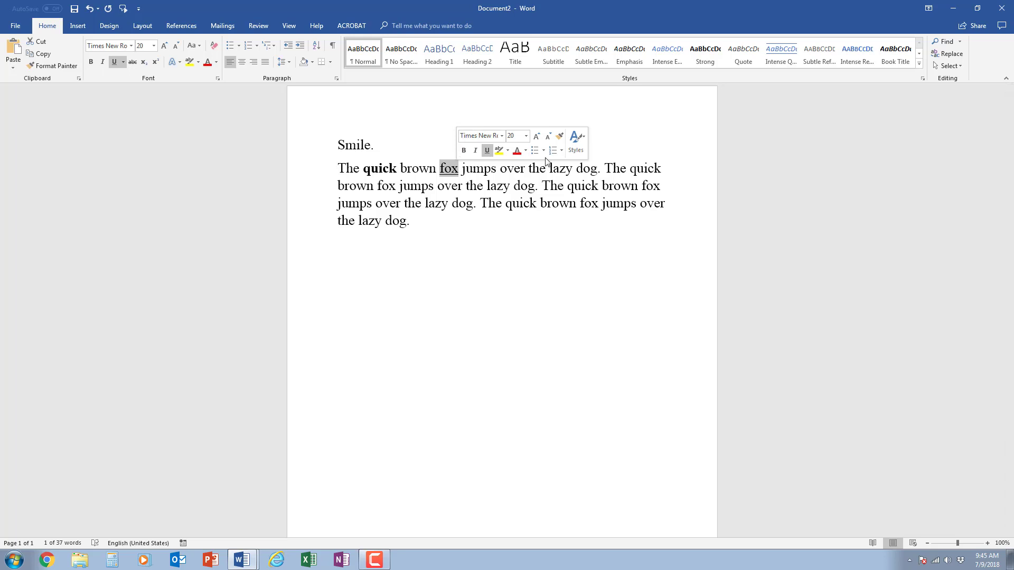
{"action": "mouse_move", "coordinate": [539, 132]}
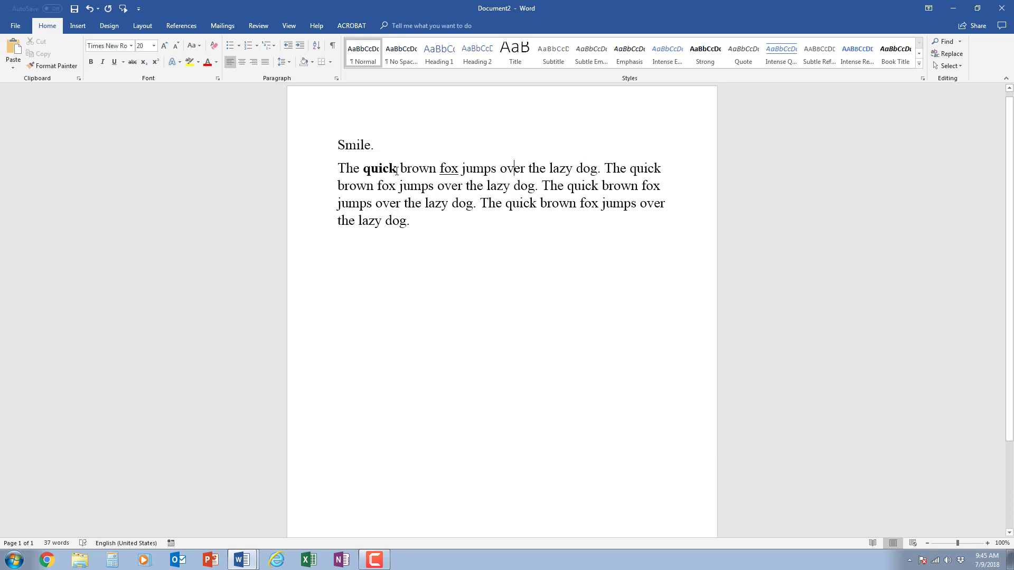
Paint quick's bold onto the second quick, then select the underlined fox for painting.
{"action": "double_click", "coordinate": [382, 168]}
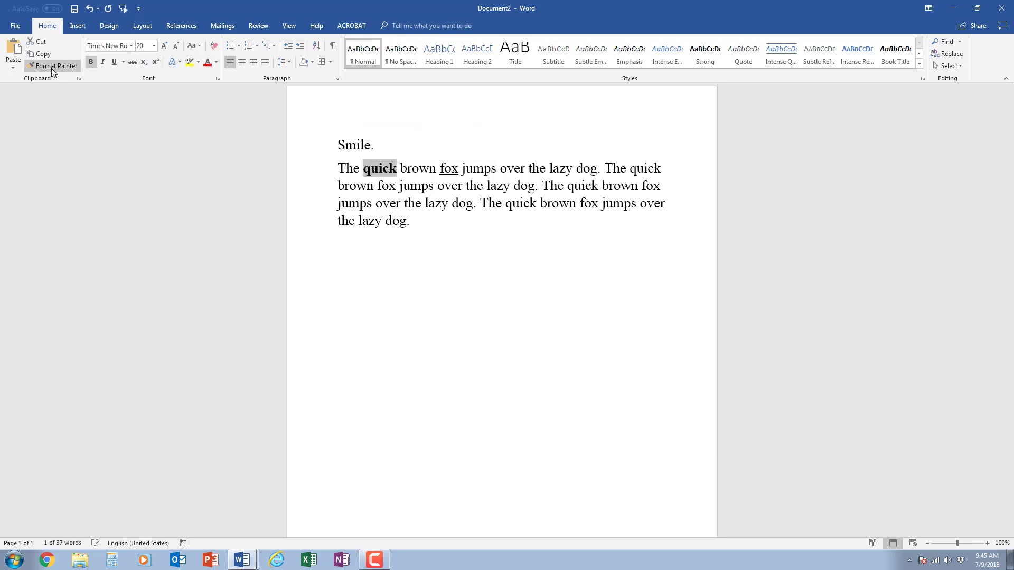
{"action": "mouse_move", "coordinate": [53, 66]}
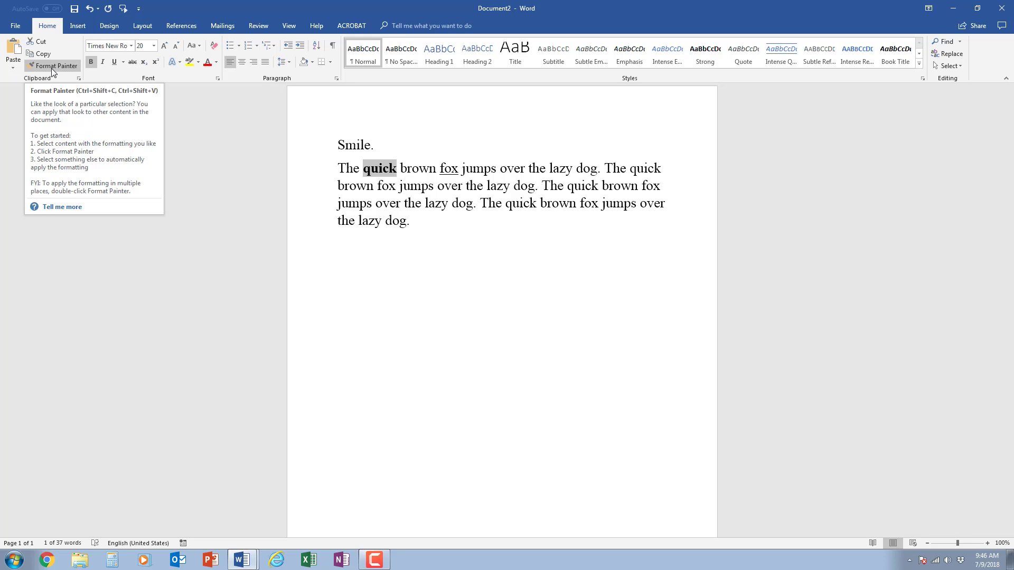
{"action": "left_click", "coordinate": [51, 65]}
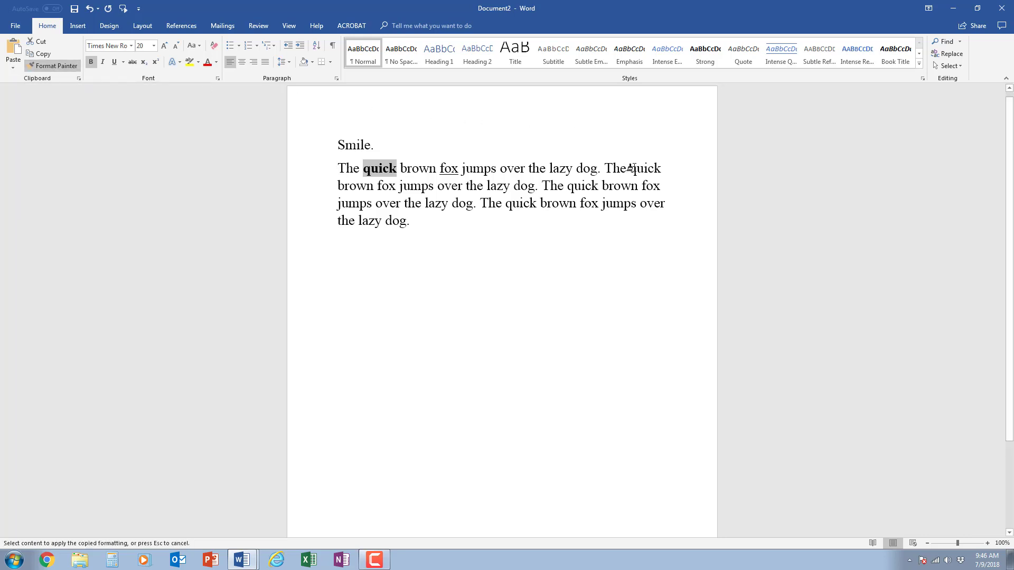
{"action": "mouse_move", "coordinate": [620, 144]}
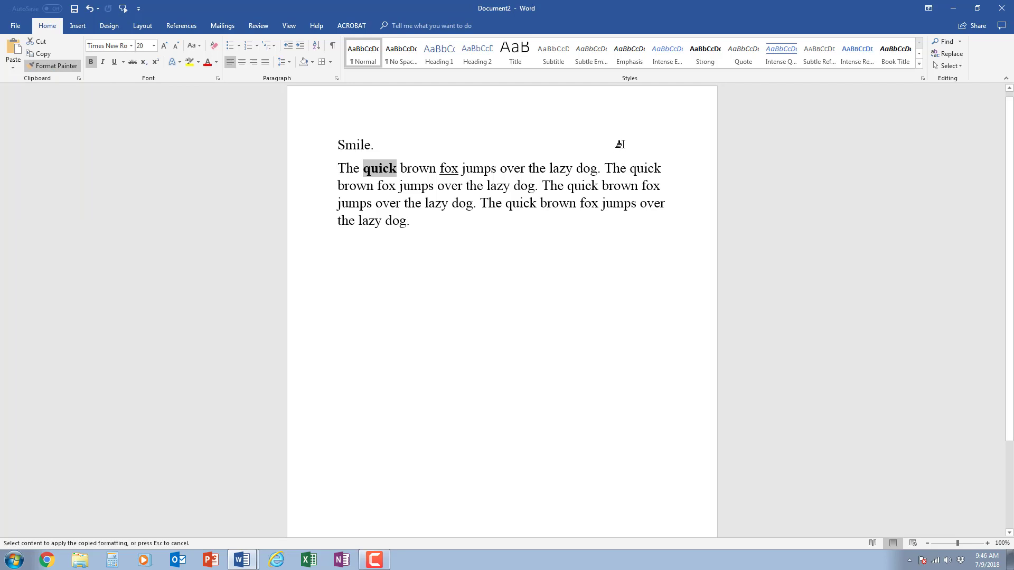
{"action": "mouse_move", "coordinate": [626, 168]}
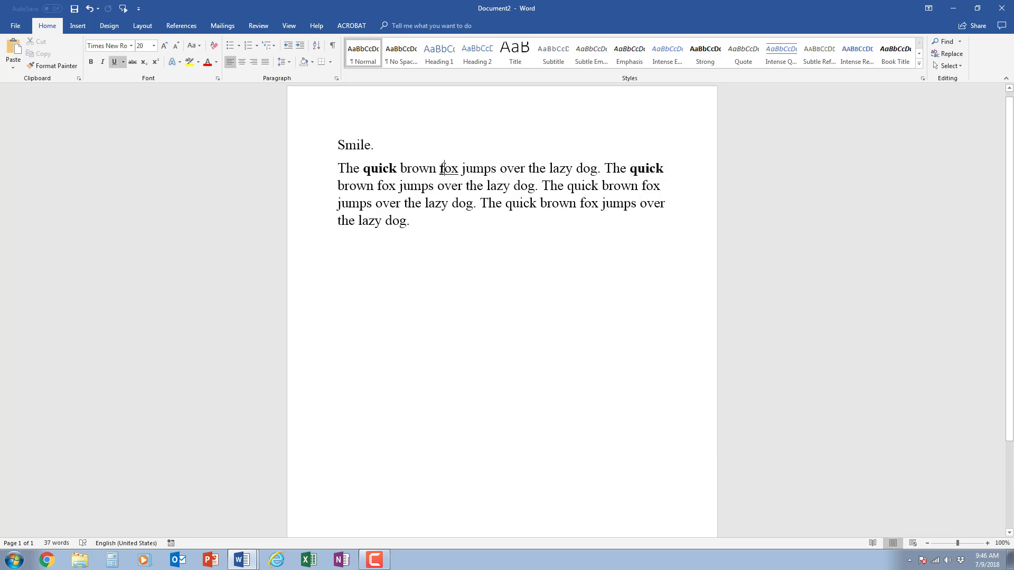
{"action": "double_click", "coordinate": [448, 168]}
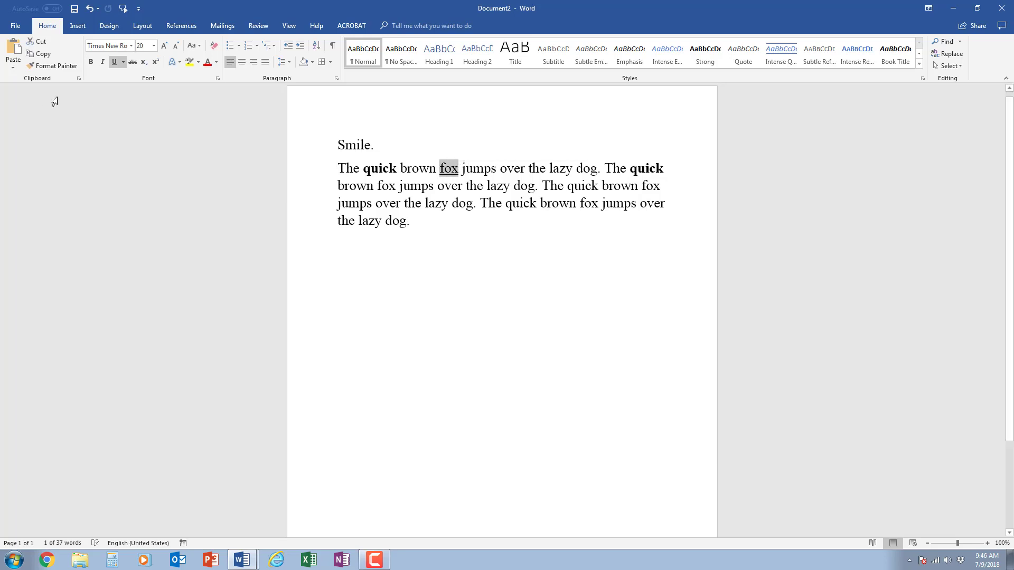
{"action": "mouse_move", "coordinate": [52, 65]}
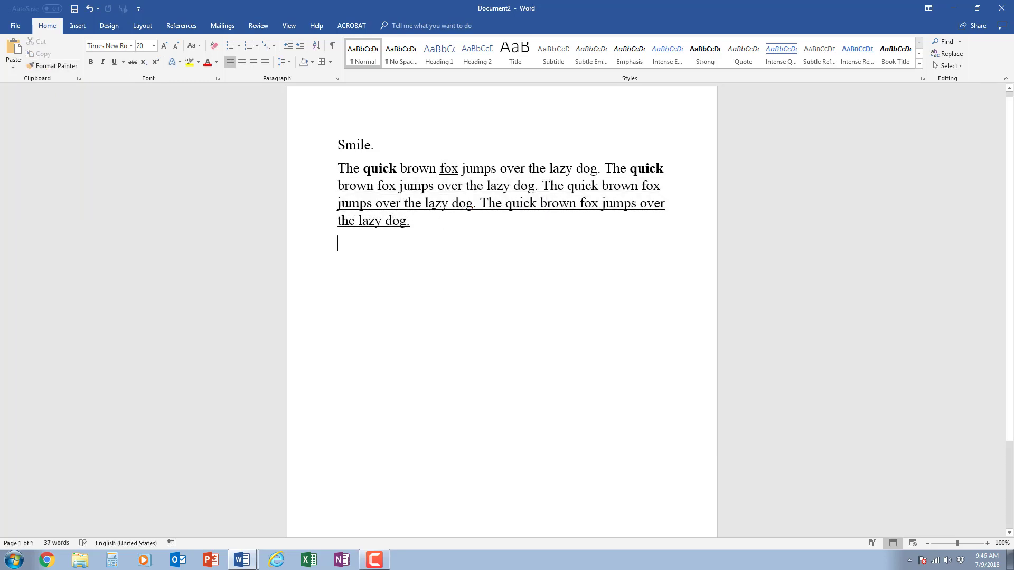
{"action": "mouse_move", "coordinate": [424, 232]}
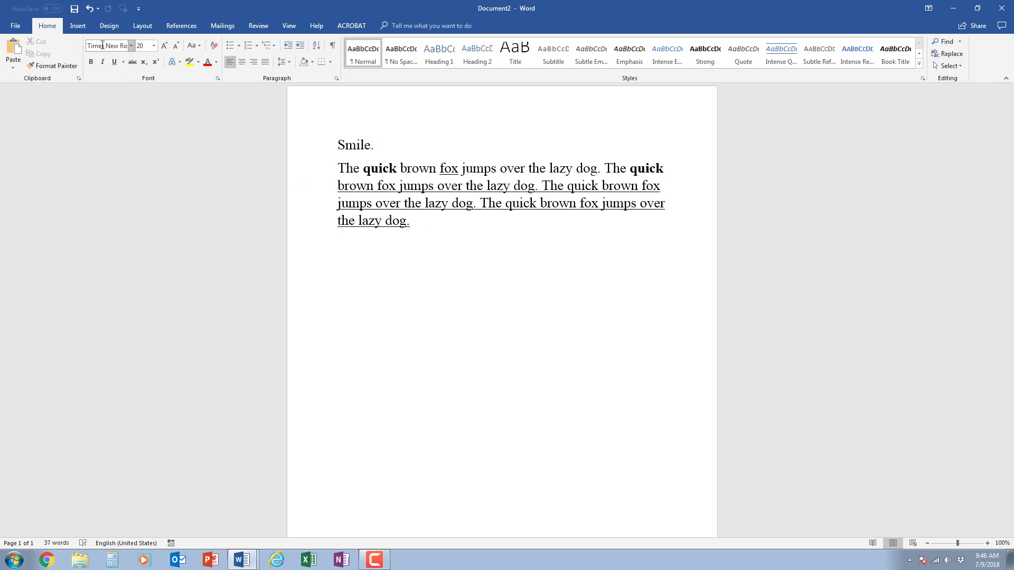
{"action": "mouse_move", "coordinate": [89, 9]}
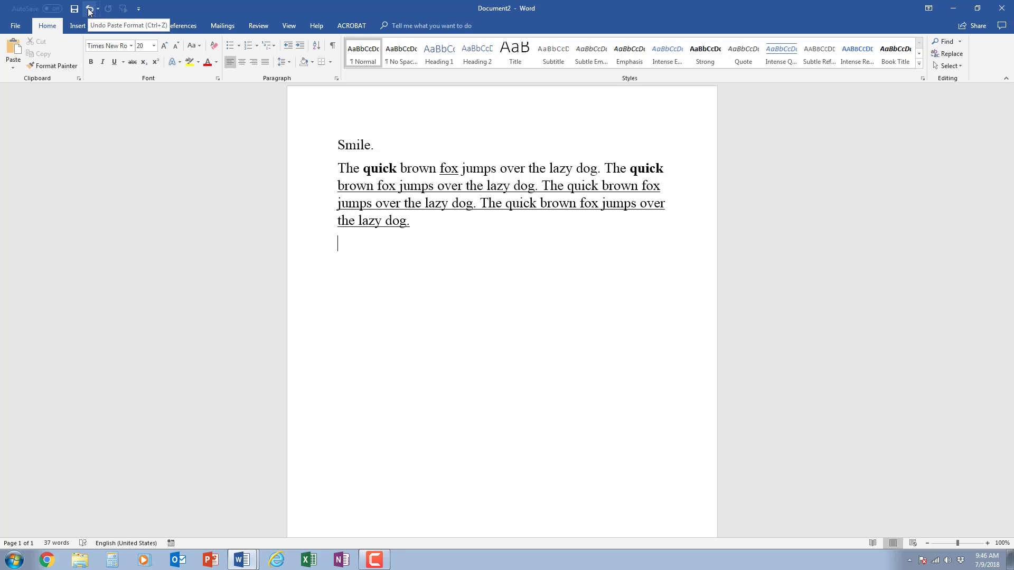
Undo the painted underline, then undo the copied bold and underline via the Undo history.
{"action": "left_click", "coordinate": [90, 8]}
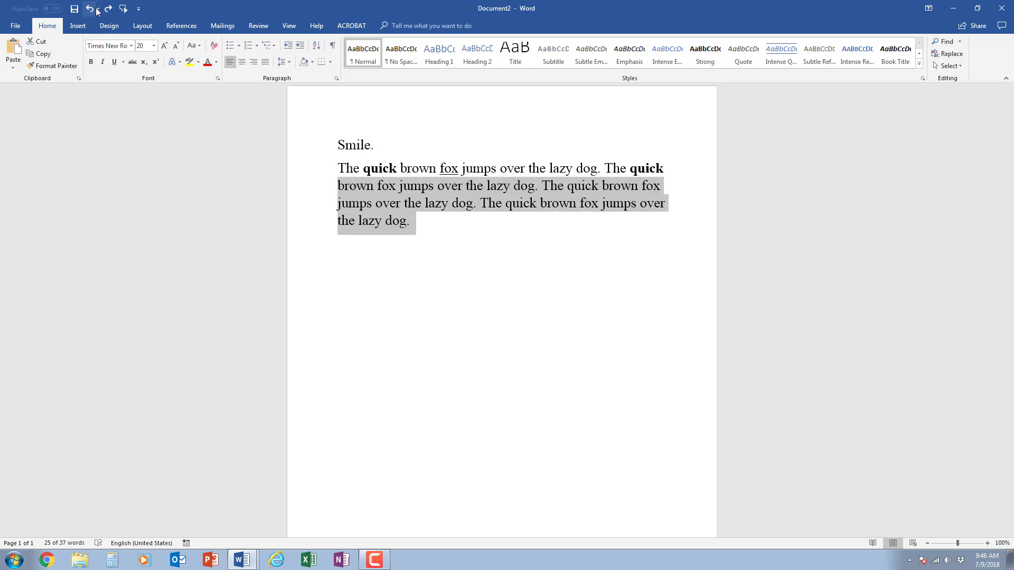
{"action": "left_click", "coordinate": [100, 13]}
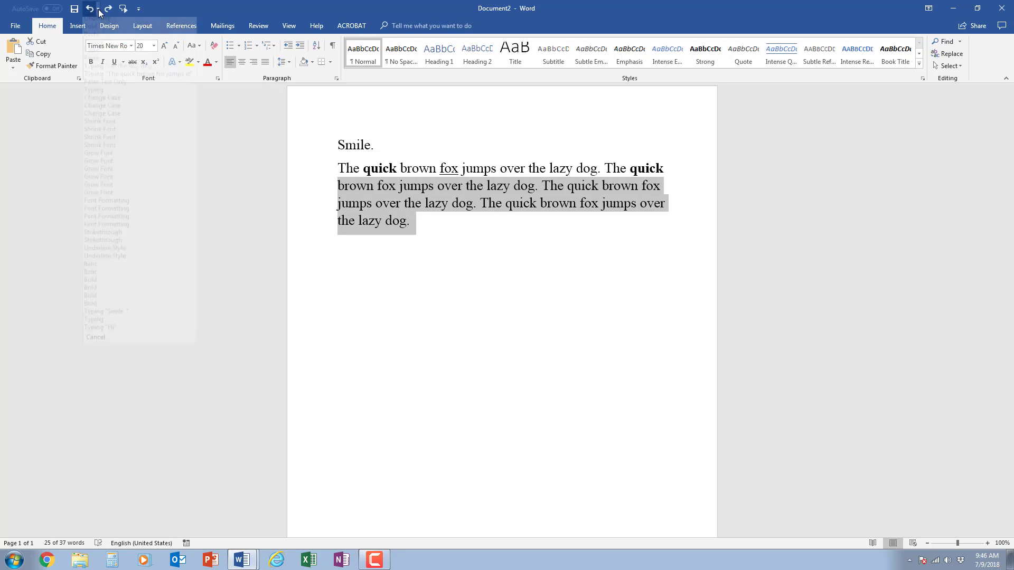
{"action": "left_click", "coordinate": [97, 8]}
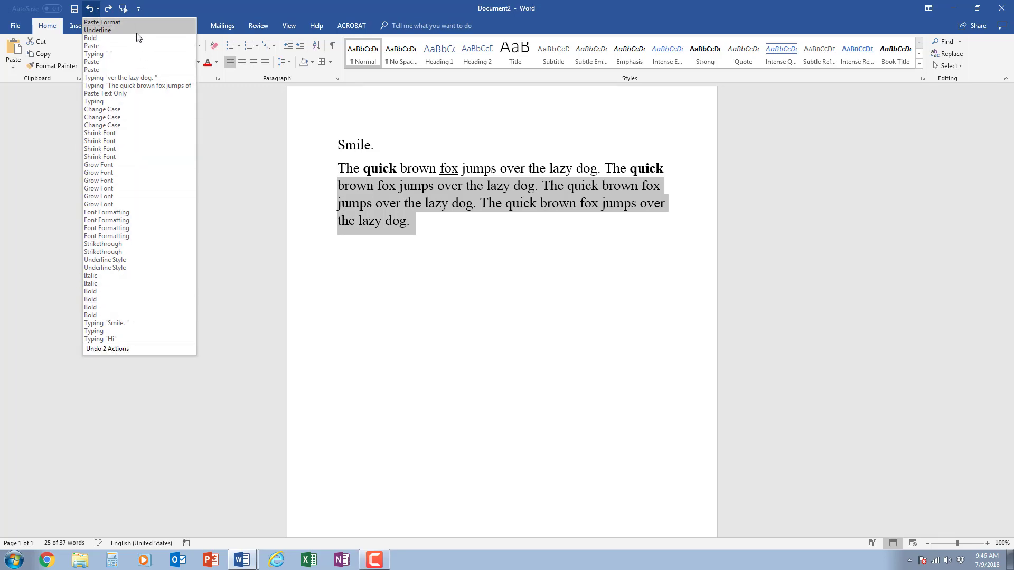
{"action": "mouse_move", "coordinate": [137, 84]}
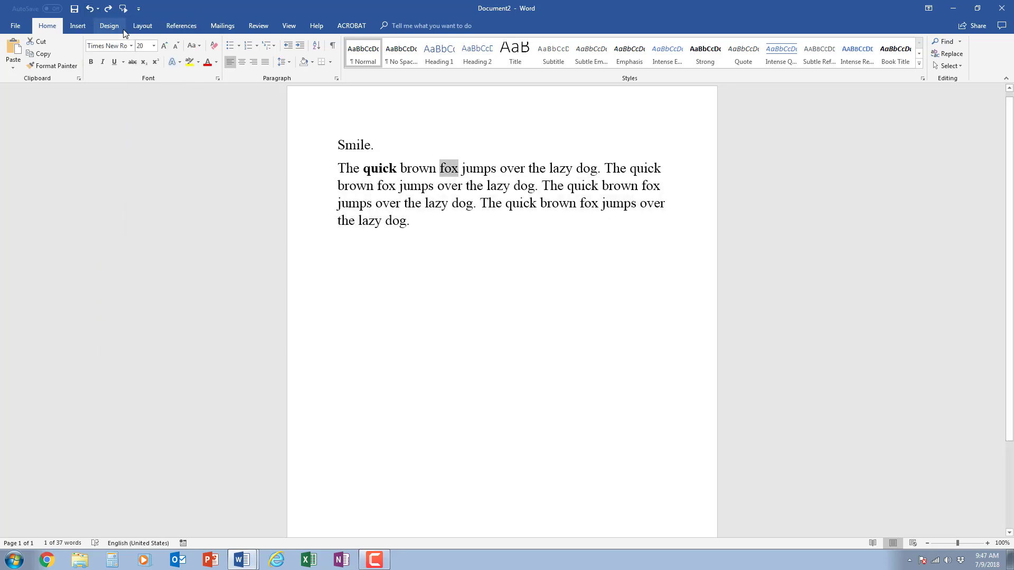
{"action": "mouse_move", "coordinate": [126, 34]}
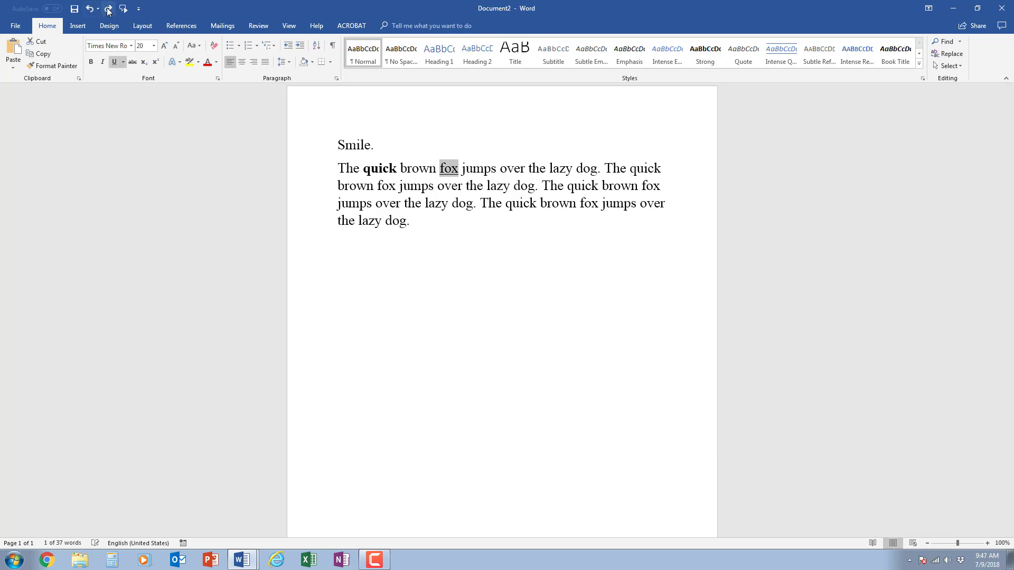
Redo the underline on the first fox, toggling it with Ctrl+Z and Ctrl+Y.
{"action": "left_click", "coordinate": [107, 9]}
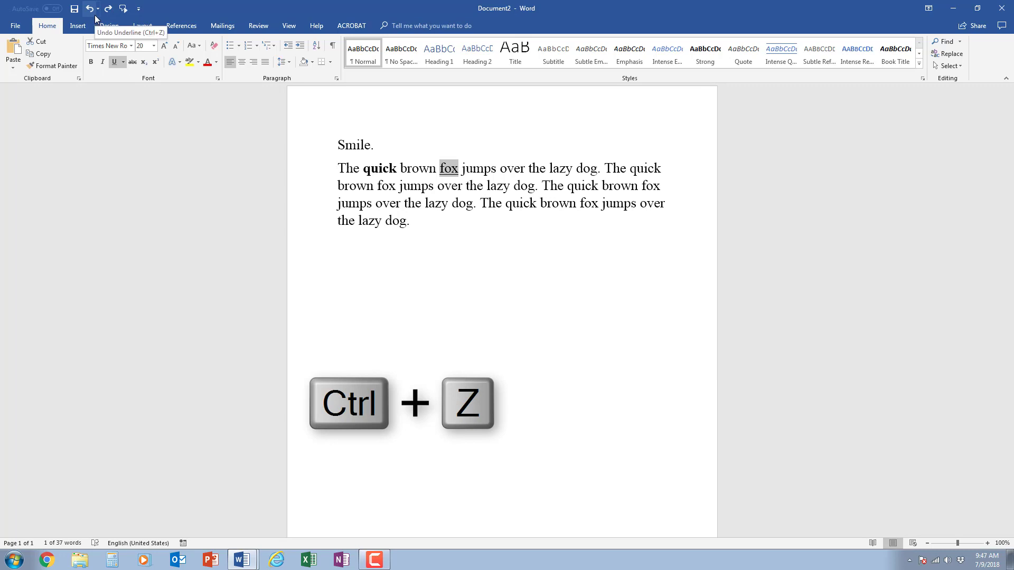
{"action": "key", "text": "ctrl+z"}
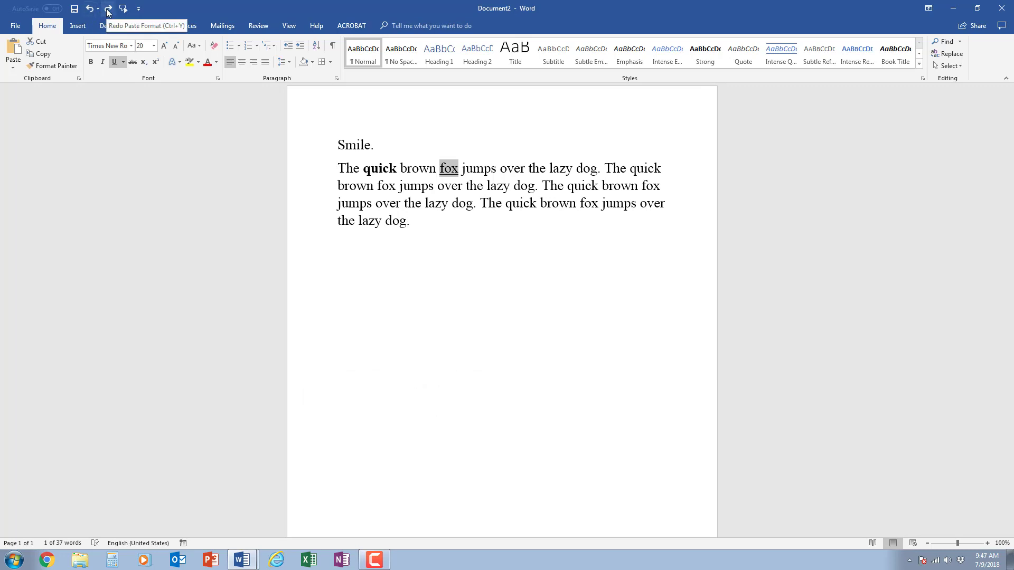
{"action": "key", "text": "ctrl+y"}
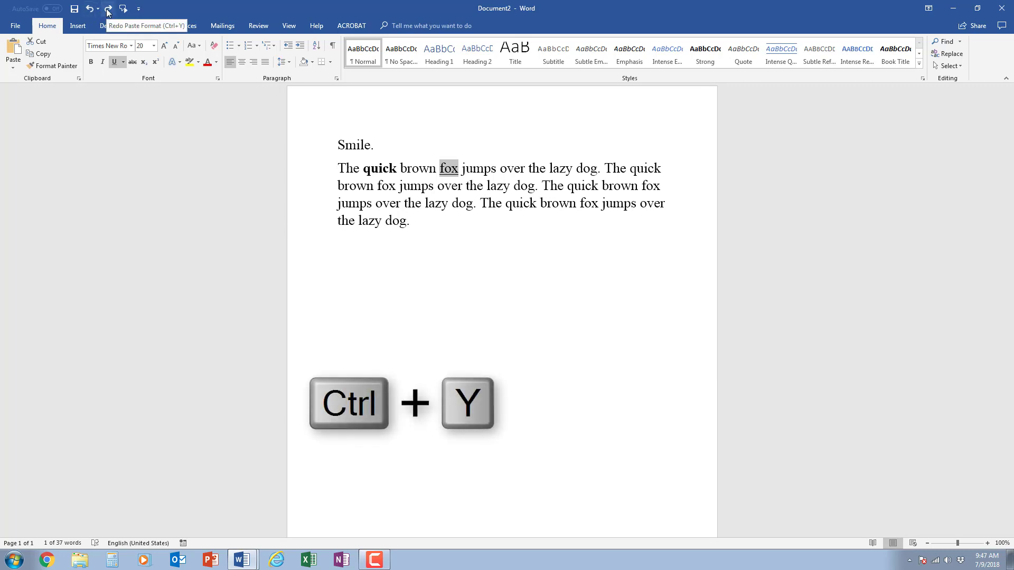
{"action": "key", "text": "ctrl+y"}
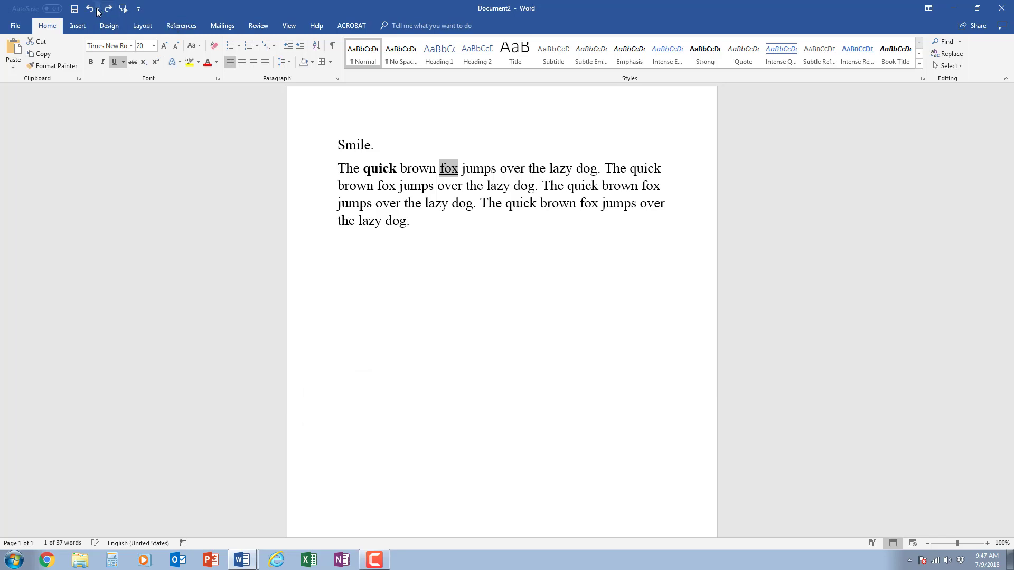
{"action": "mouse_move", "coordinate": [109, 9]}
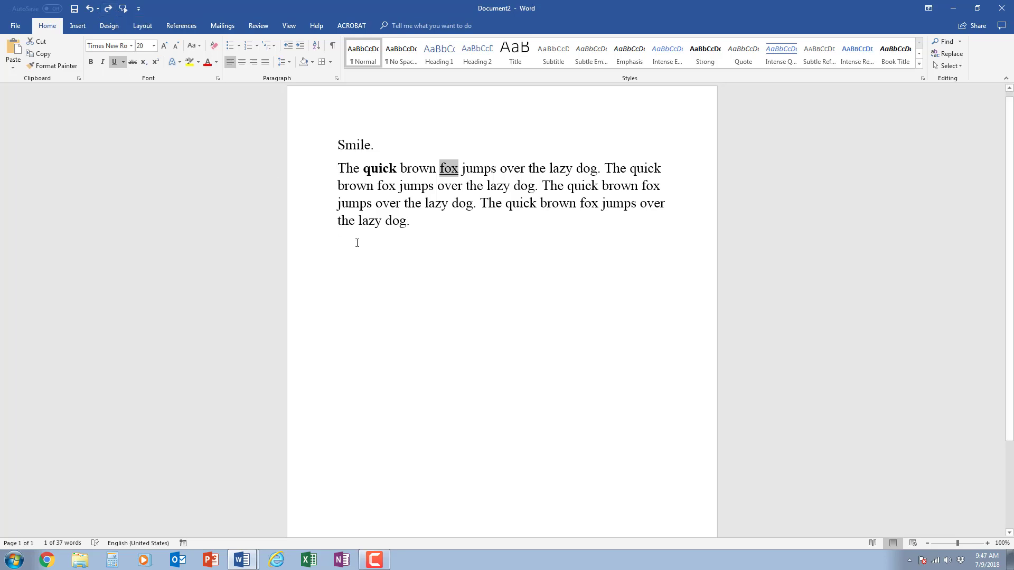
Colour the first lazy red from the mini toolbar and show the font colour list.
{"action": "left_click", "coordinate": [445, 232]}
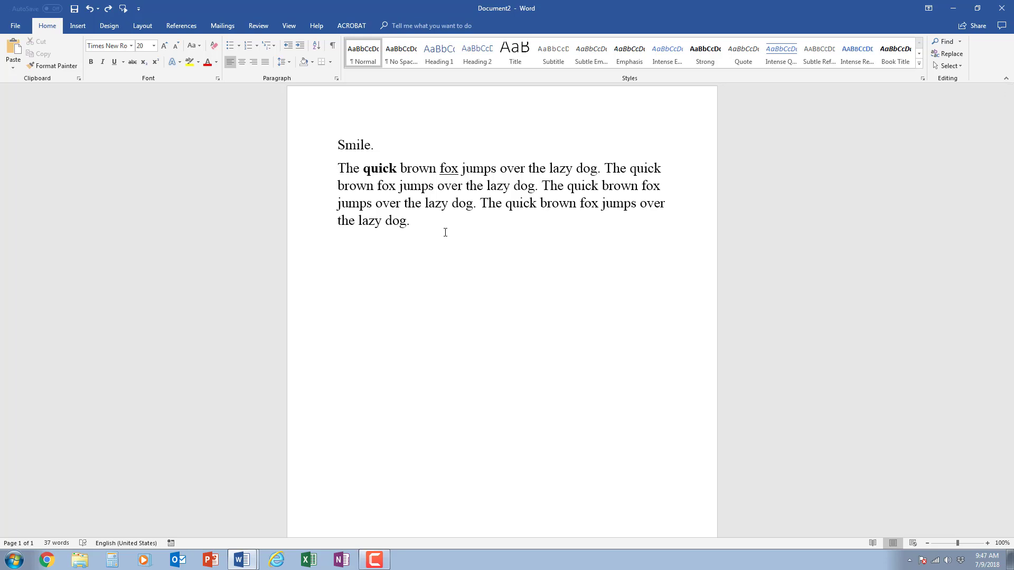
{"action": "double_click", "coordinate": [560, 168]}
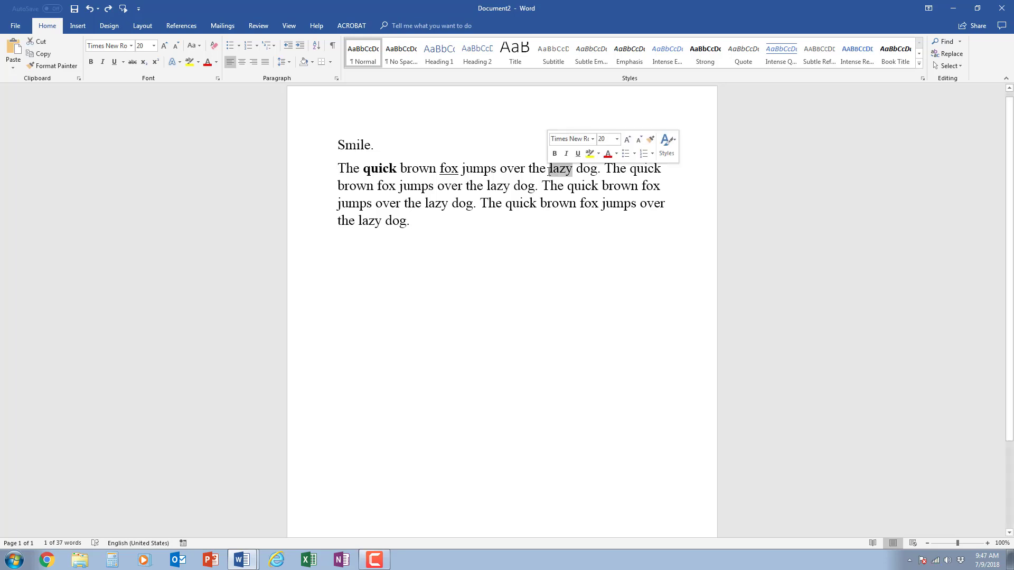
{"action": "left_click", "coordinate": [572, 168]}
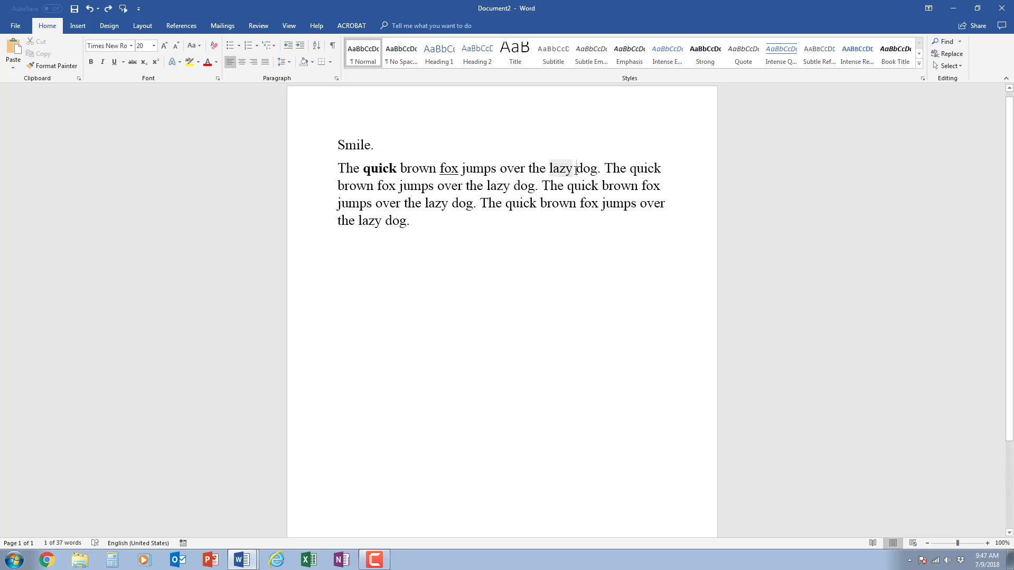
{"action": "double_click", "coordinate": [560, 168]}
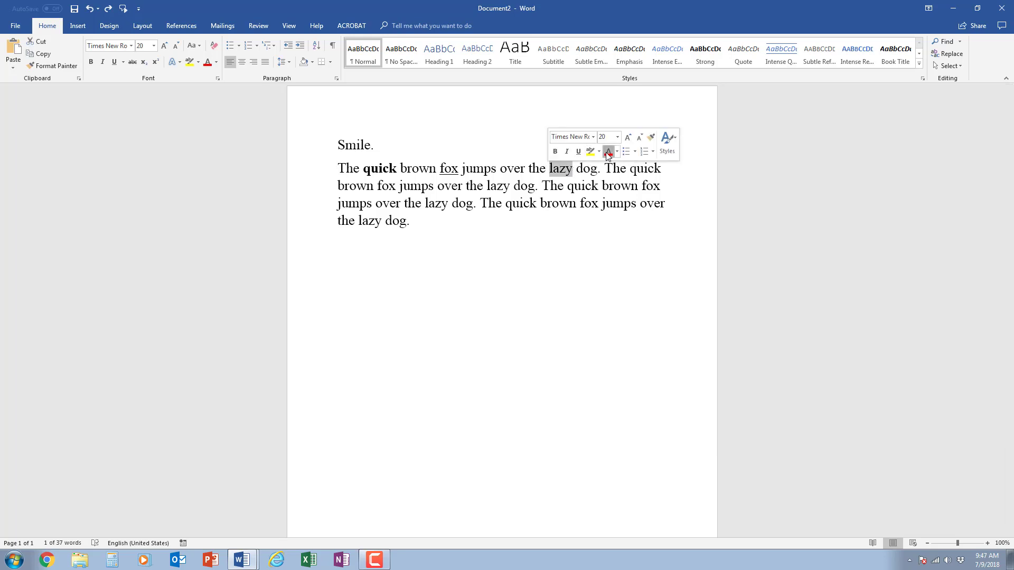
{"action": "left_click", "coordinate": [605, 151]}
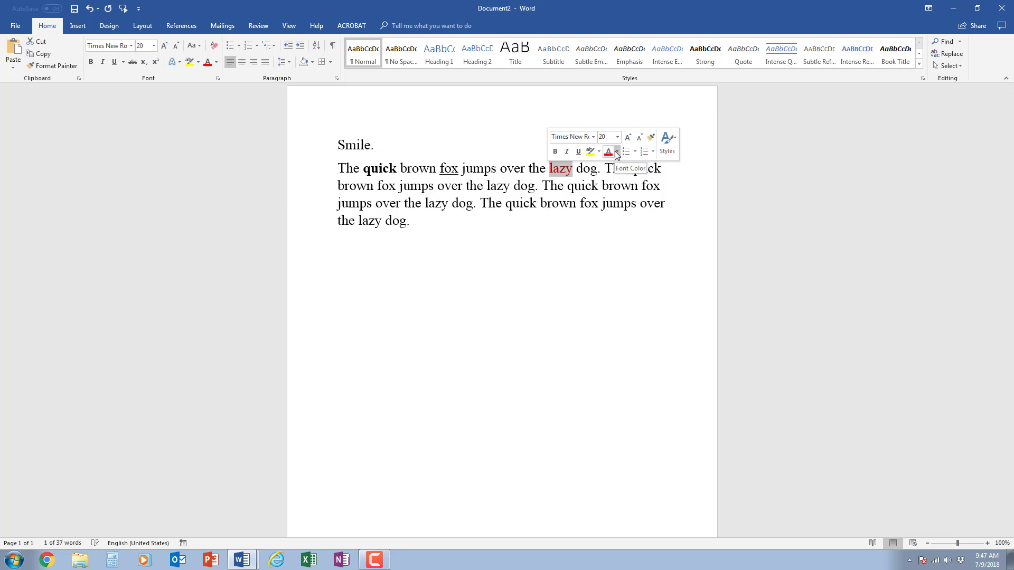
{"action": "left_click", "coordinate": [613, 151]}
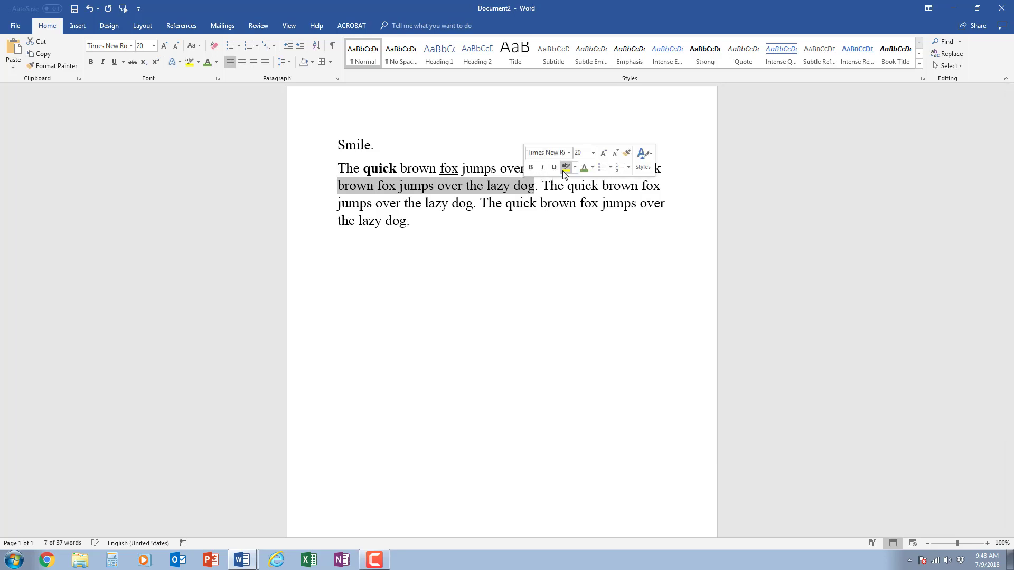
{"action": "mouse_move", "coordinate": [565, 168]}
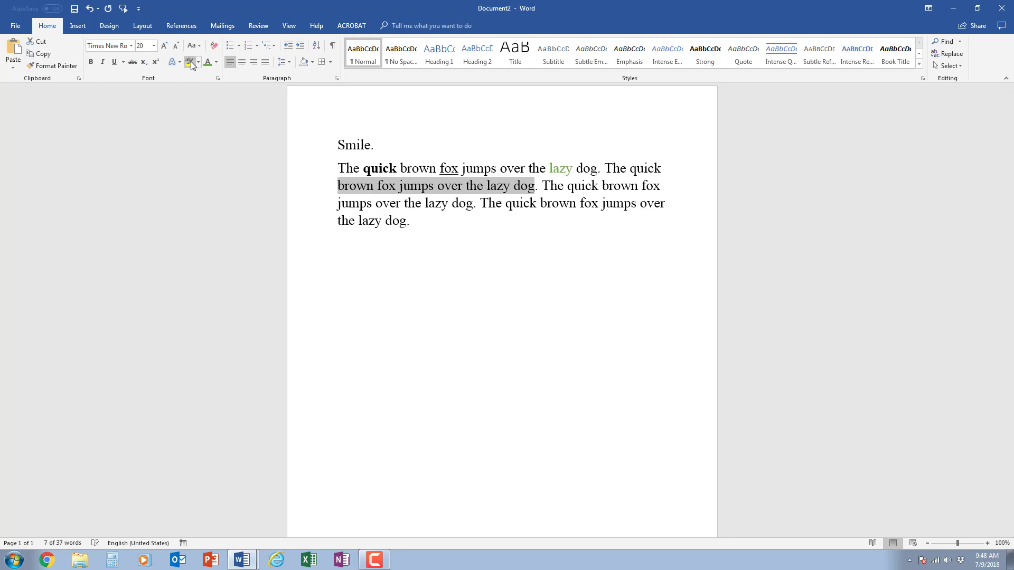
Highlight the second sentence's words in yellow.
{"action": "left_click", "coordinate": [189, 62]}
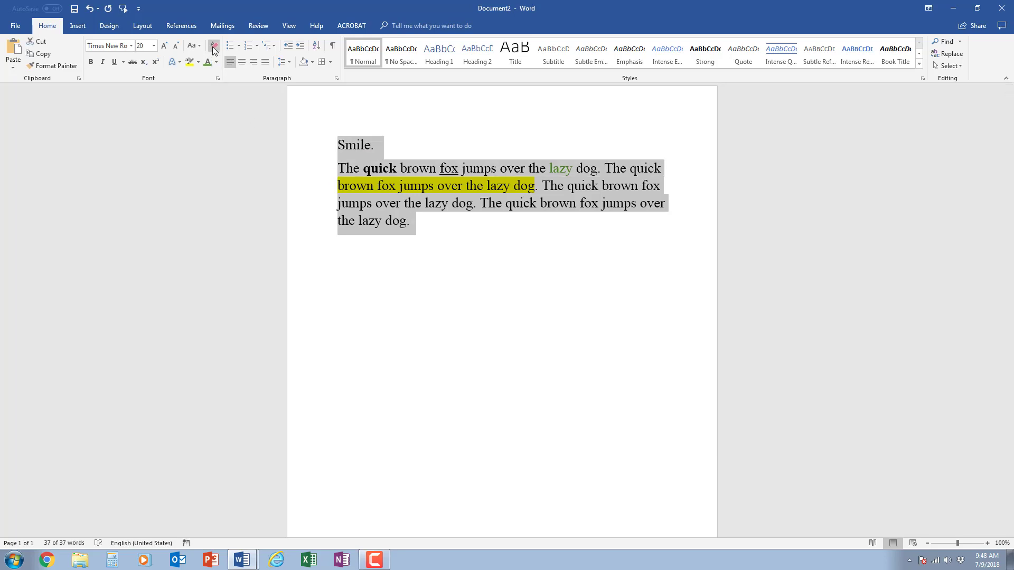
{"action": "mouse_move", "coordinate": [213, 48]}
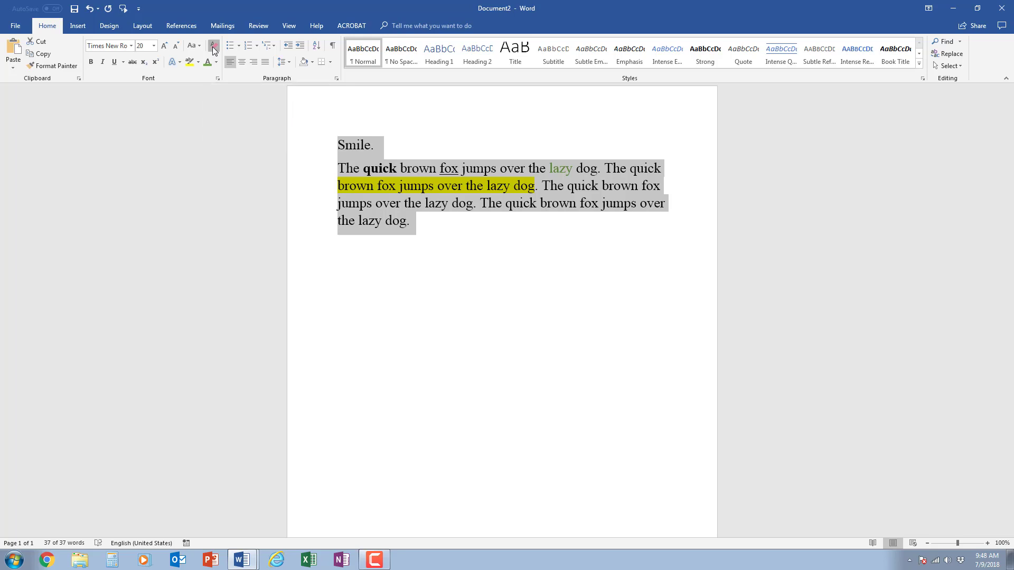
Clear all formatting from the selected document, returning it to plain Calibri 11.
{"action": "left_click", "coordinate": [212, 45]}
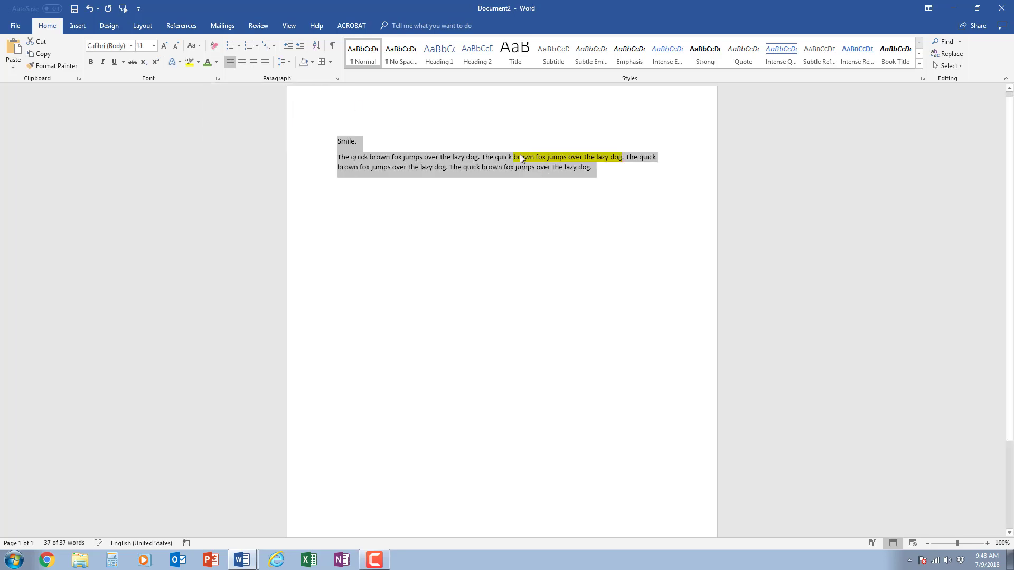
{"action": "left_click", "coordinate": [627, 157]}
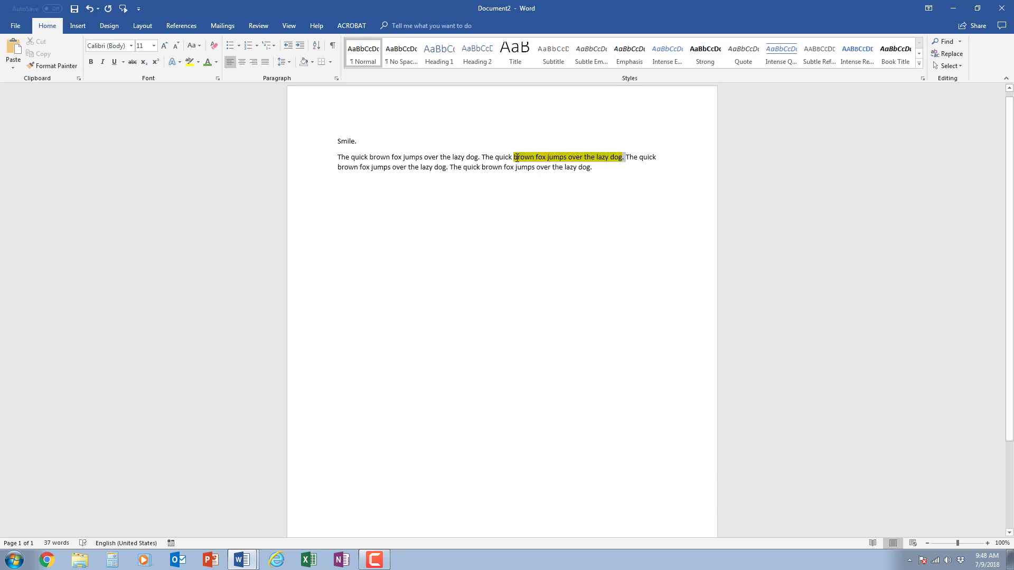
Set the second sentence's highlight to No Color.
{"action": "left_click", "coordinate": [189, 63]}
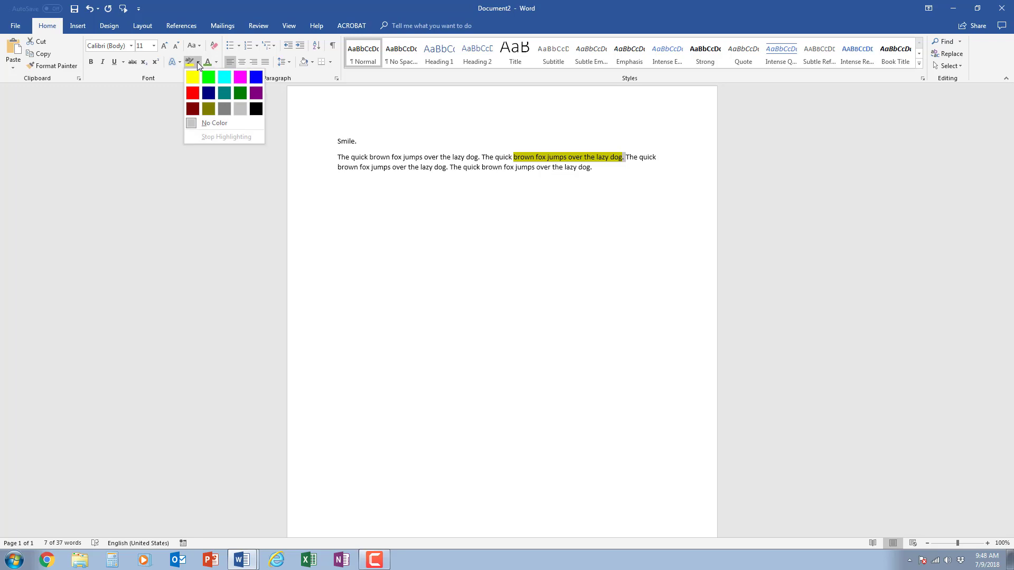
{"action": "left_click", "coordinate": [213, 122]}
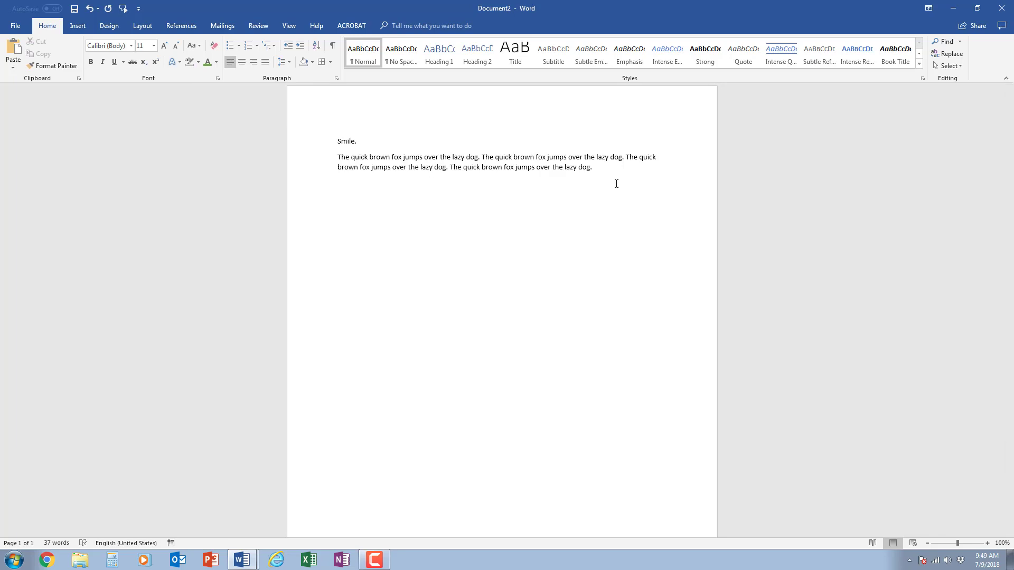
{"action": "left_click", "coordinate": [591, 167]}
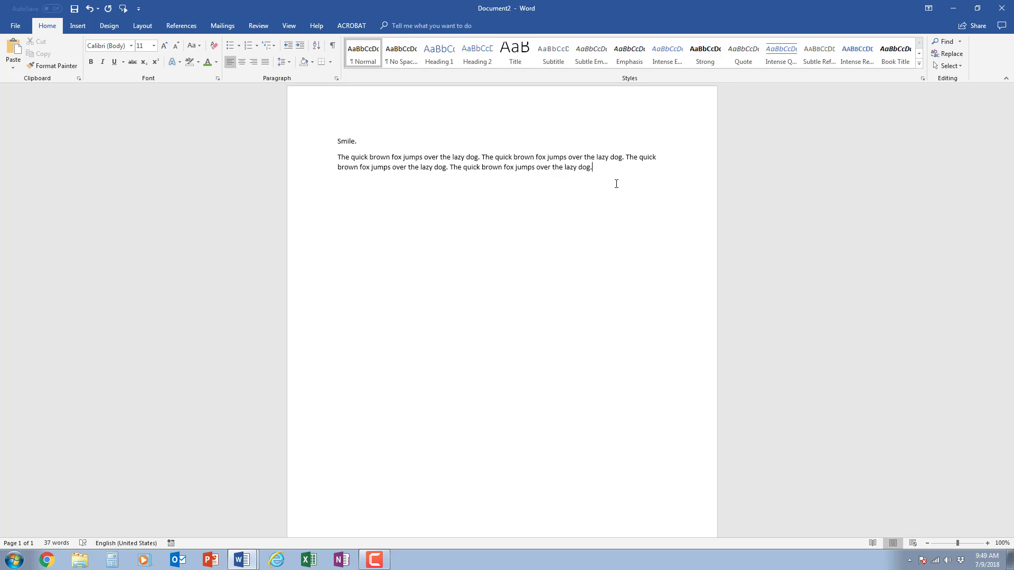
{"action": "mouse_move", "coordinate": [356, 153]}
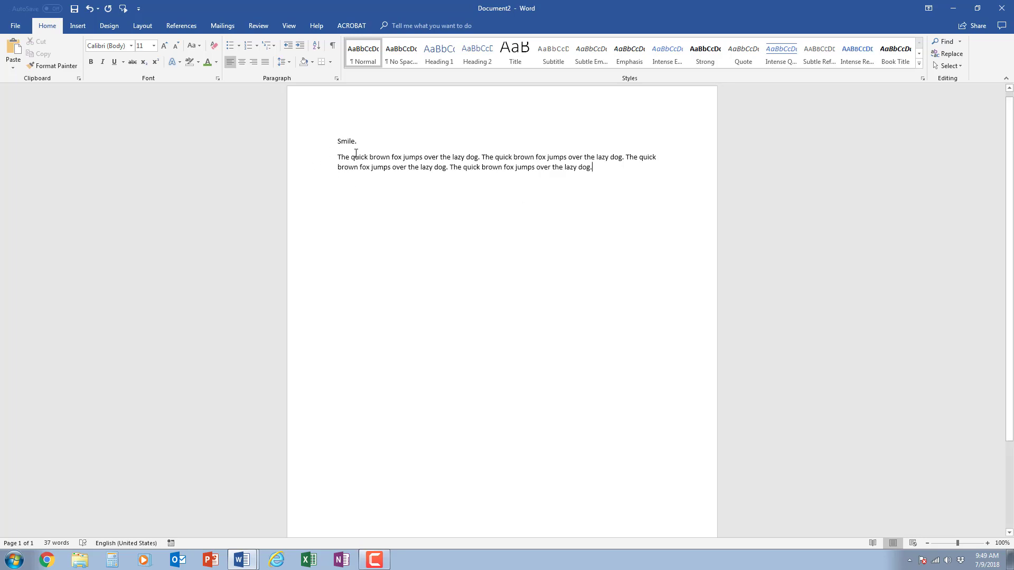
{"action": "double_click", "coordinate": [356, 157]}
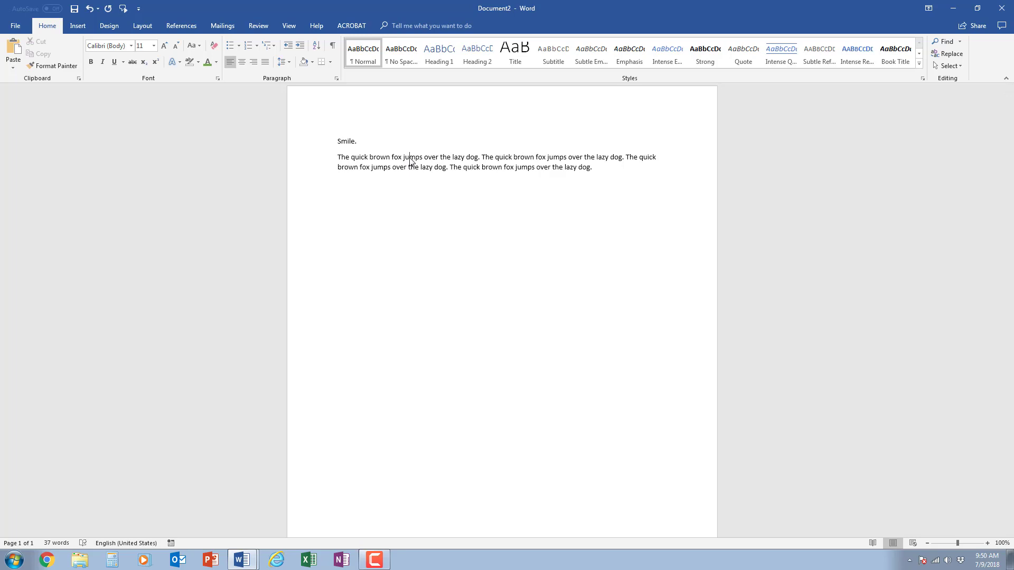
{"action": "double_click", "coordinate": [411, 156]}
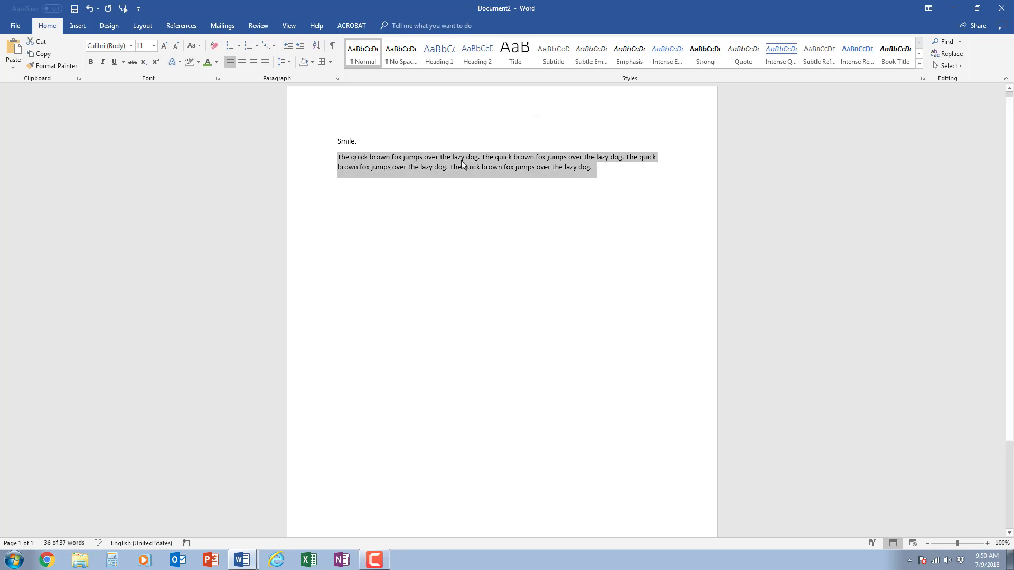
{"action": "left_click", "coordinate": [569, 173]}
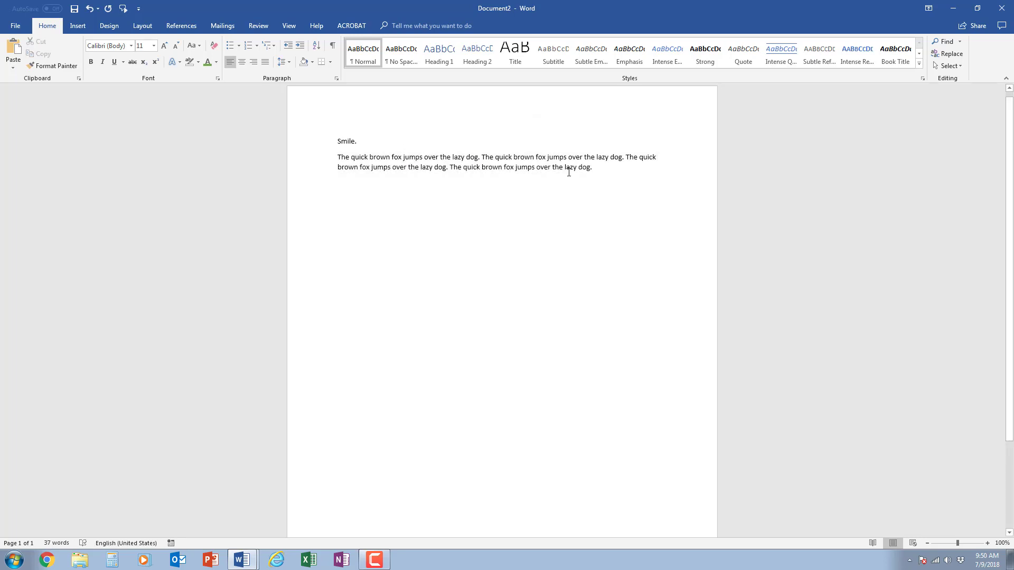
{"action": "left_click", "coordinate": [591, 167]}
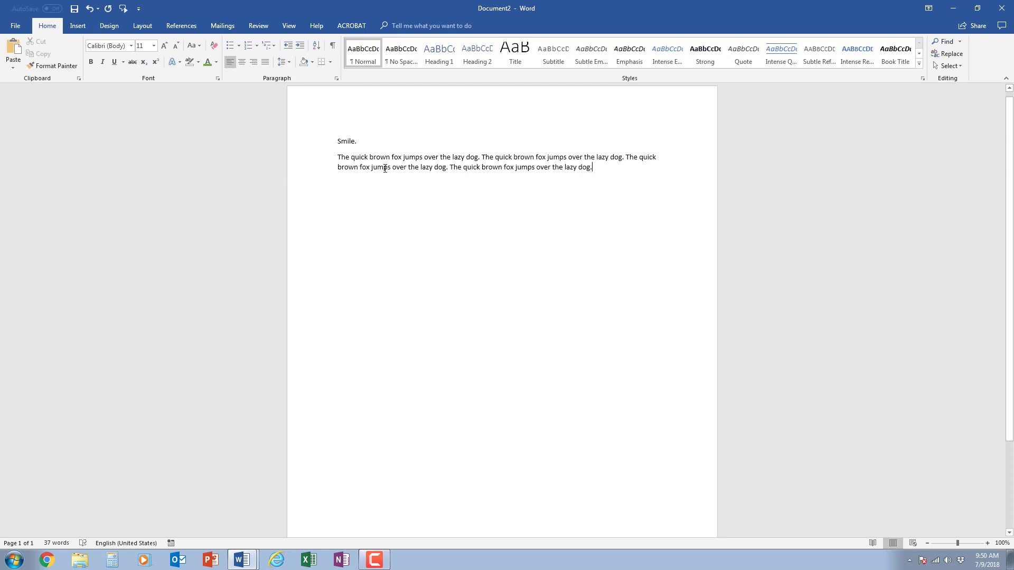
{"action": "mouse_move", "coordinate": [296, 197]}
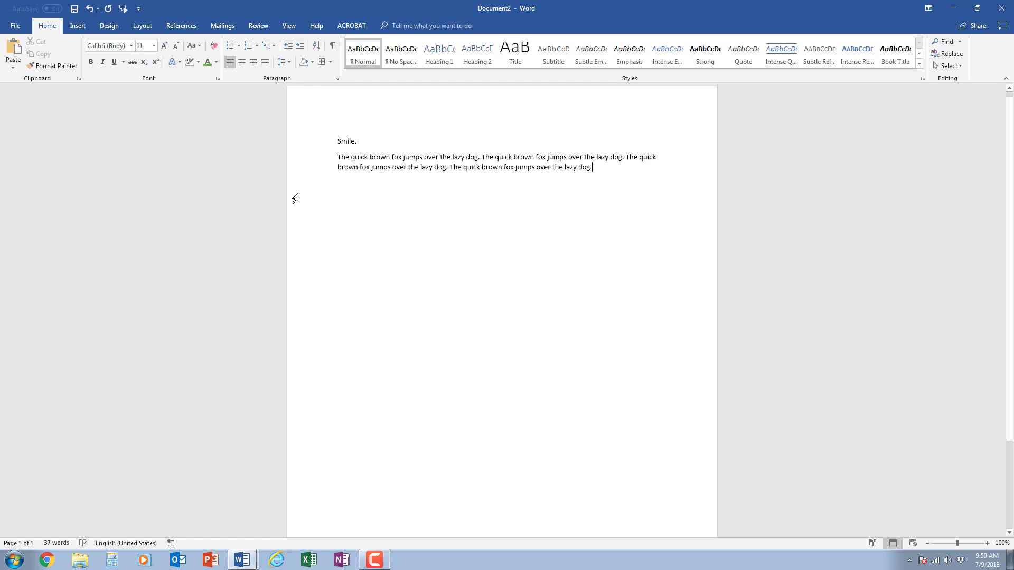
{"action": "mouse_move", "coordinate": [307, 162]}
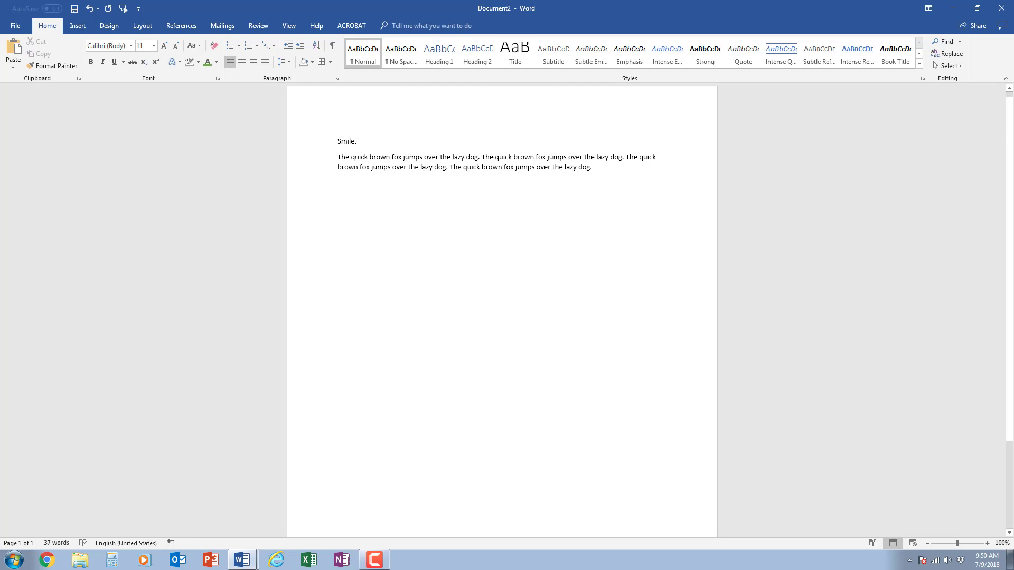
{"action": "mouse_move", "coordinate": [483, 159]}
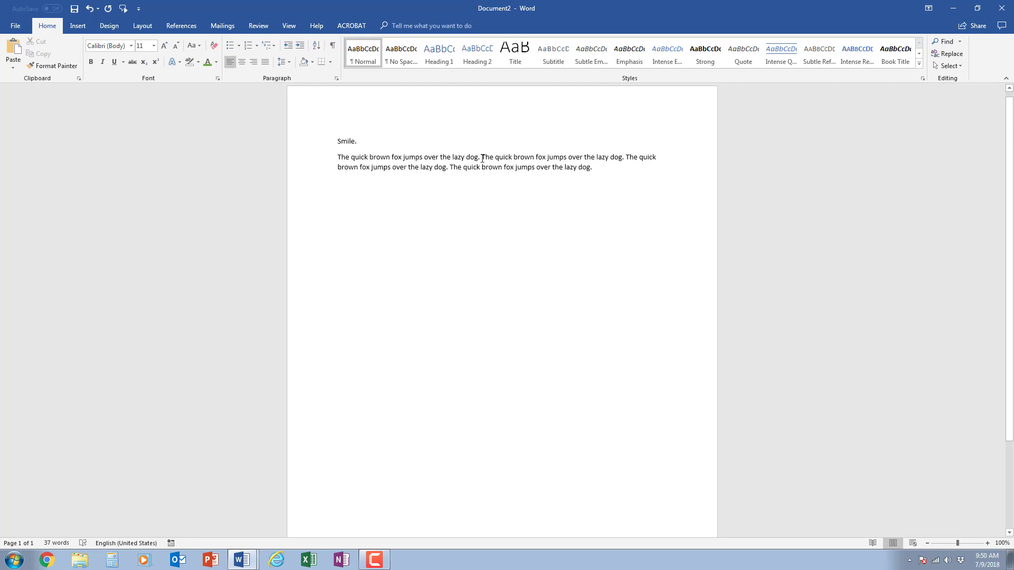
{"action": "mouse_move", "coordinate": [536, 205]}
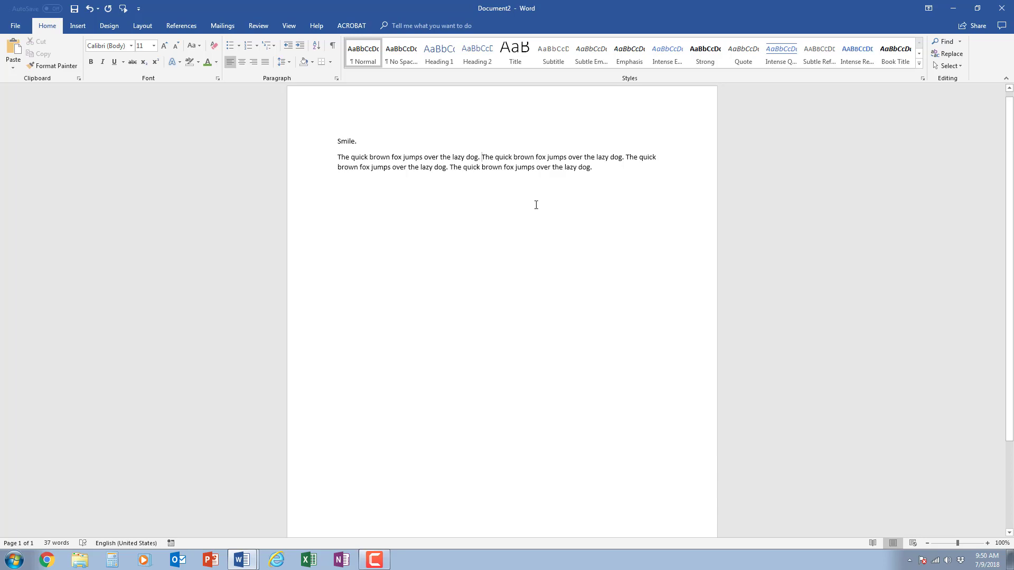
{"action": "left_click", "coordinate": [482, 157]}
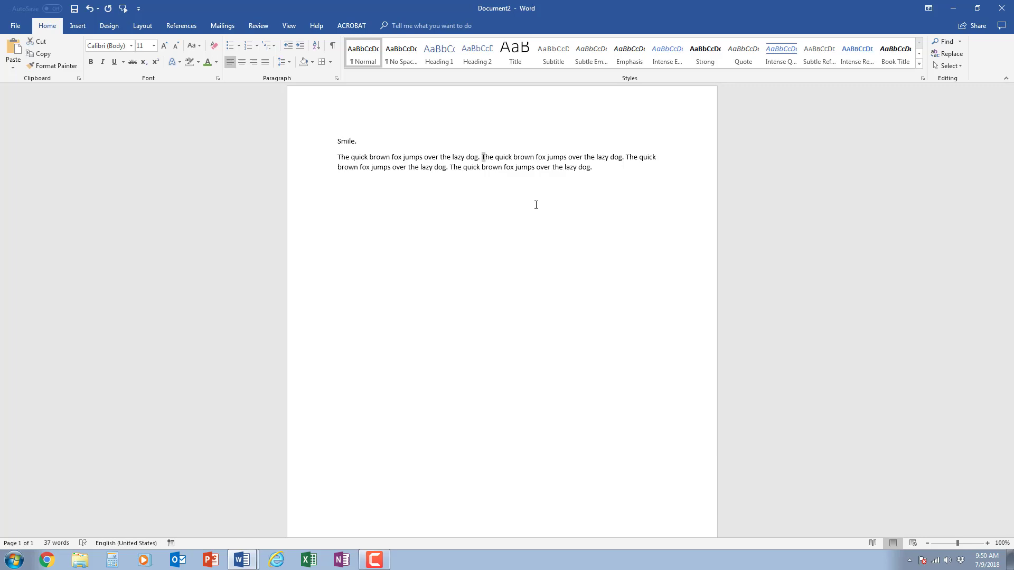
{"action": "double_click", "coordinate": [488, 158]}
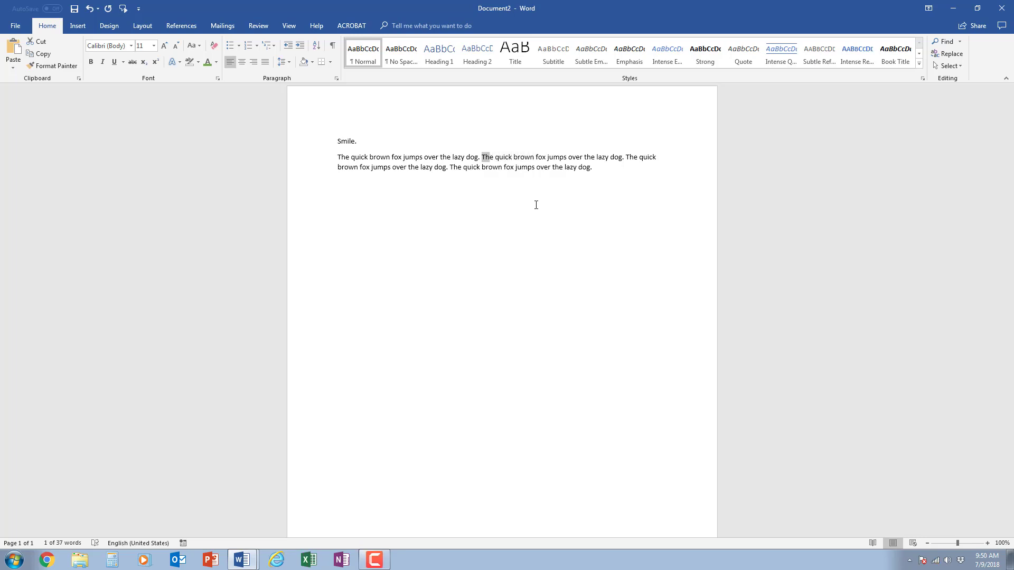
{"action": "left_click", "coordinate": [475, 157]}
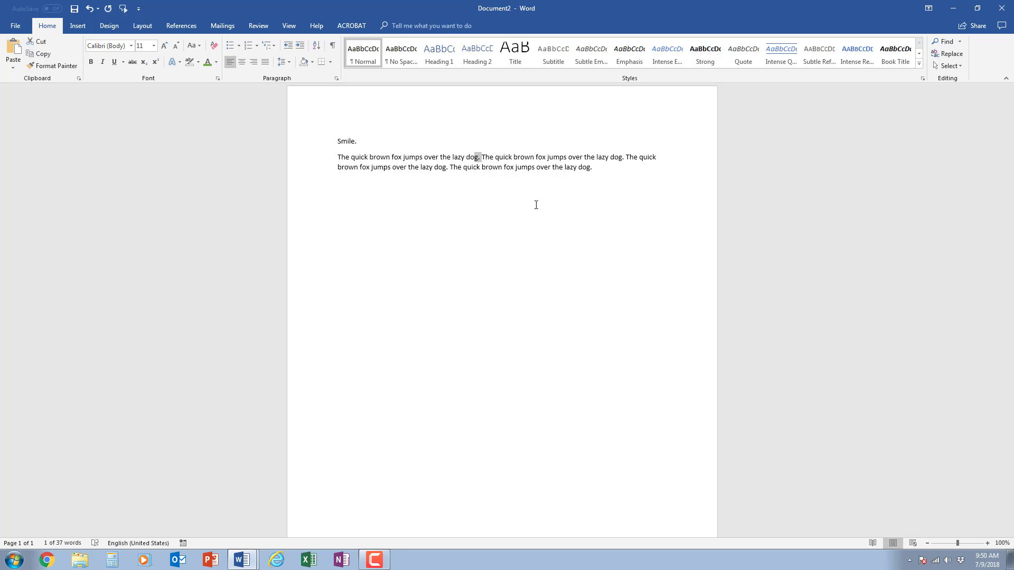
{"action": "double_click", "coordinate": [459, 156]}
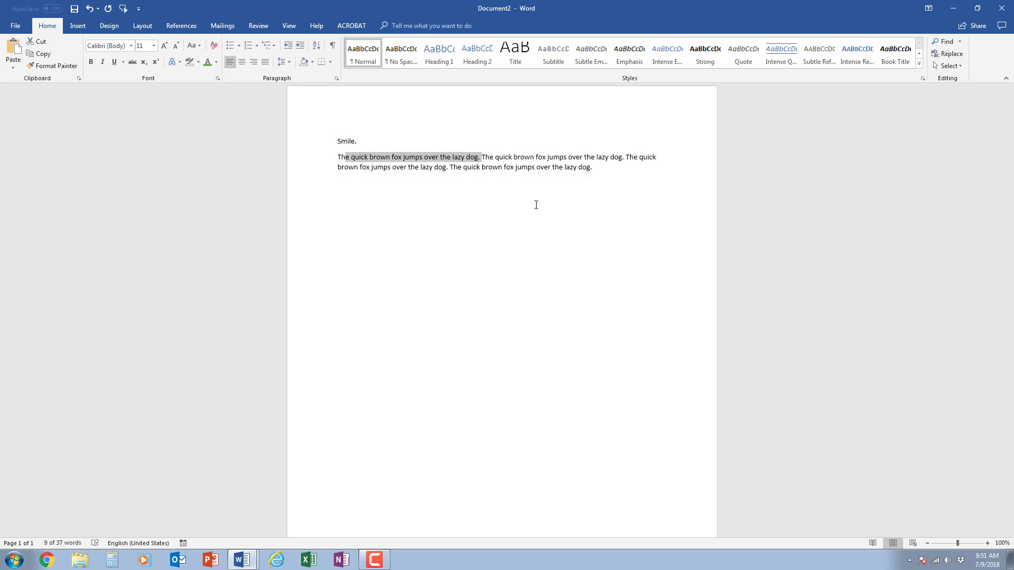
{"action": "left_click", "coordinate": [174, 108]}
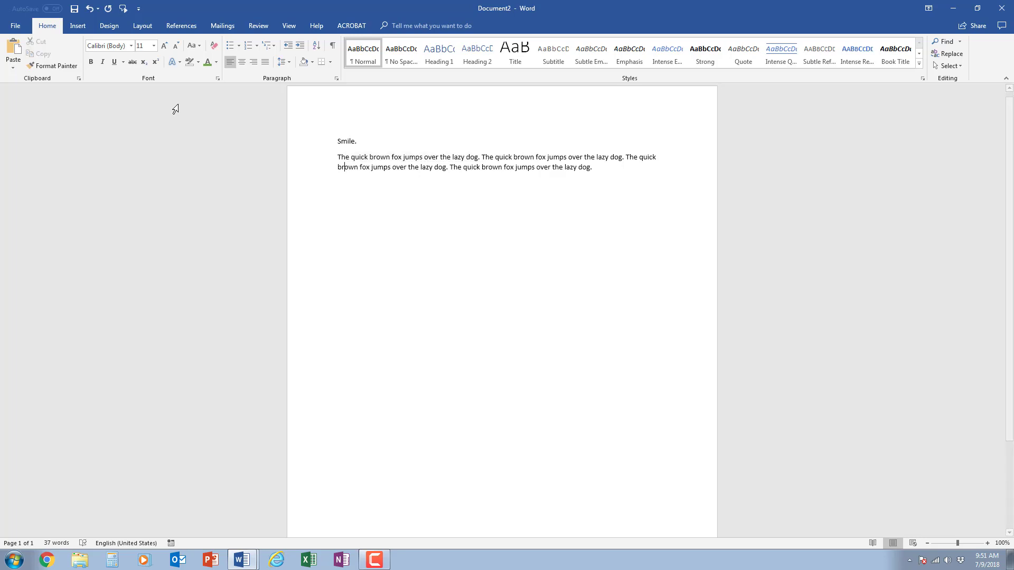
{"action": "mouse_move", "coordinate": [143, 81]}
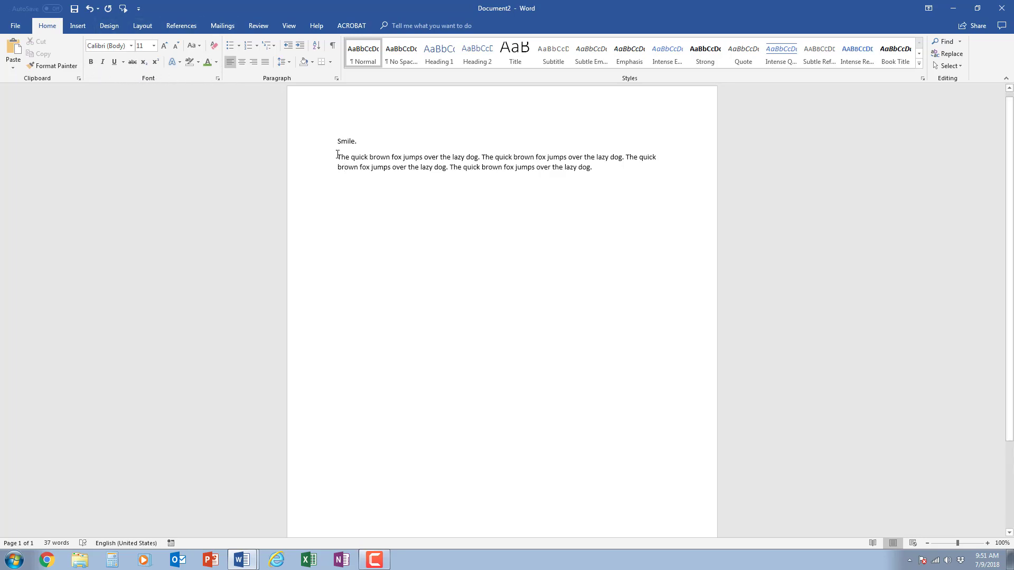
{"action": "double_click", "coordinate": [356, 158]}
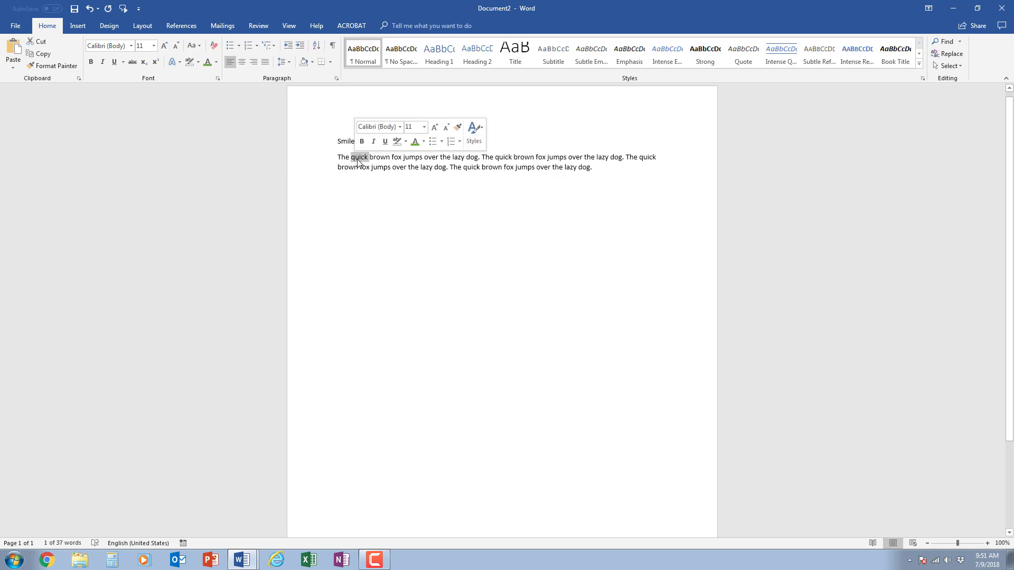
{"action": "mouse_move", "coordinate": [463, 154]}
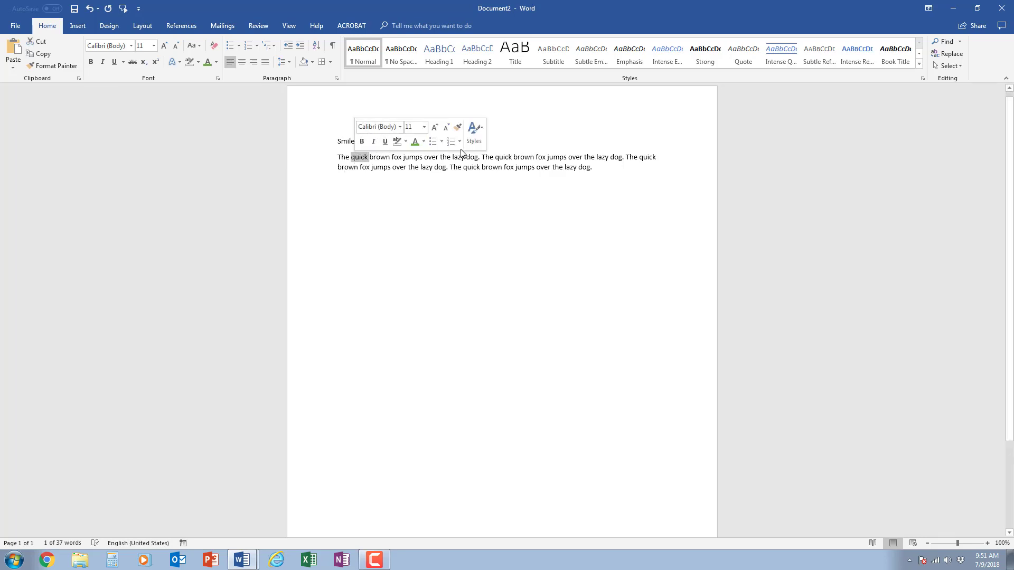